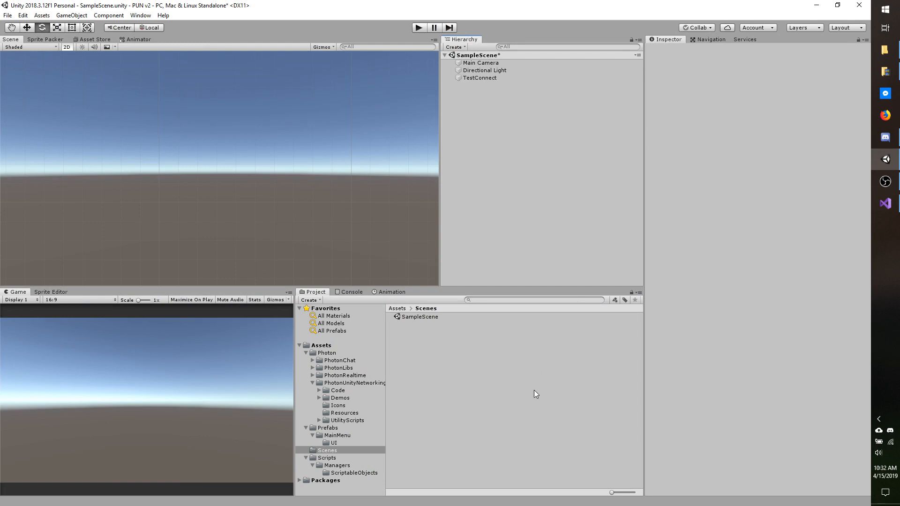
mouse_move(527, 394)
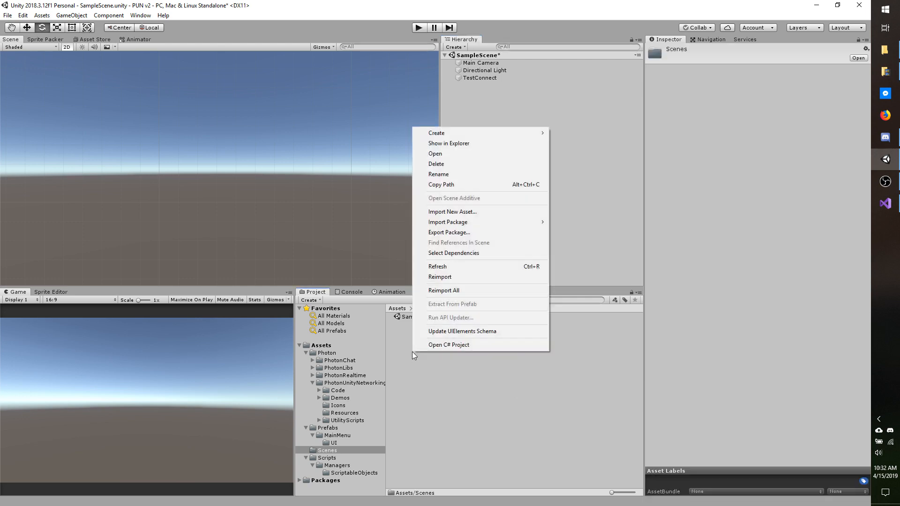
Create a new scene asset in the Scenes folder and name it Rooms.
click(436, 132)
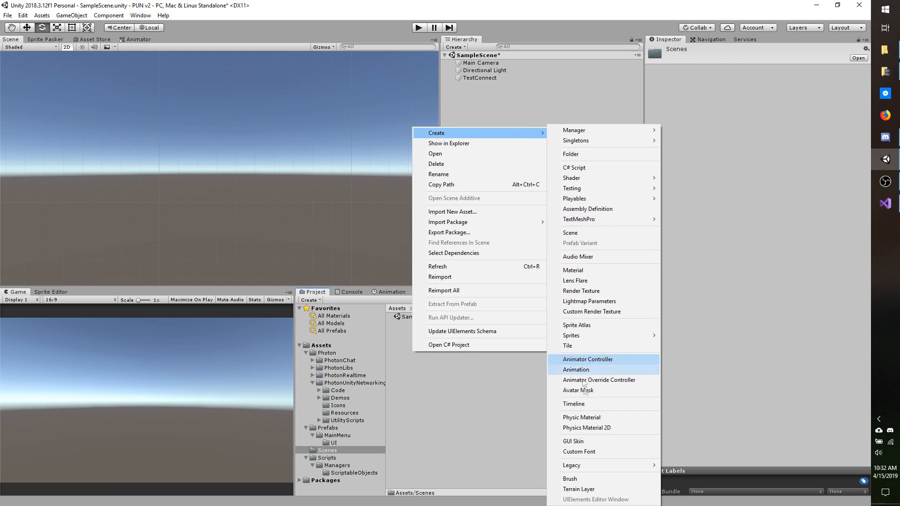
mouse_move(587, 260)
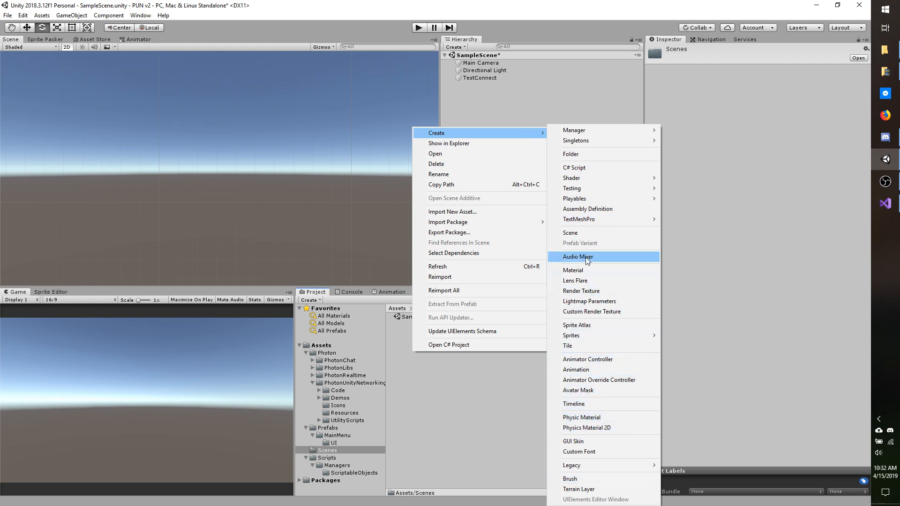
click(569, 233)
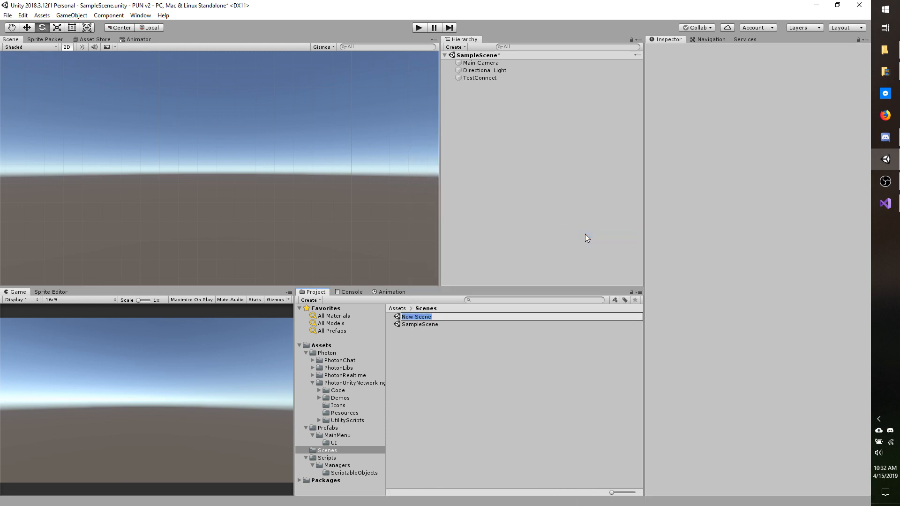
text(Room)
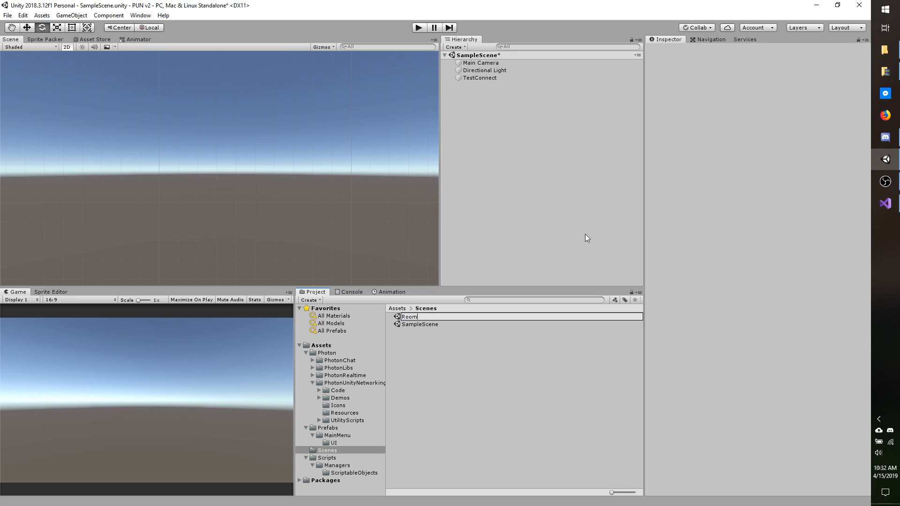
text(s)
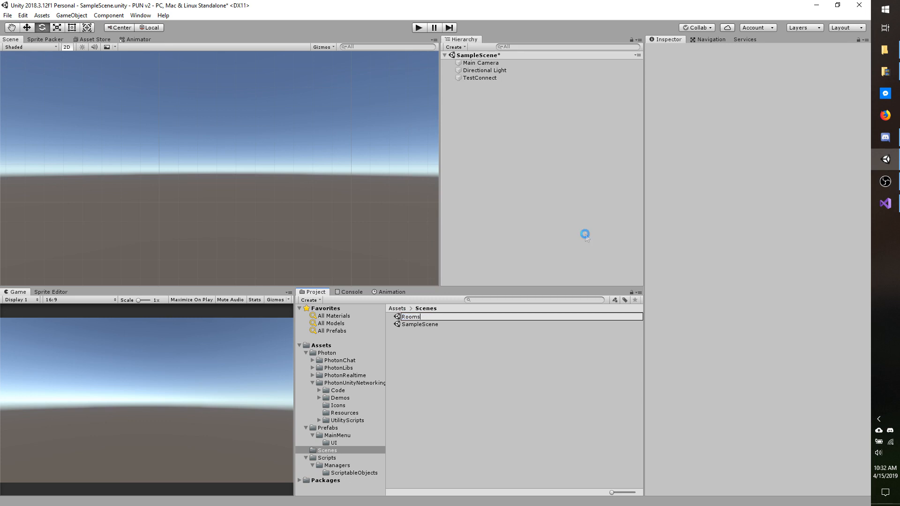
click(410, 316)
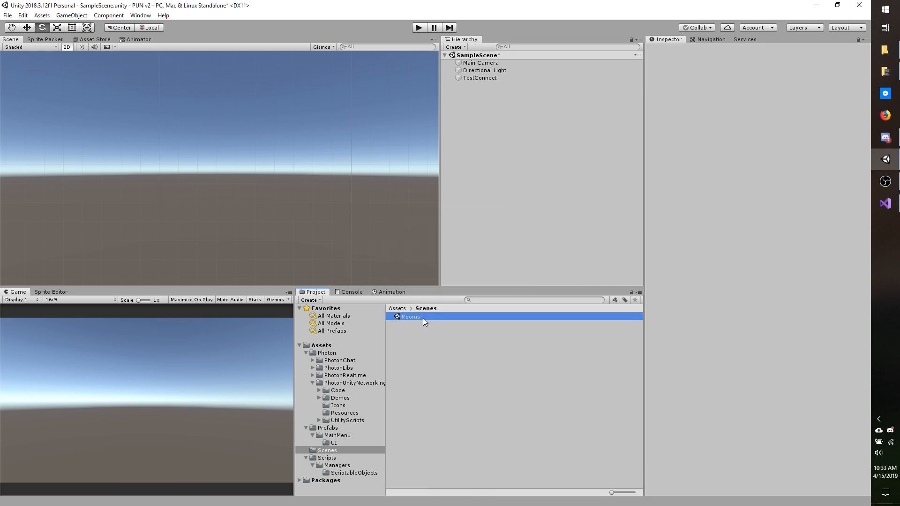
Open the Rooms scene and add an empty Canvases object to its hierarchy.
double_click(411, 316)
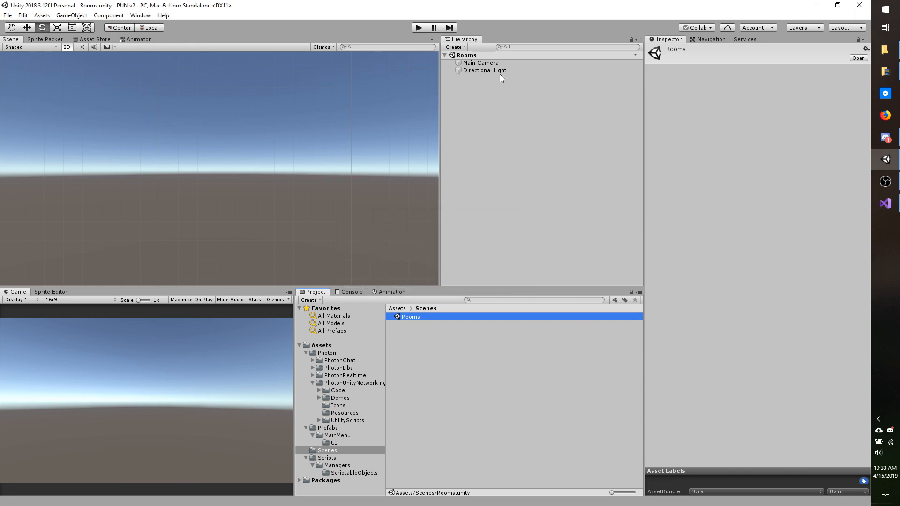
right_click(500, 77)
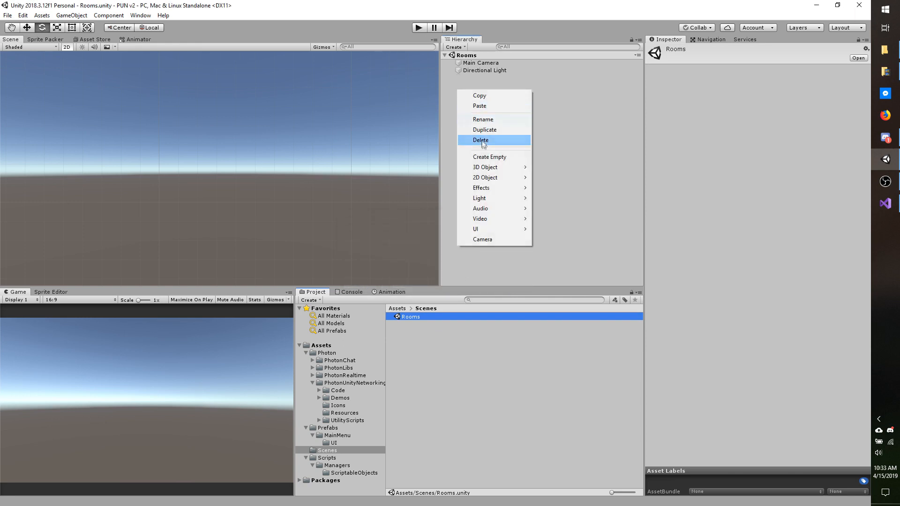
mouse_move(492, 159)
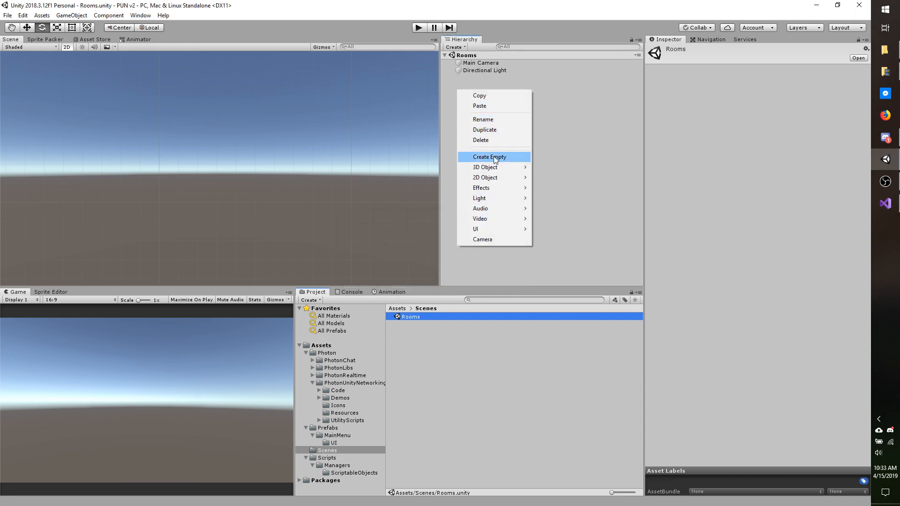
click(489, 157)
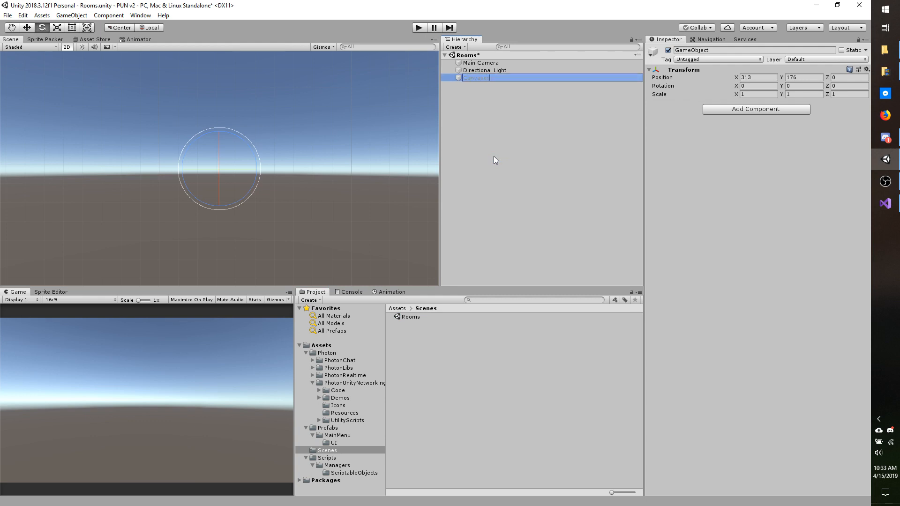
Add an OverlayCanvases child under Canvases containing a new UI Canvas.
right_click(475, 77)
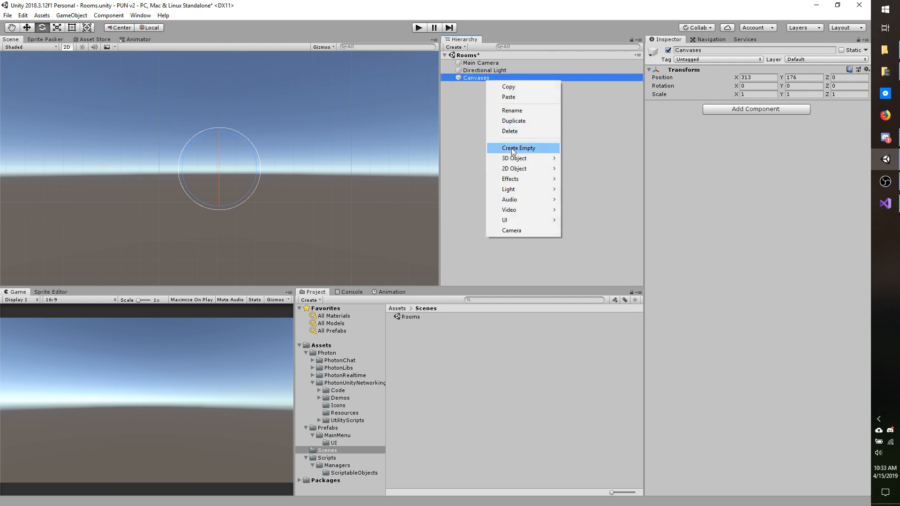
click(517, 148)
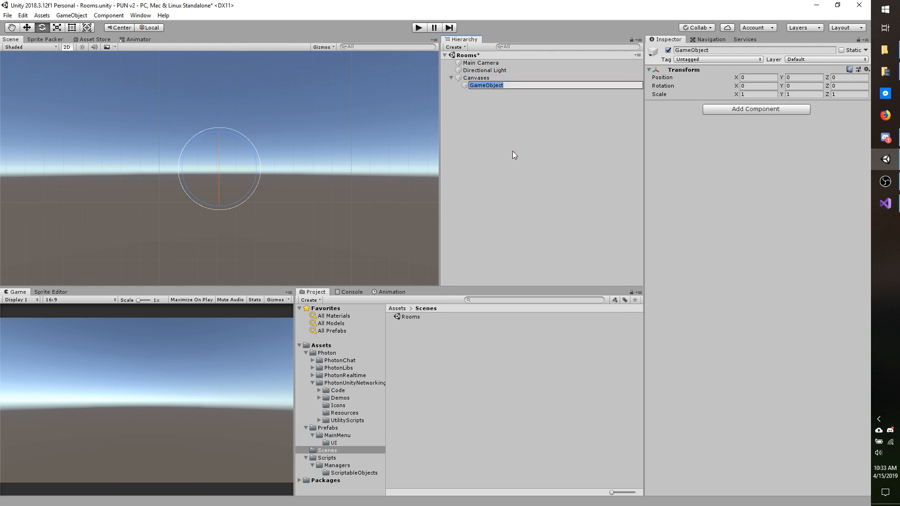
text(OverlayCanvases)
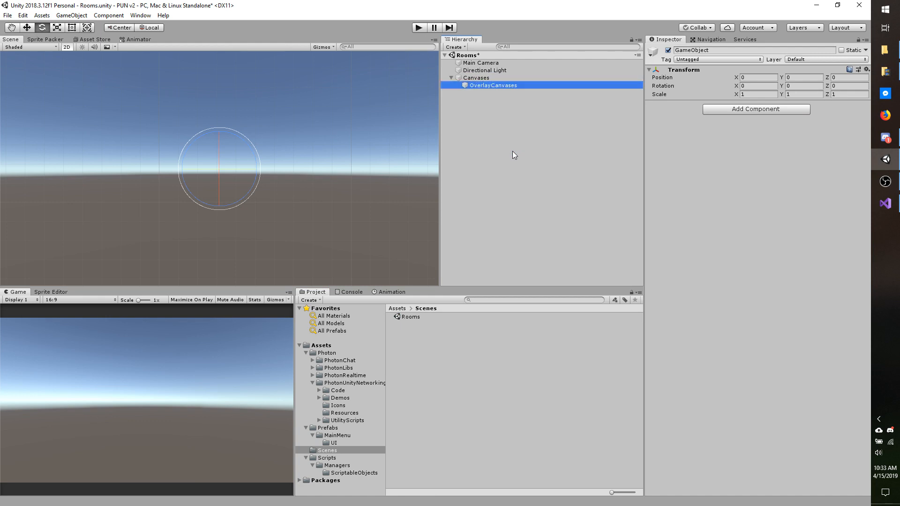
right_click(493, 85)
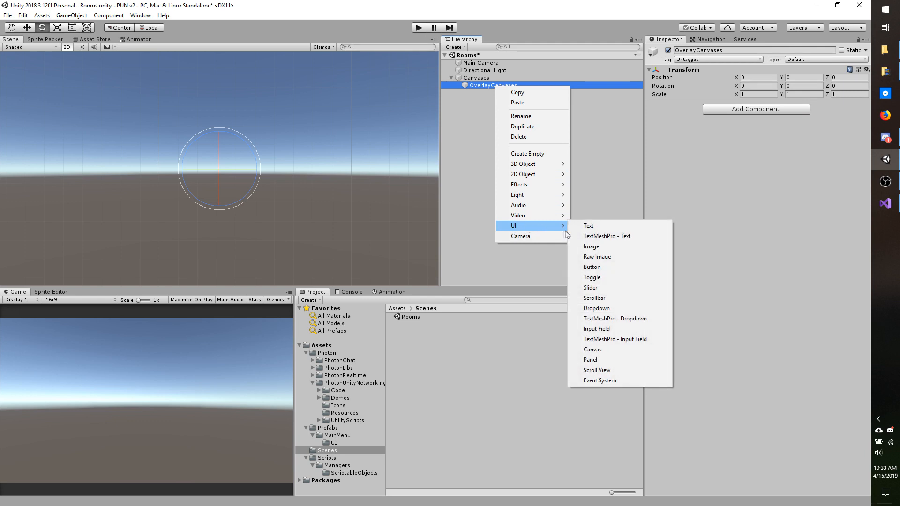
click(592, 350)
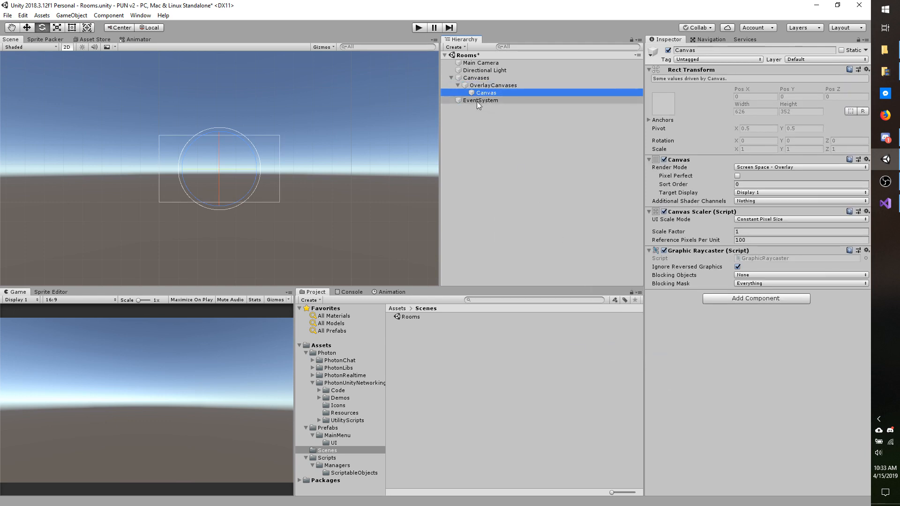
Nest EventSystem under Canvases and make the Canvas Scale With Screen Size at 1920x1080.
click(480, 99)
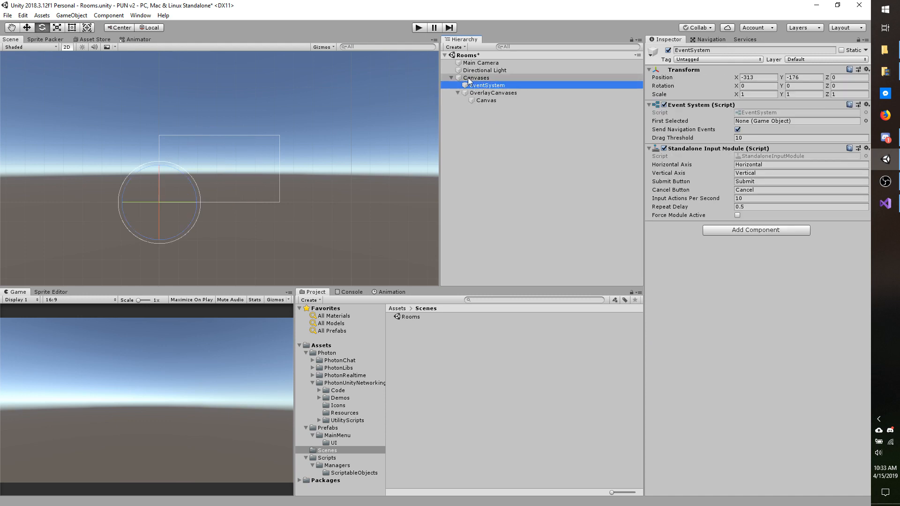
click(476, 78)
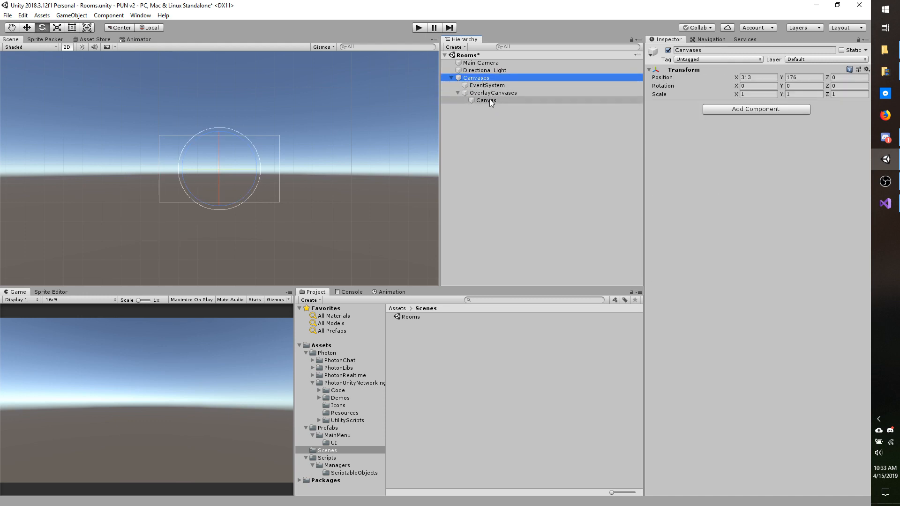
click(485, 100)
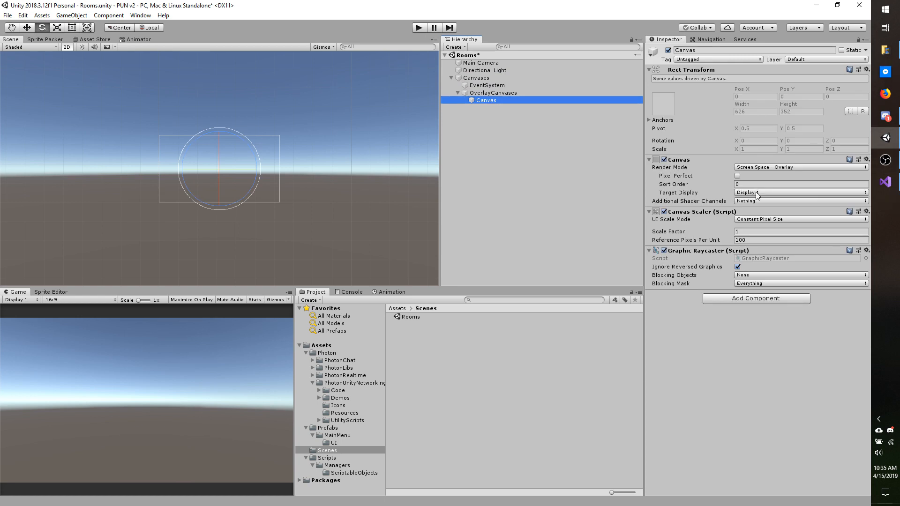
click(800, 219)
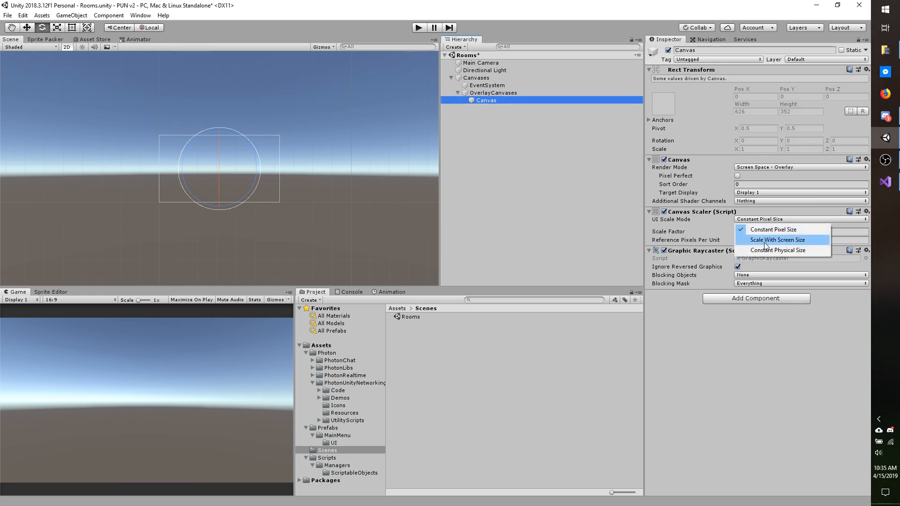
click(776, 239)
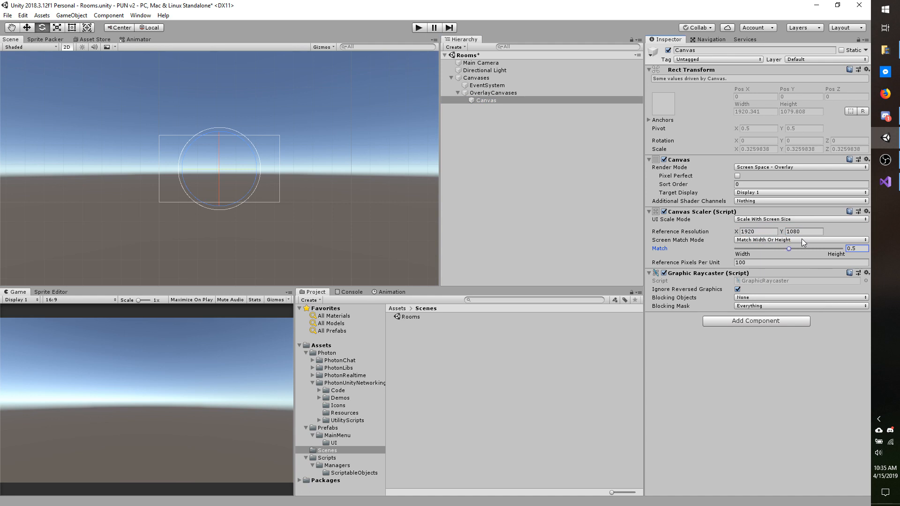
Rename the canvas to CreateOrJoinRoomCanvas.
double_click(485, 100)
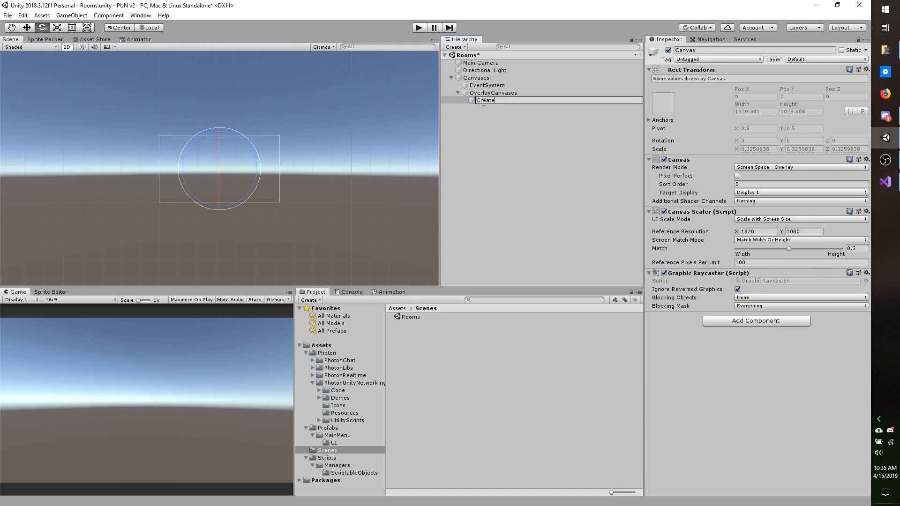
text(CreateOrJoinRoomCanva)
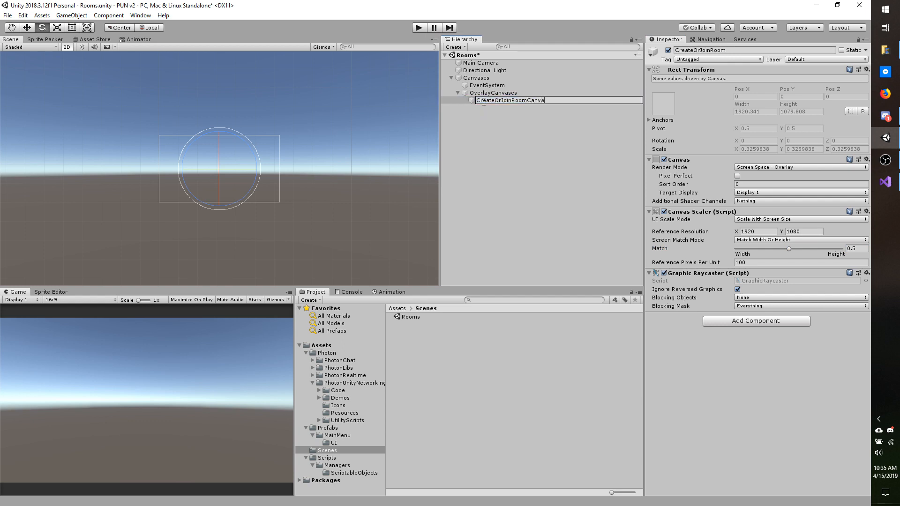
click(509, 100)
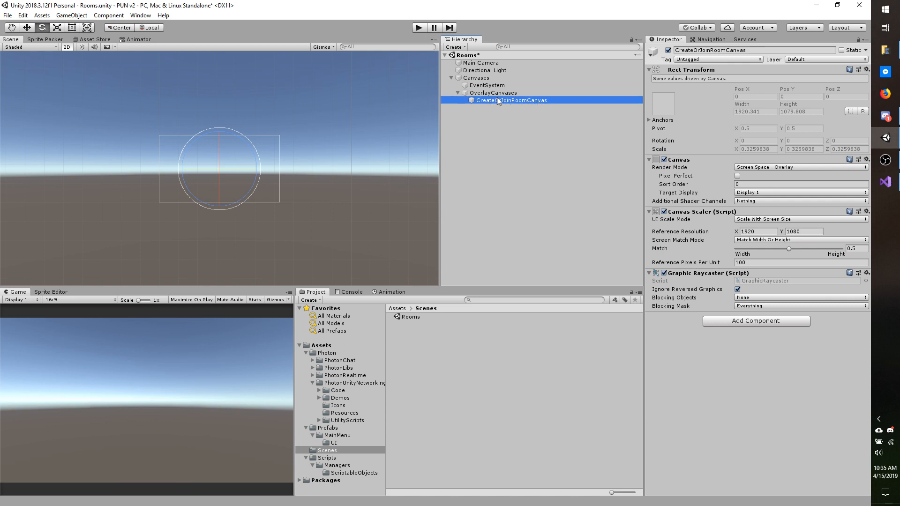
click(491, 92)
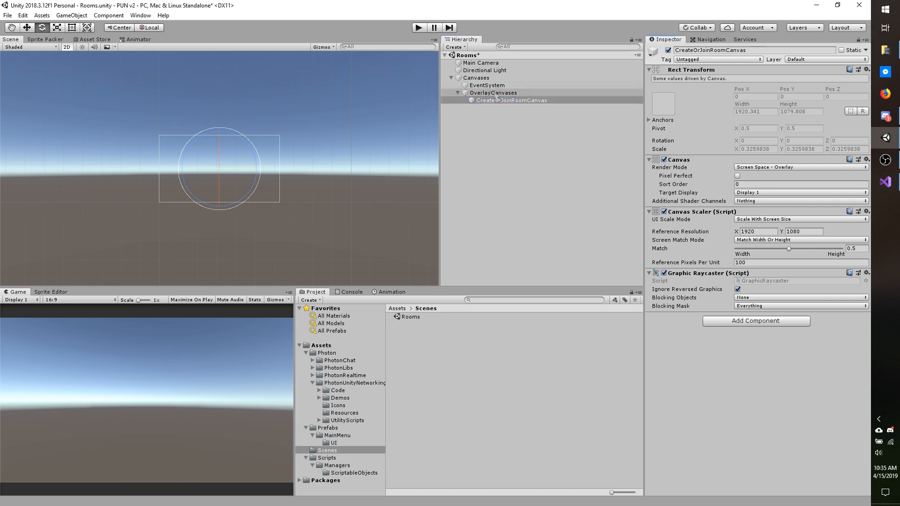
Add a full-screen Background child under the canvas and colour it orange FFAD00.
right_click(511, 100)
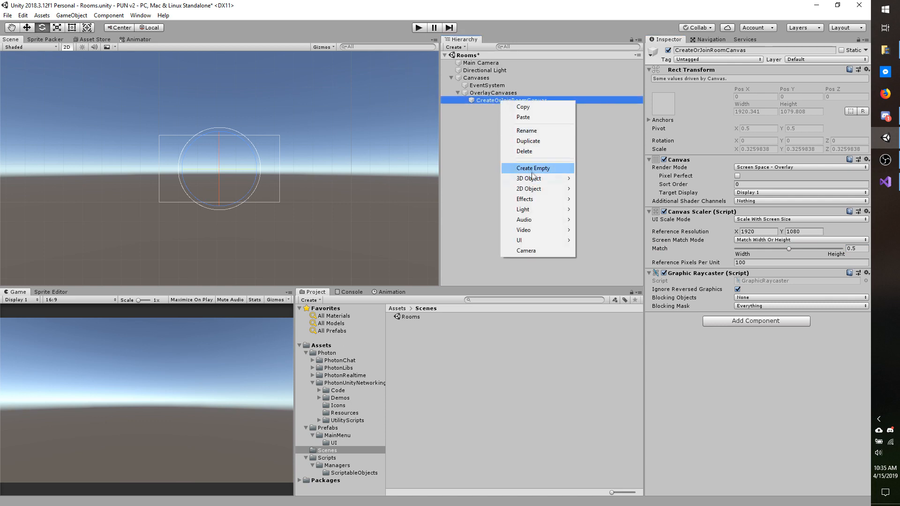
click(532, 169)
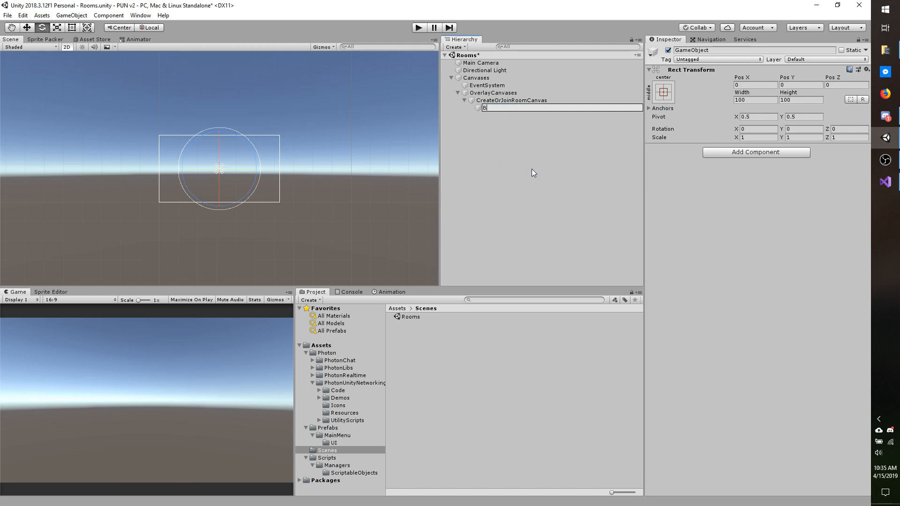
text(Background)
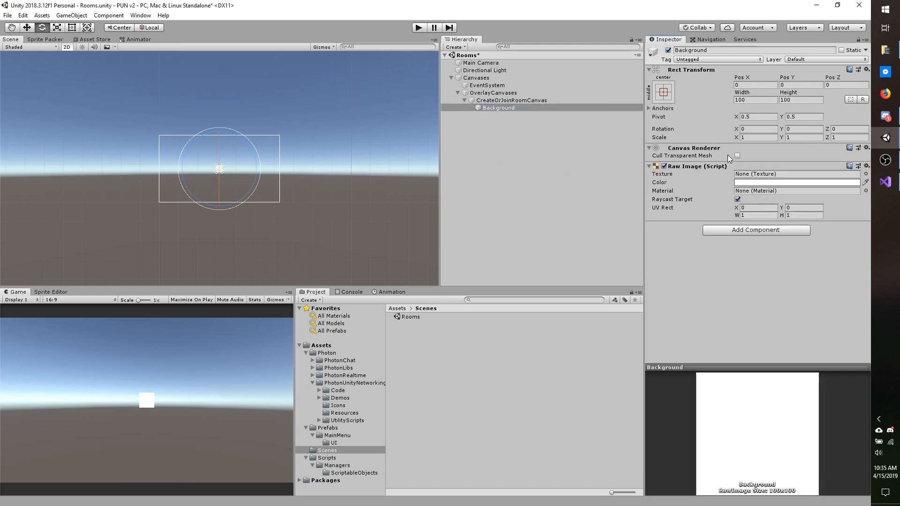
click(663, 92)
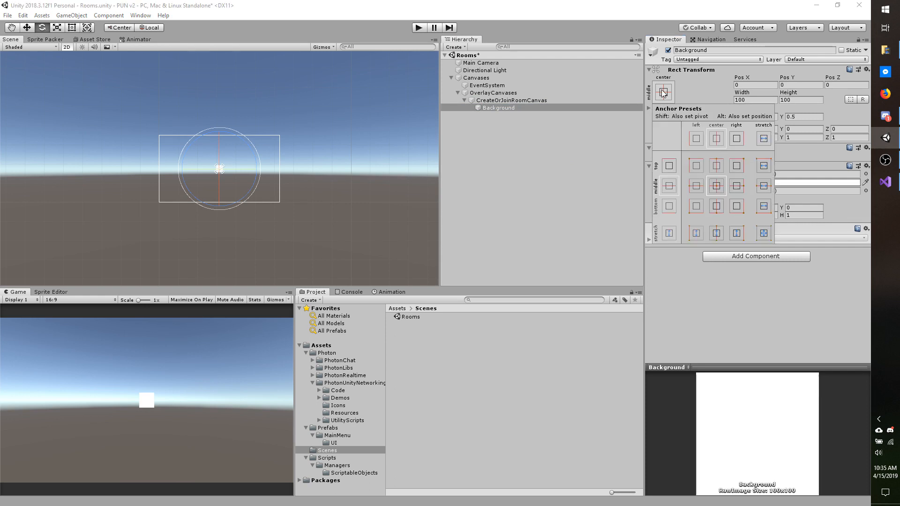
click(762, 233)
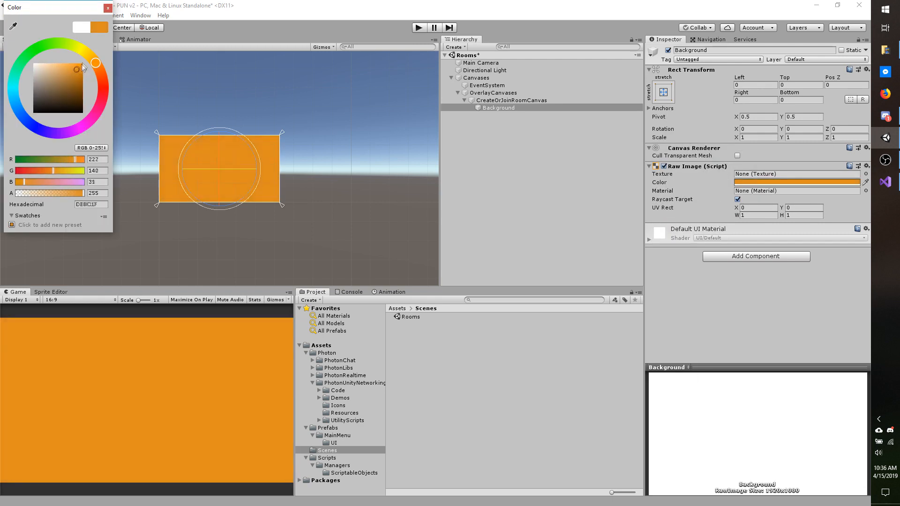
drag(76, 69, 92, 62)
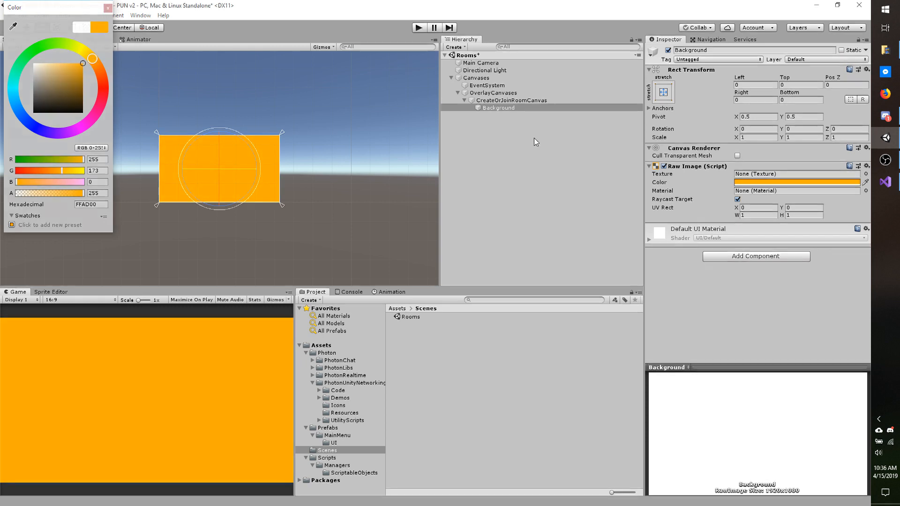
click(511, 100)
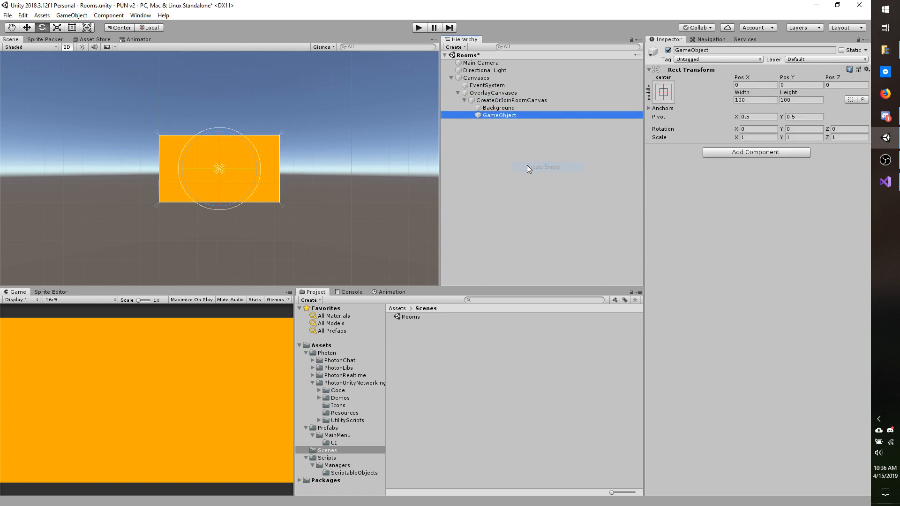
Name the empty object CreateRoom and add a UI Input Field beneath it.
text(CreateRoom)
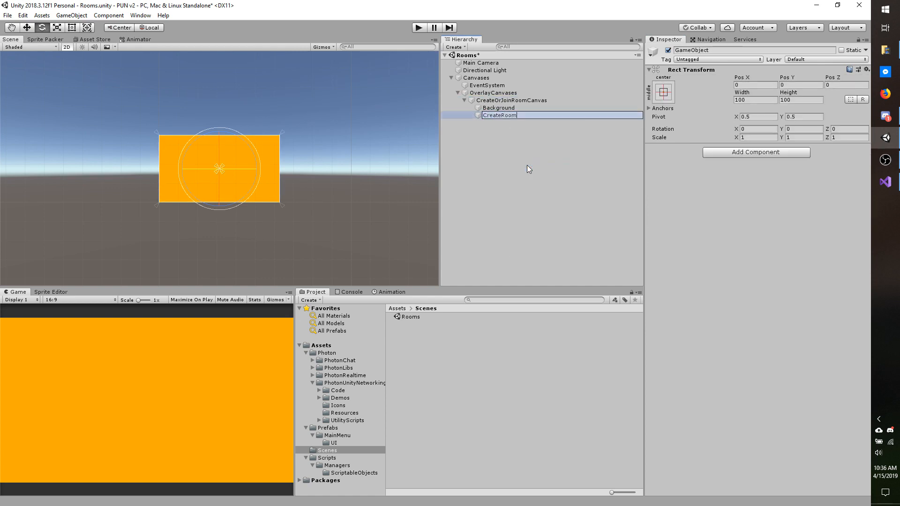
click(499, 115)
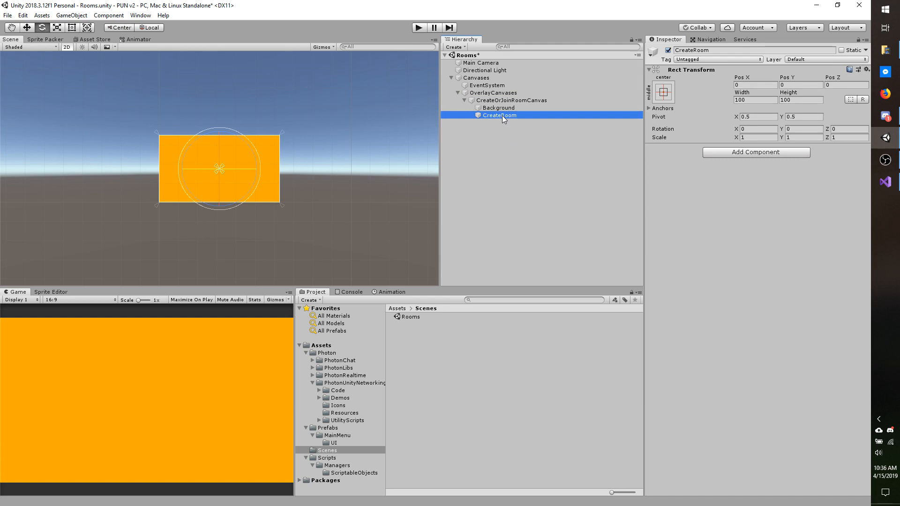
right_click(498, 114)
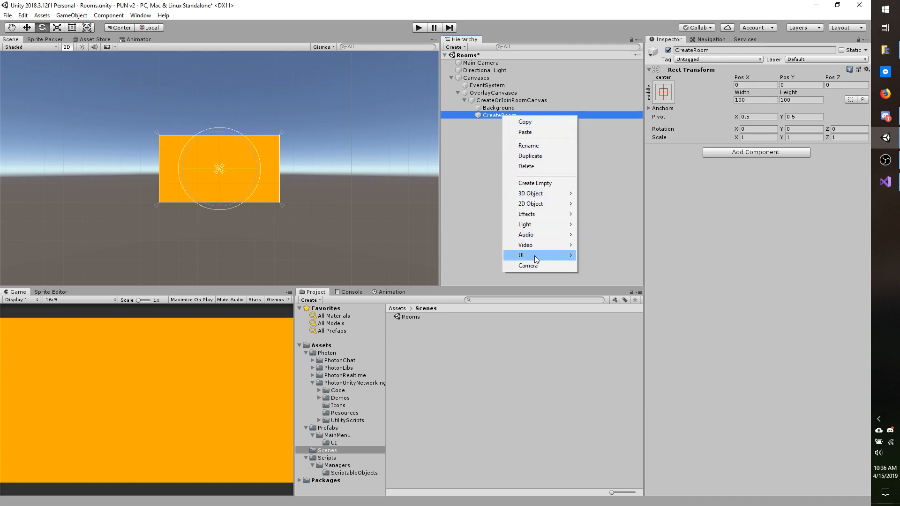
mouse_move(521, 255)
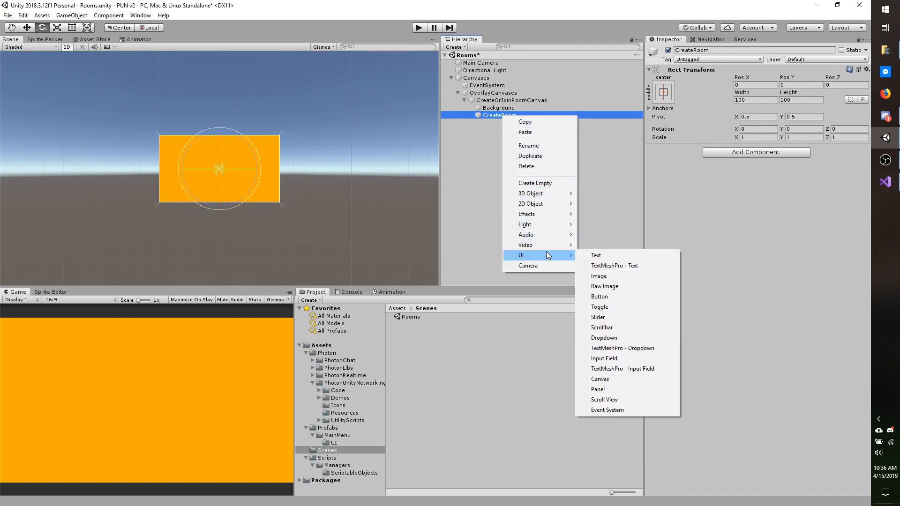
mouse_move(604, 337)
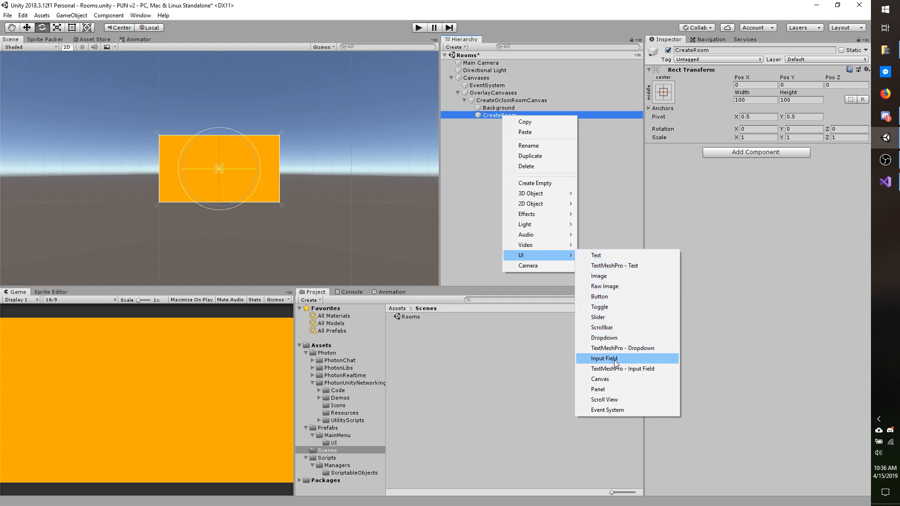
mouse_move(623, 348)
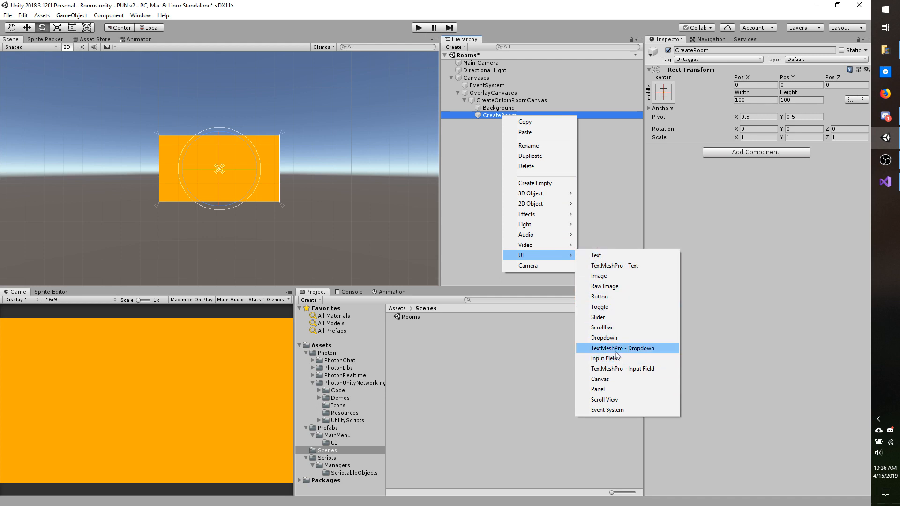
mouse_move(605, 358)
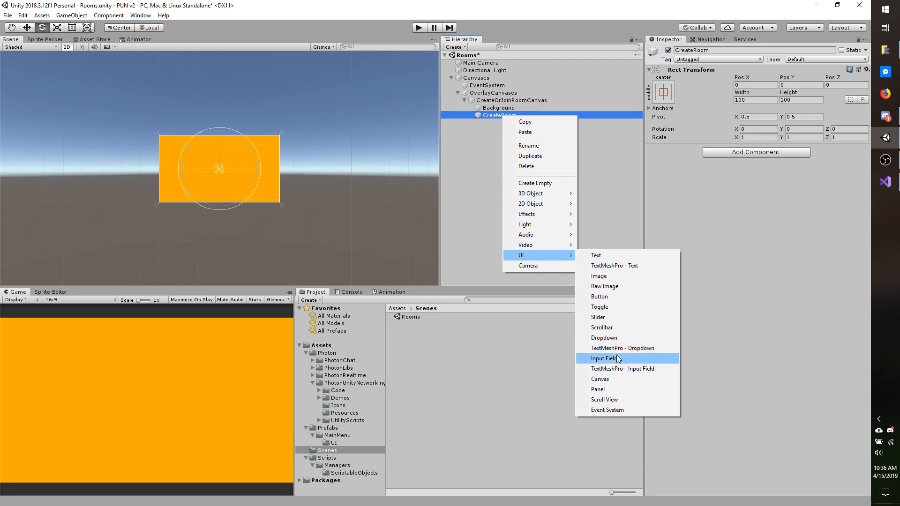
mouse_move(611, 369)
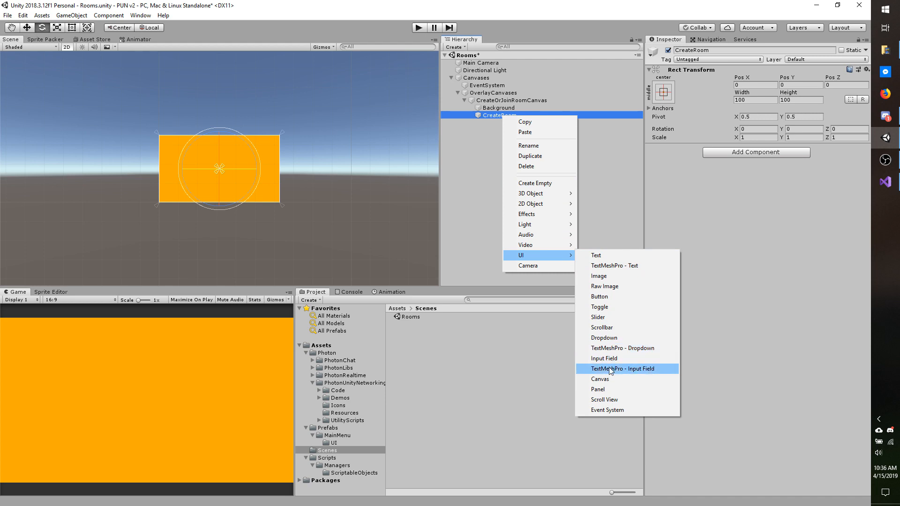
mouse_move(604, 358)
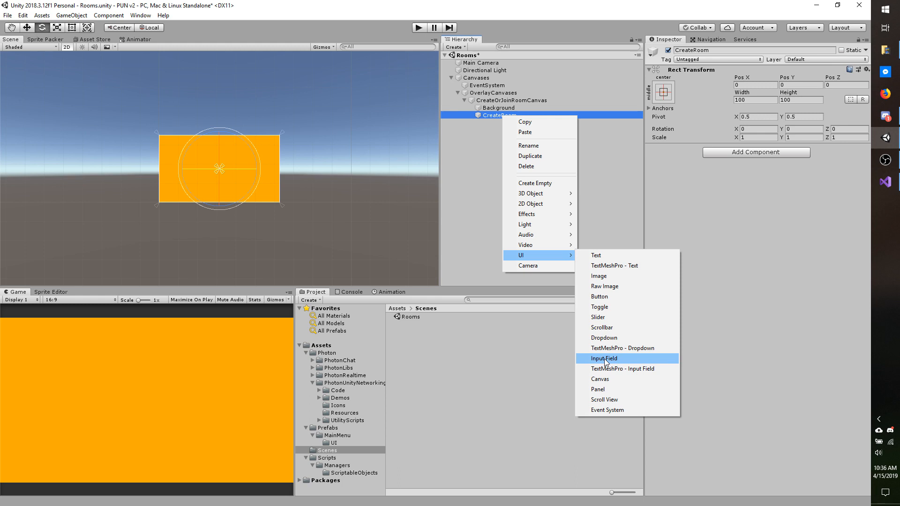
click(603, 358)
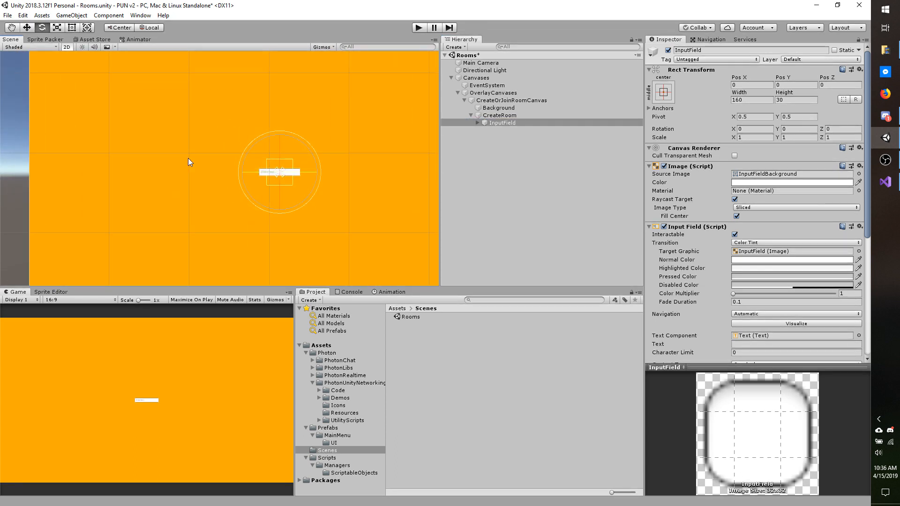
Resize the input field and give its Placeholder and Text Best Fit with Max Size 100.
click(26, 27)
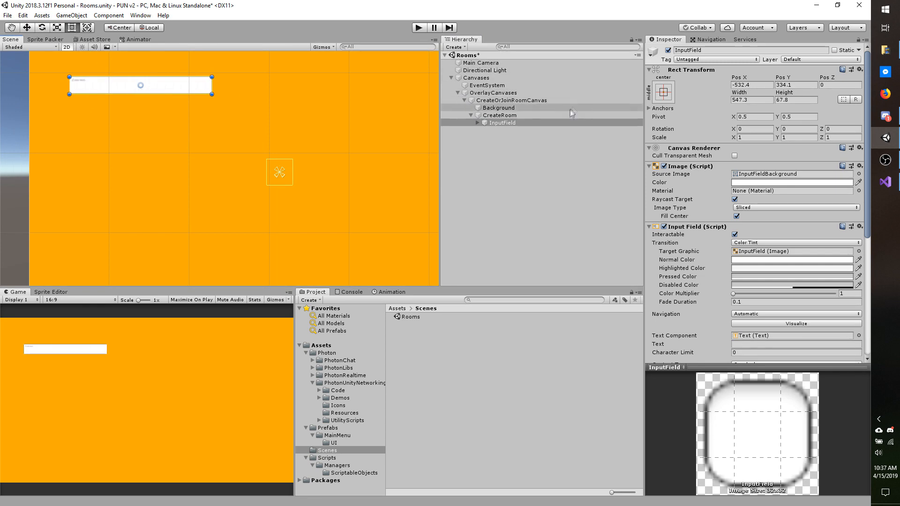
click(511, 130)
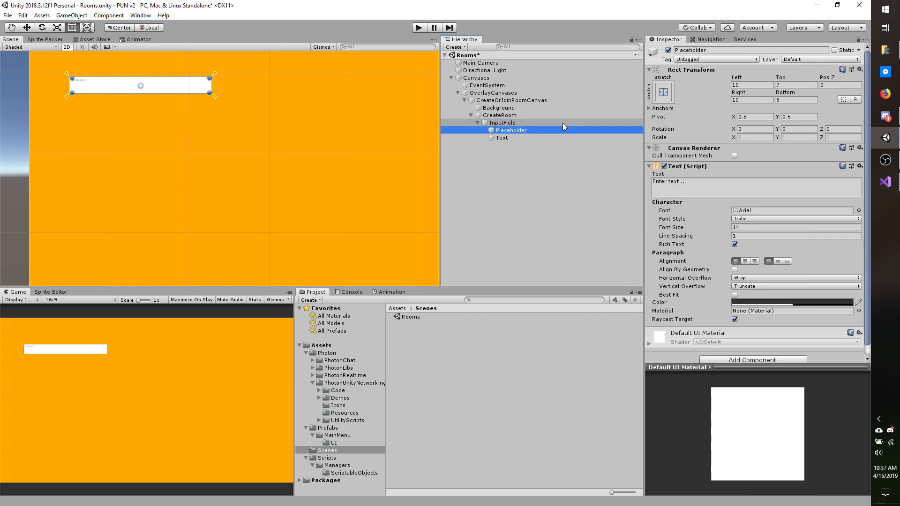
click(501, 138)
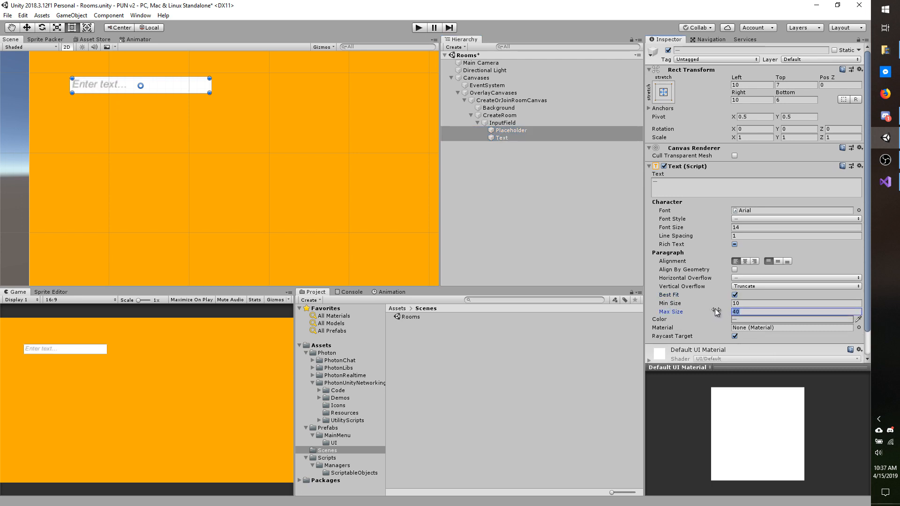
text(100)
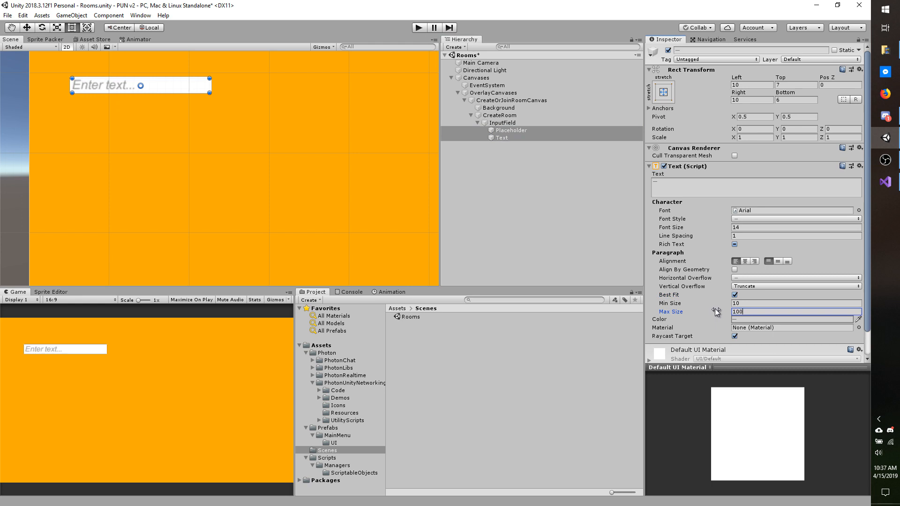
mouse_move(680, 236)
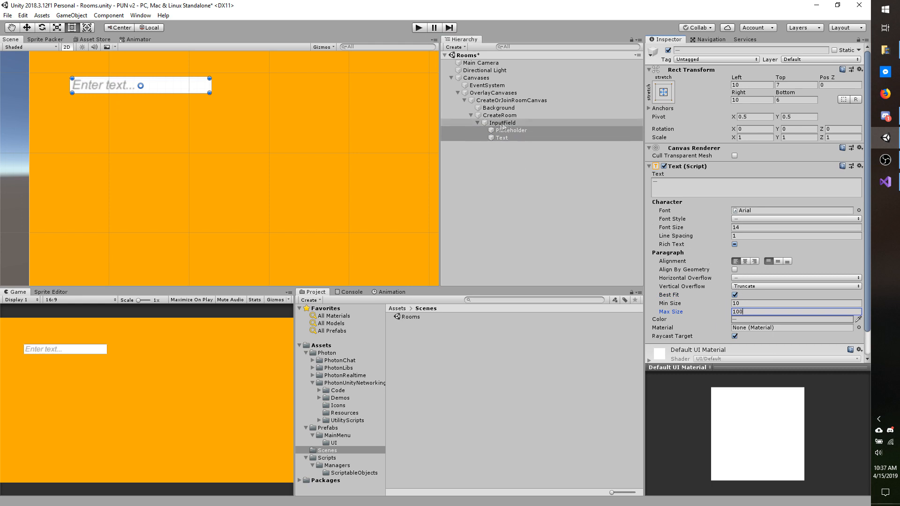
Rename the input field to RoomNameInput.
click(502, 123)
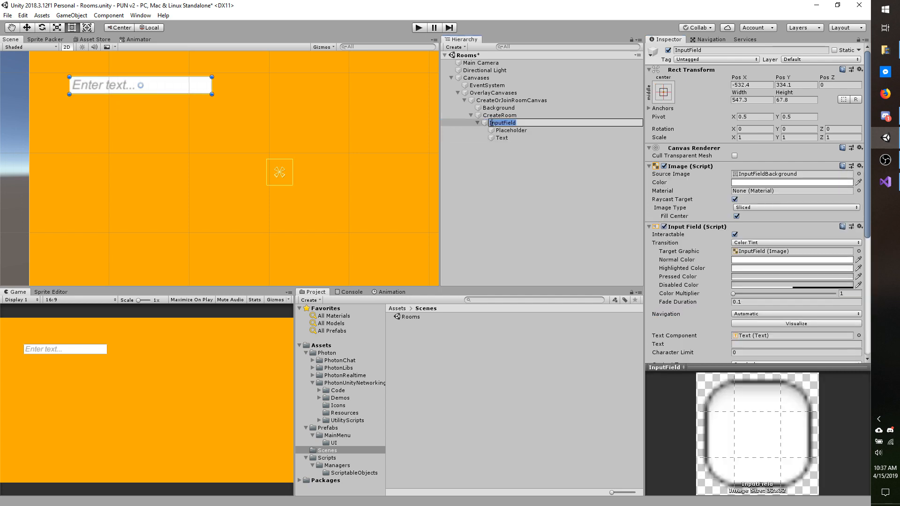
text(Roo)
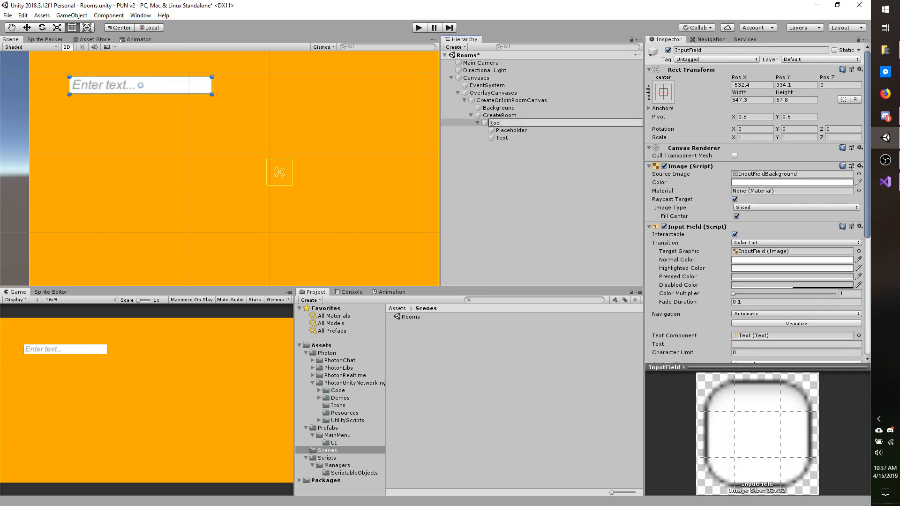
text(RoomNameInput)
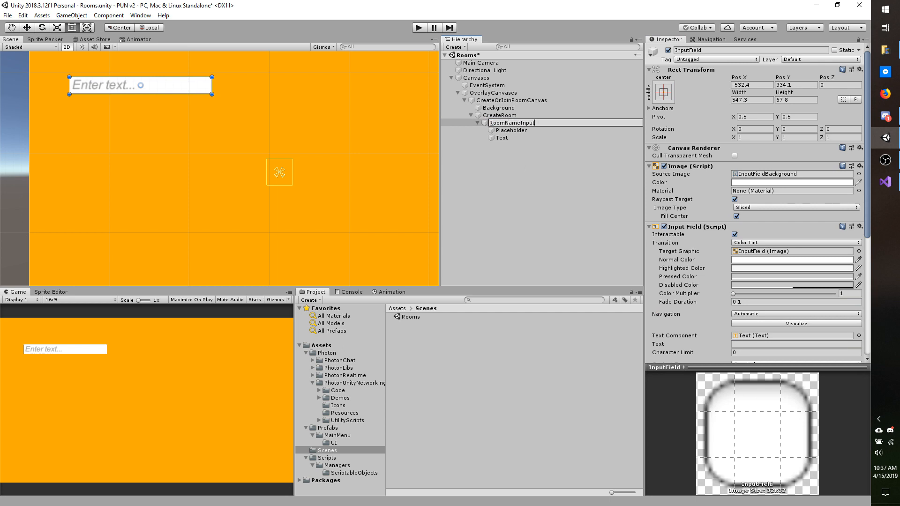
Add a CreateButton child under CreateRoom with Raw Image and Button components.
click(498, 115)
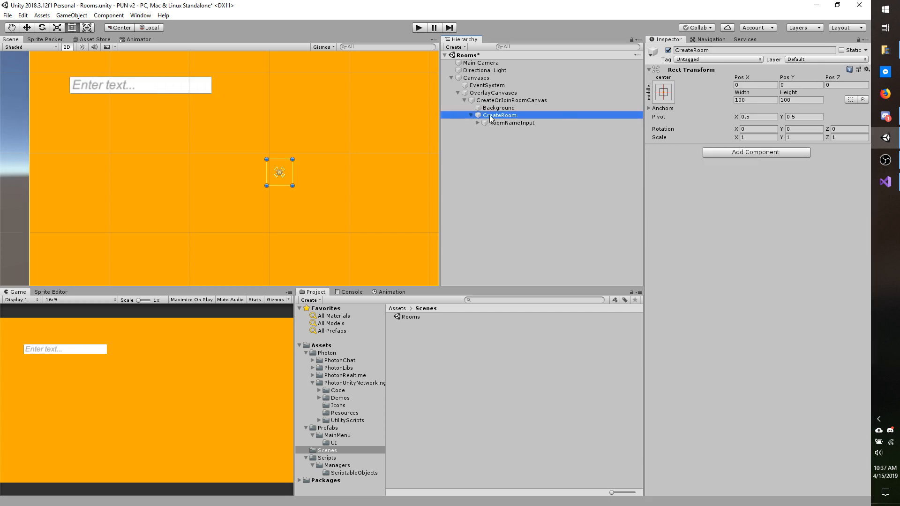
click(519, 182)
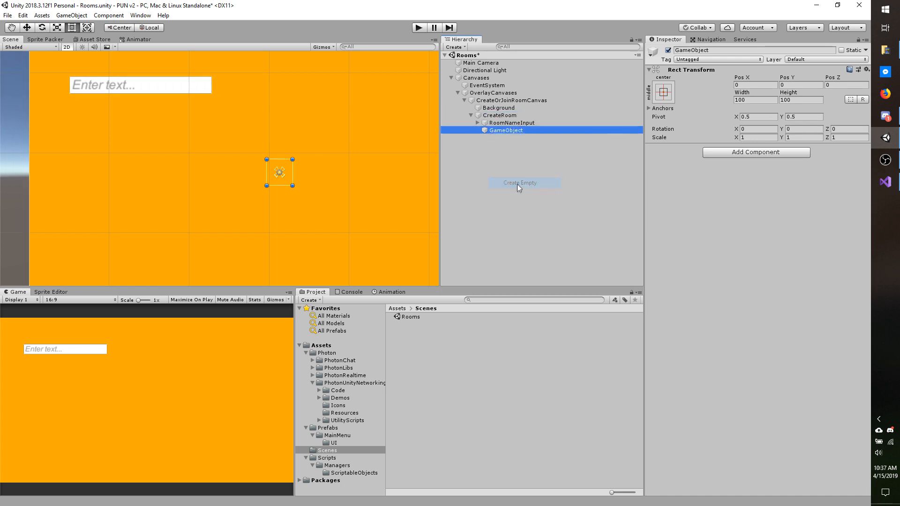
double_click(506, 130)
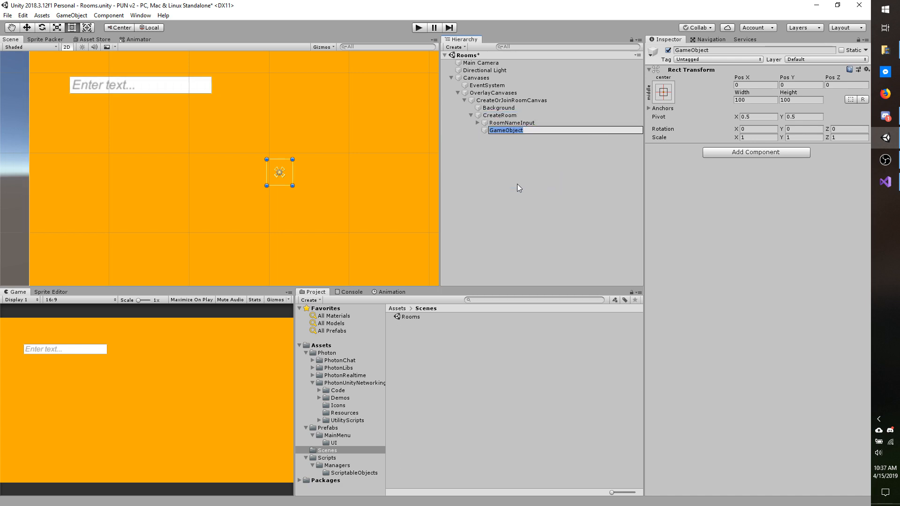
text(CreateButton)
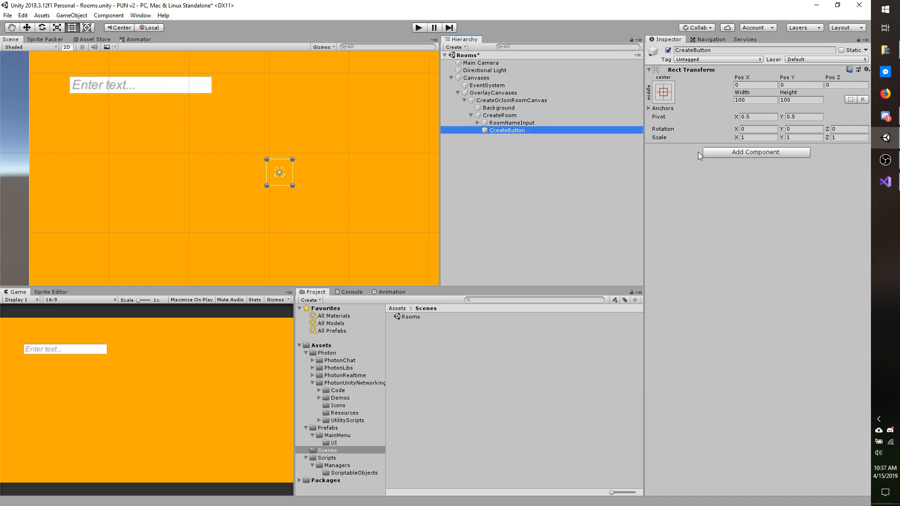
text(raw)
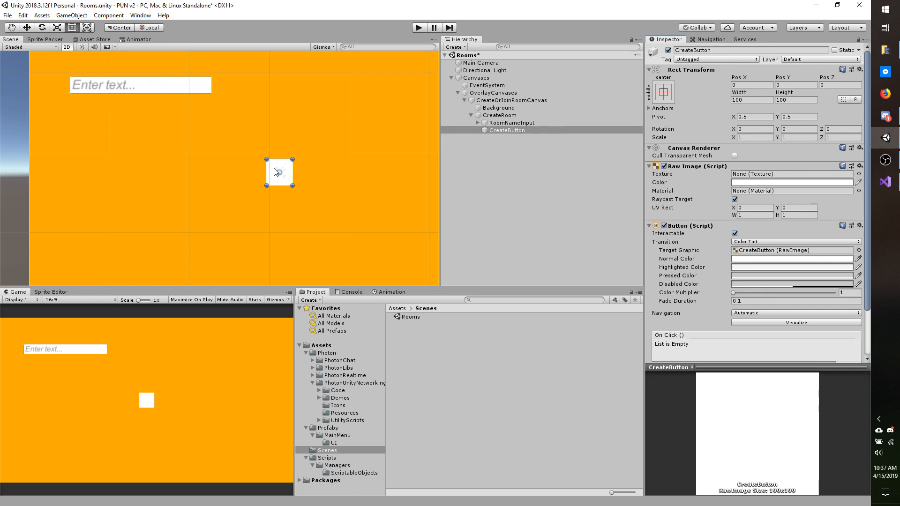
Move and resize CreateButton below the input field, matching its width.
drag(279, 172, 82, 110)
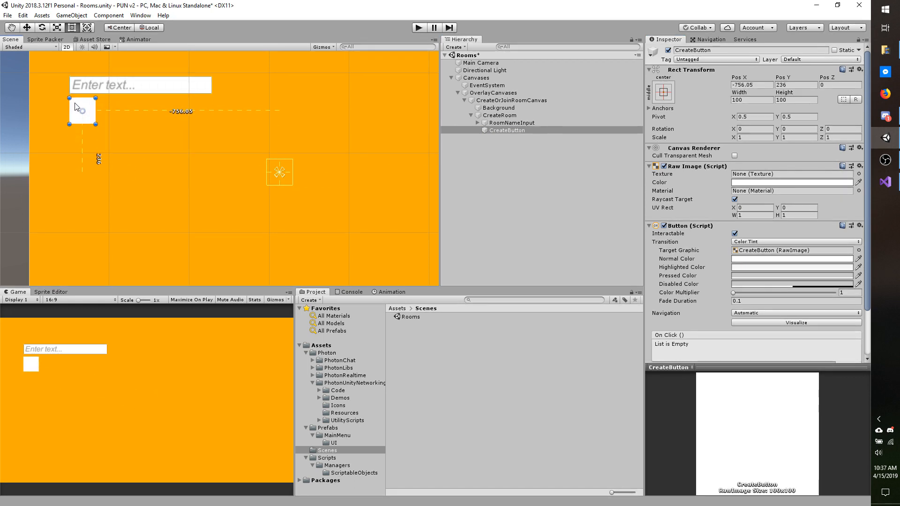
drag(70, 125, 208, 263)
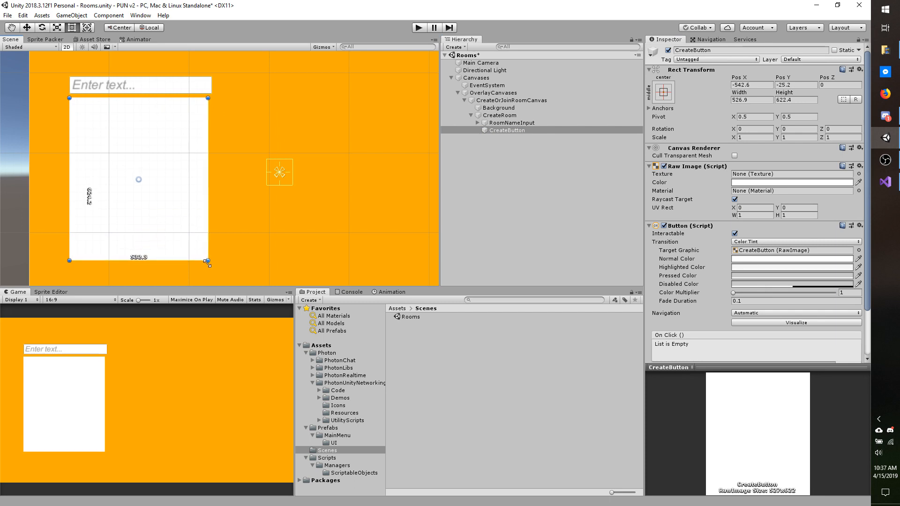
drag(207, 262, 210, 245)
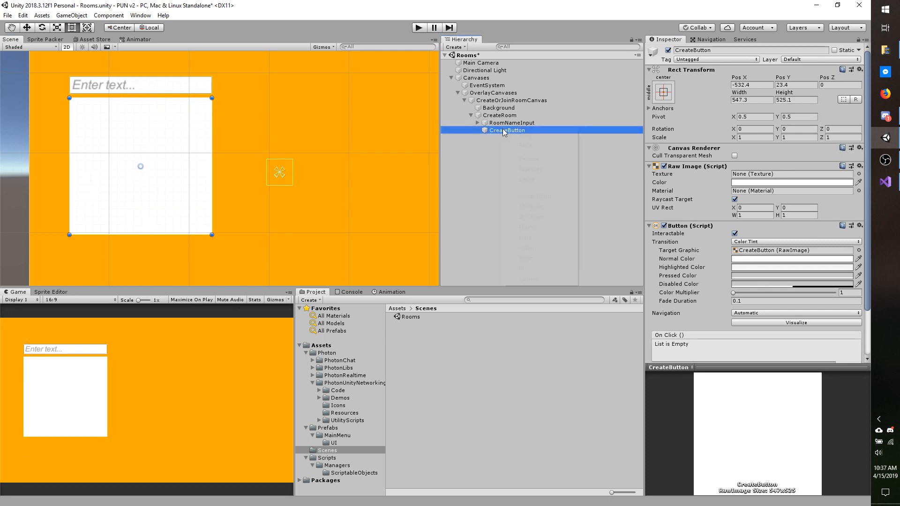
right_click(506, 131)
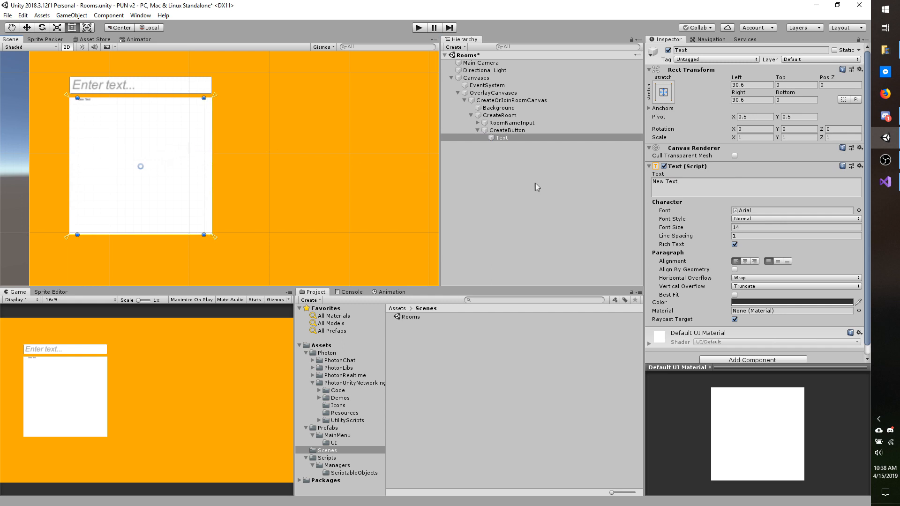
Set the button label to 'Create Room' with Best Fit and Max Size 110.
click(777, 261)
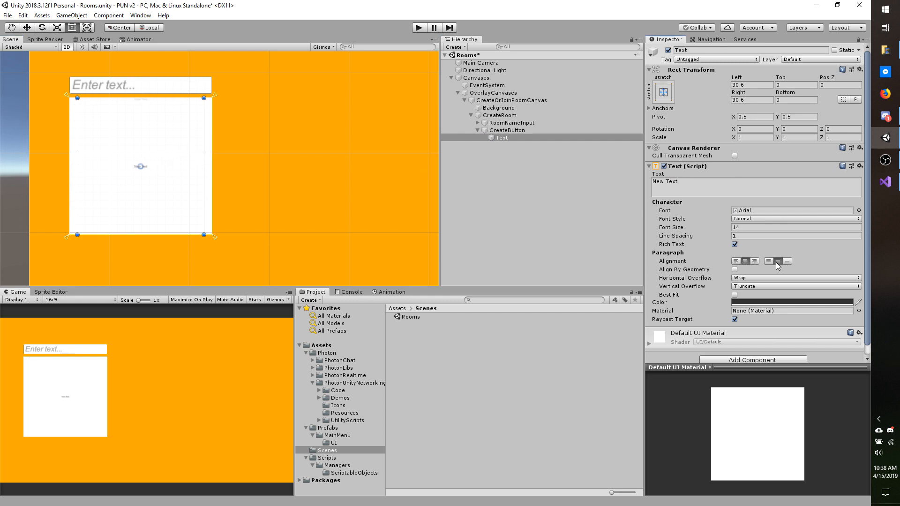
text(Create Room)
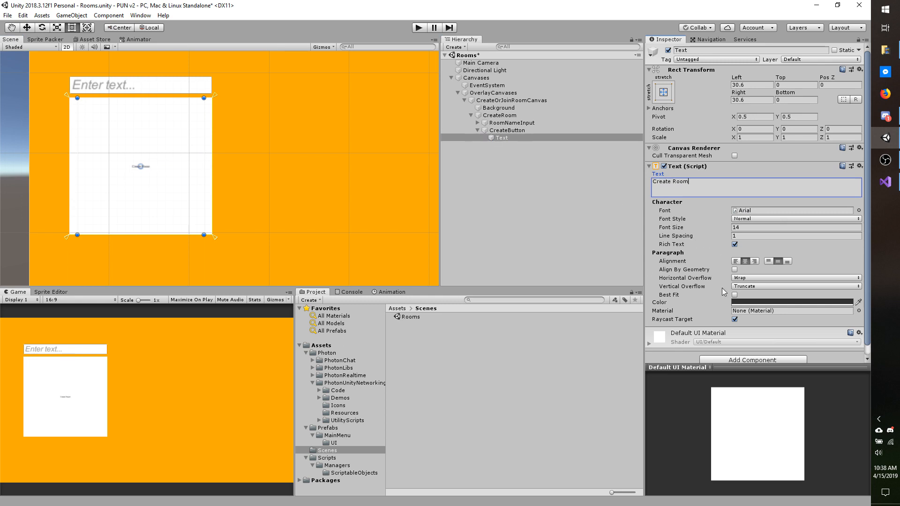
click(734, 294)
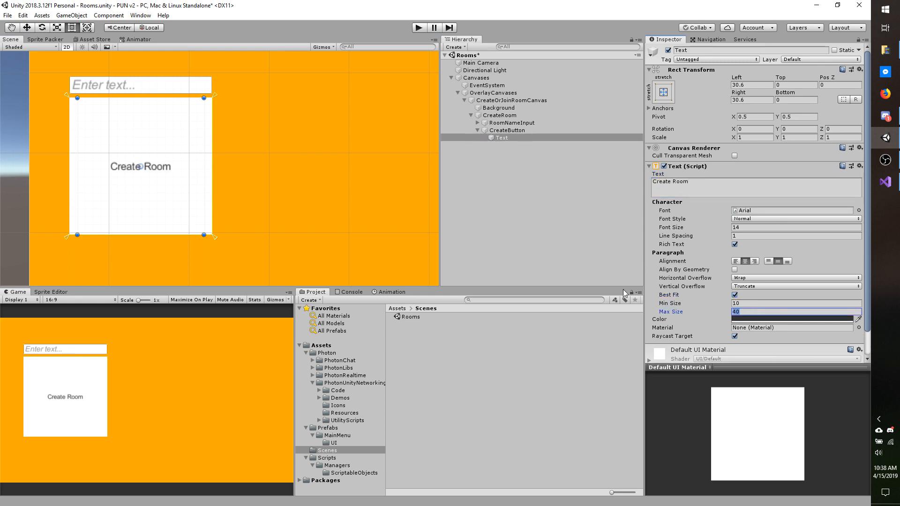
text(110)
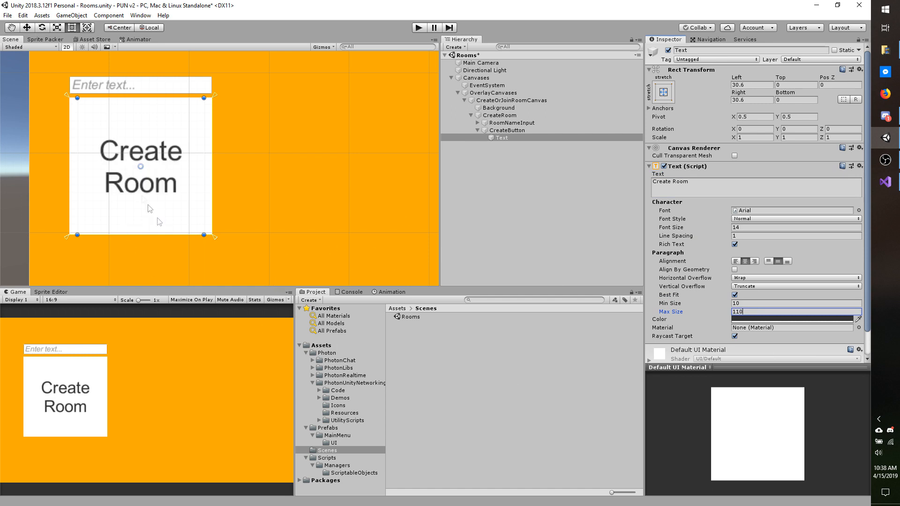
mouse_move(298, 86)
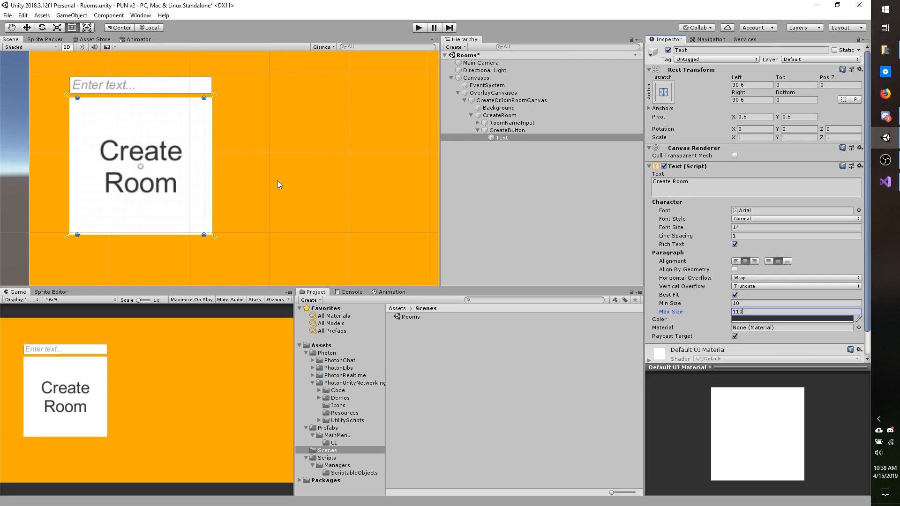
mouse_move(304, 176)
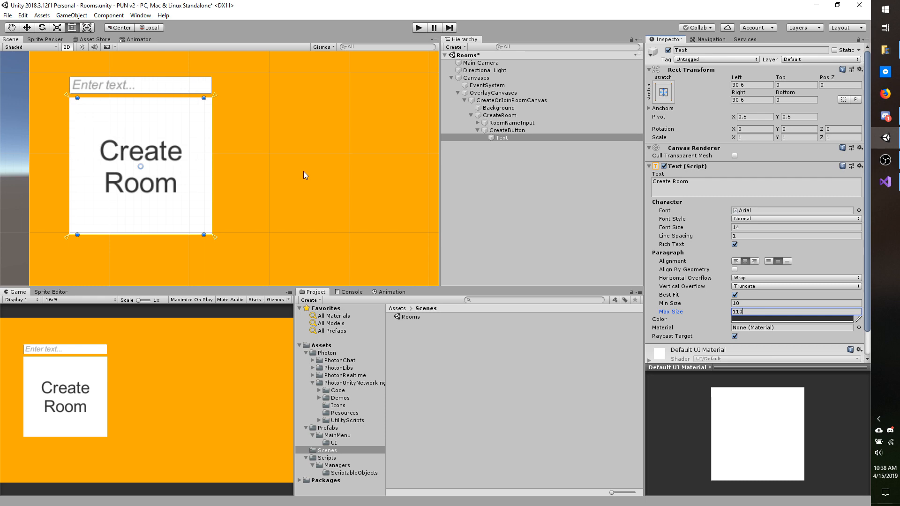
Select RoomNameInput together with CreateButton, then save the Rooms scene.
click(509, 122)
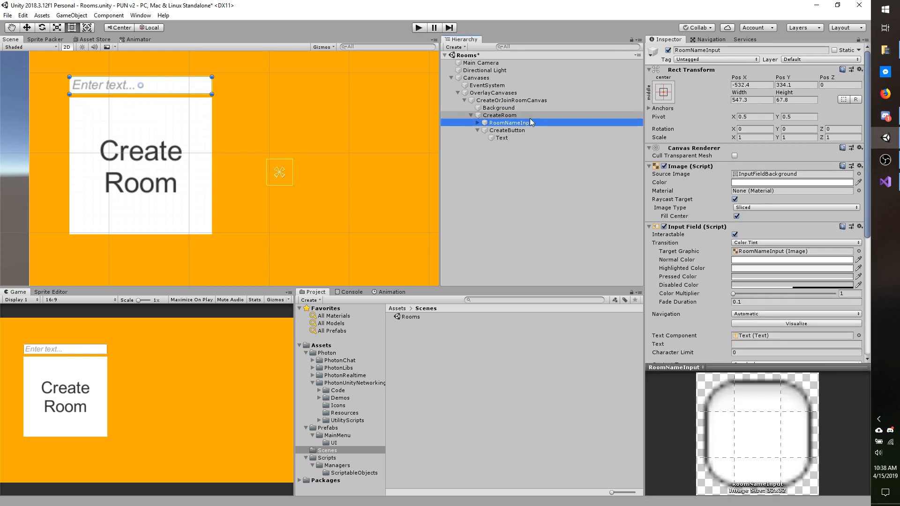
click(477, 122)
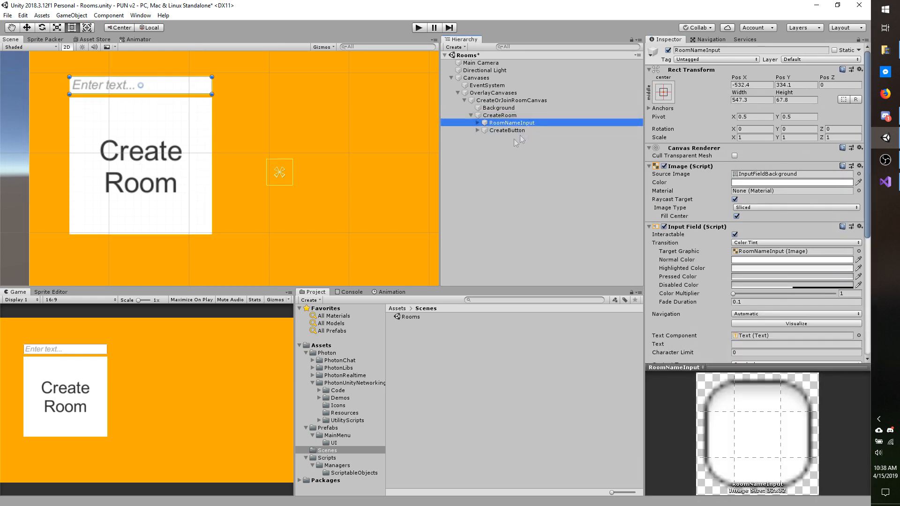
click(507, 130)
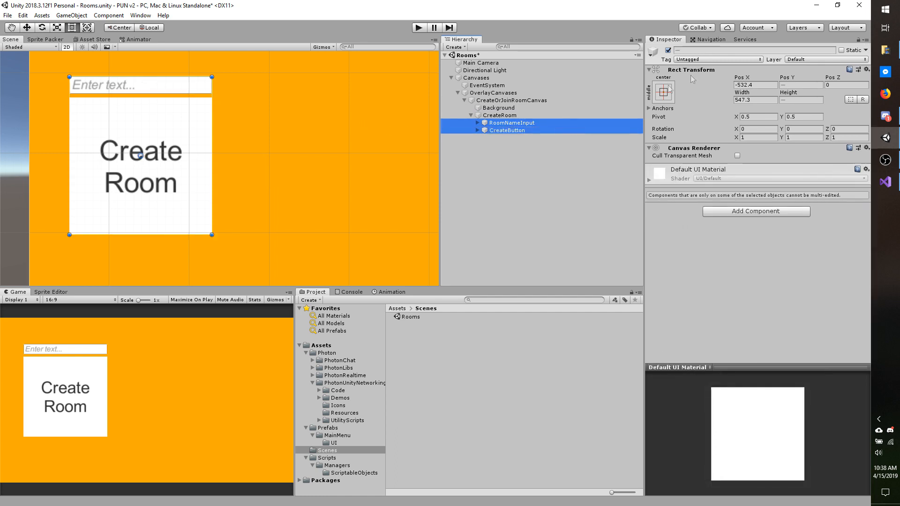
click(755, 84)
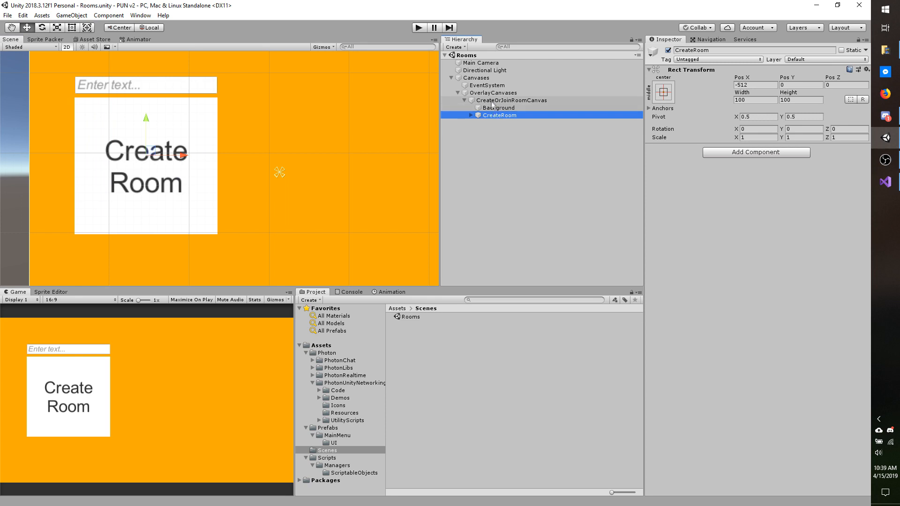
Create an empty child of CreateOrJoinRoomCanvas and rename it RoomListings.
right_click(511, 100)
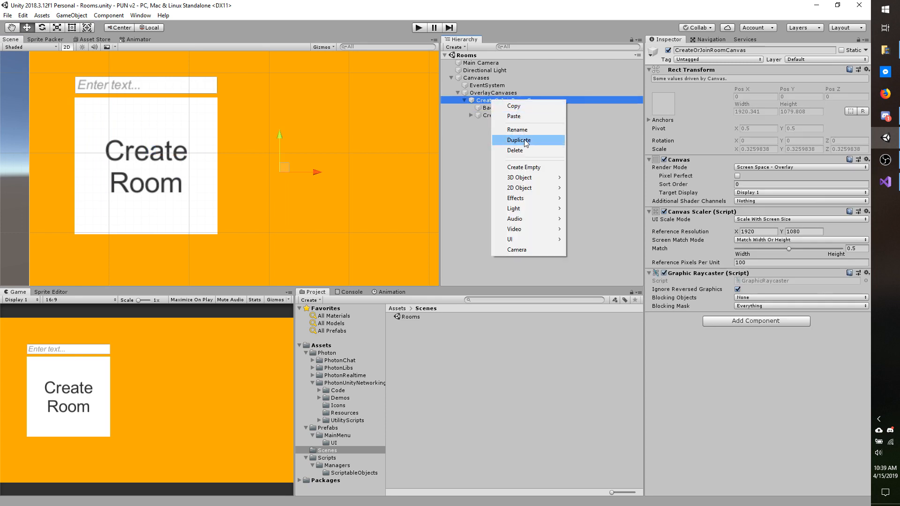
mouse_move(529, 167)
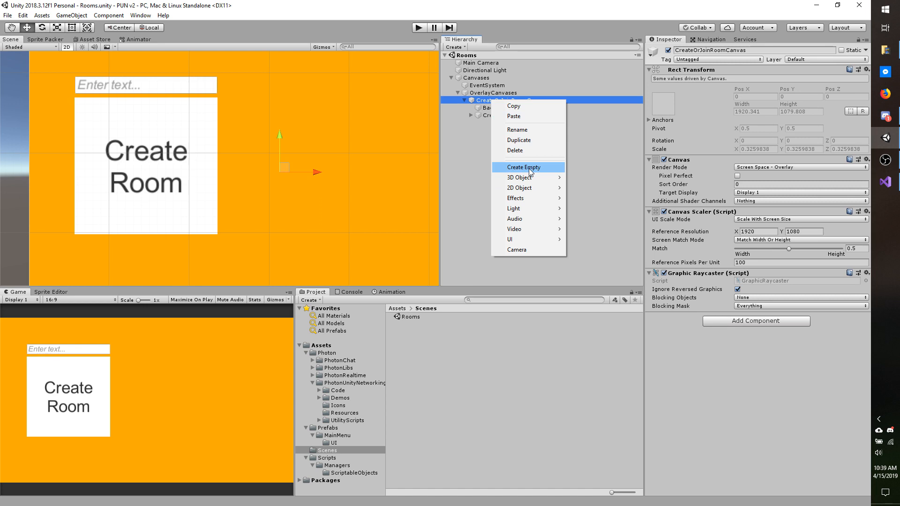
click(523, 167)
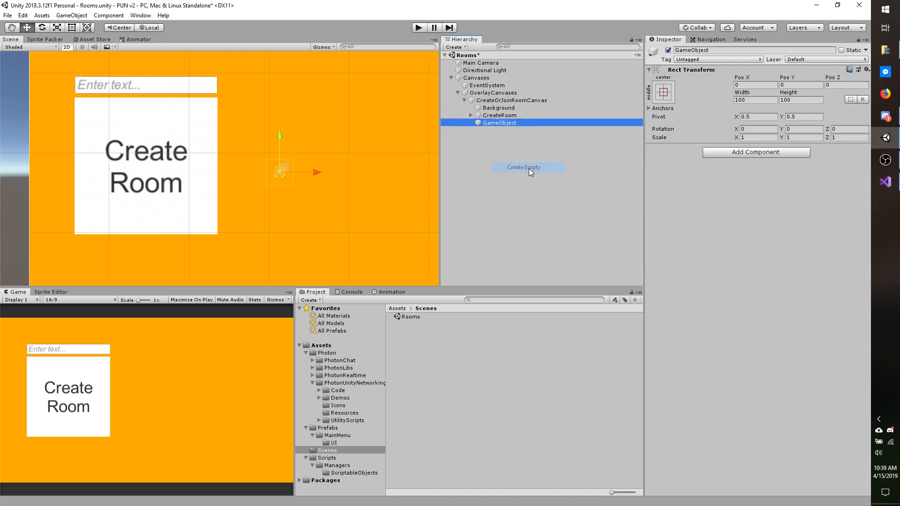
text(RoomListings)
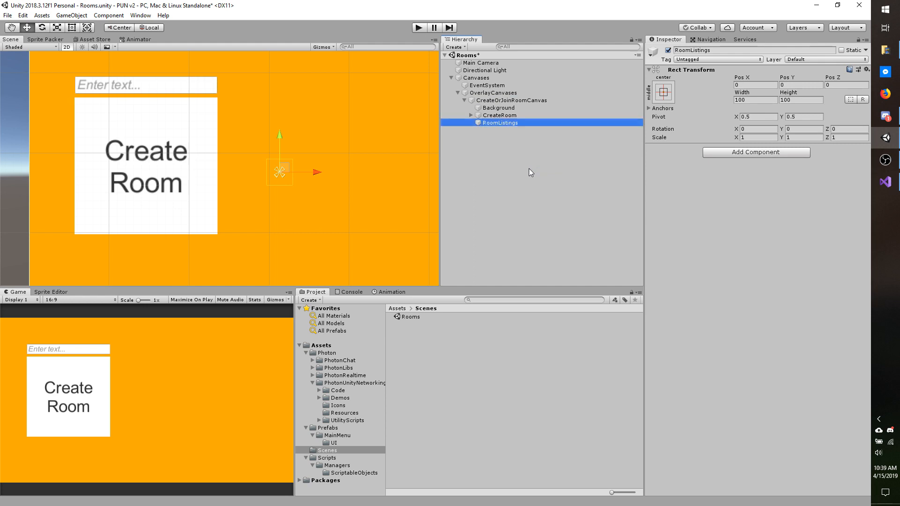
right_click(499, 123)
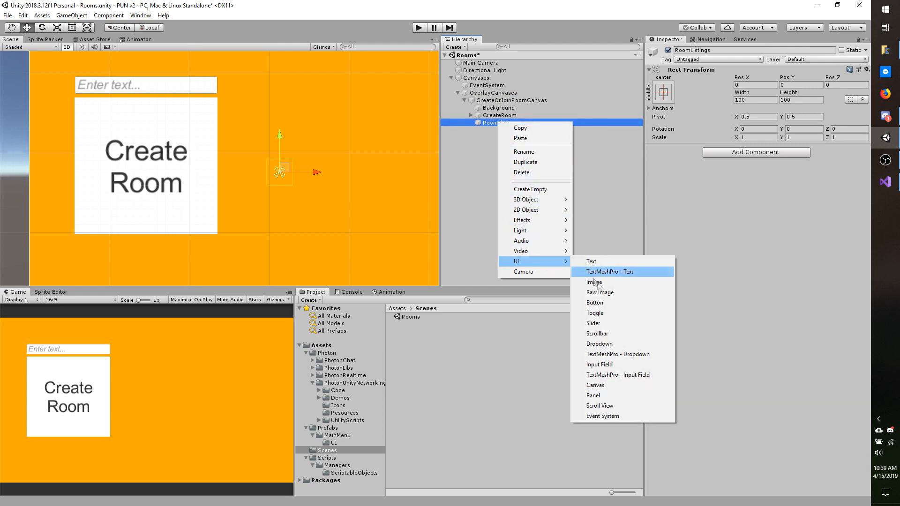
mouse_move(612, 409)
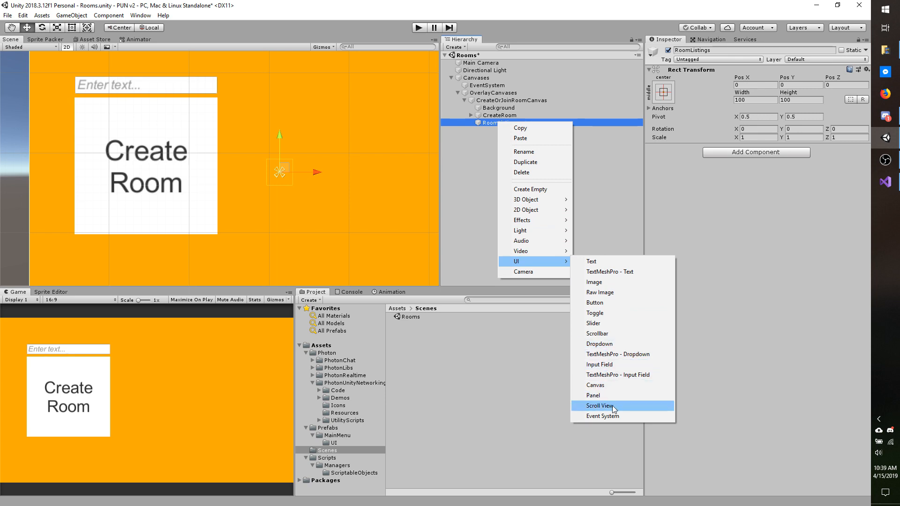
Add a Scroll View under RoomListings and move RoomListings to X −97, Y 263.
click(599, 406)
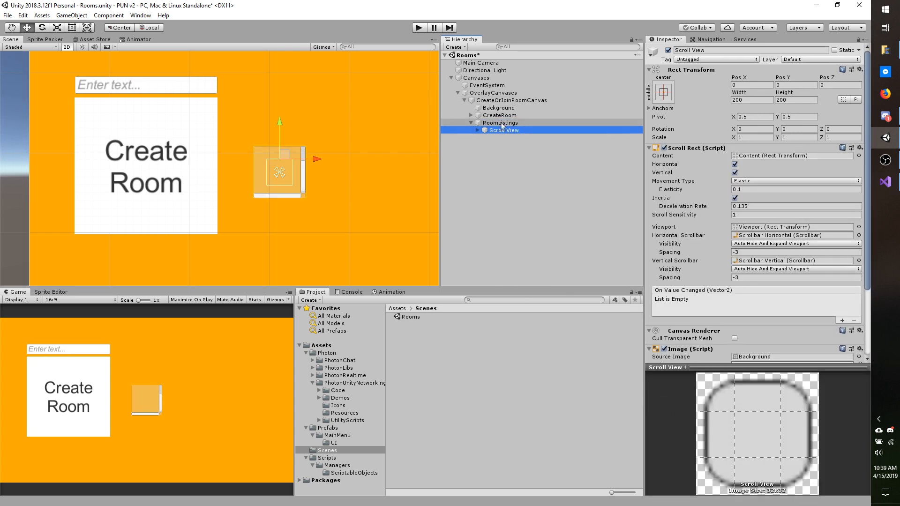
click(500, 123)
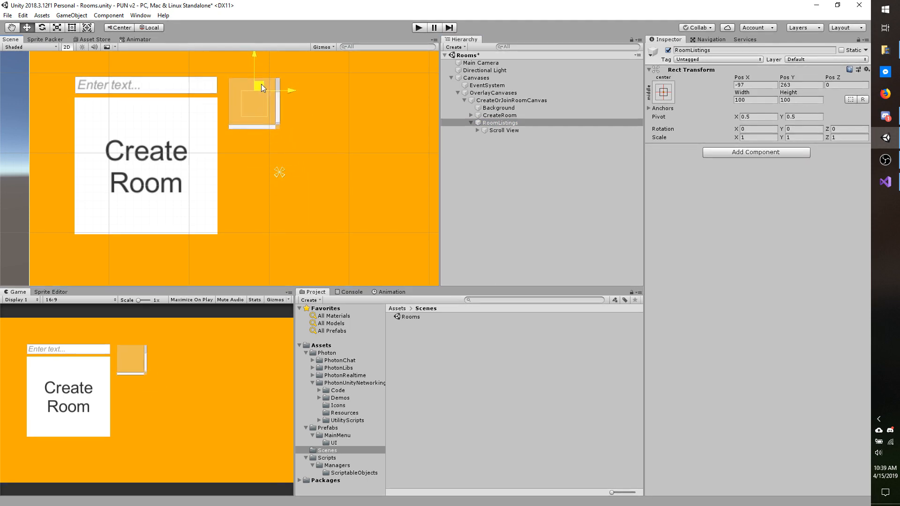
click(503, 131)
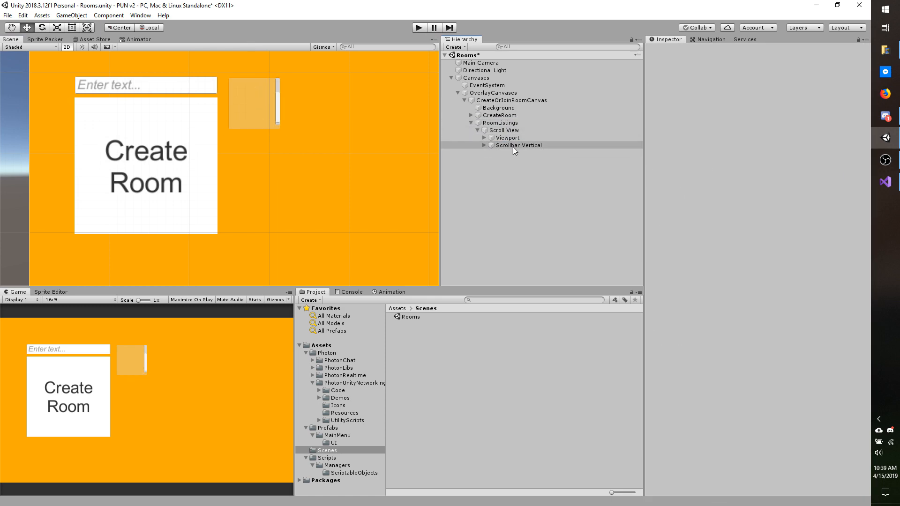
Inspect the scroll view's scrollbar and Content children, then delete the Scroll View.
click(517, 145)
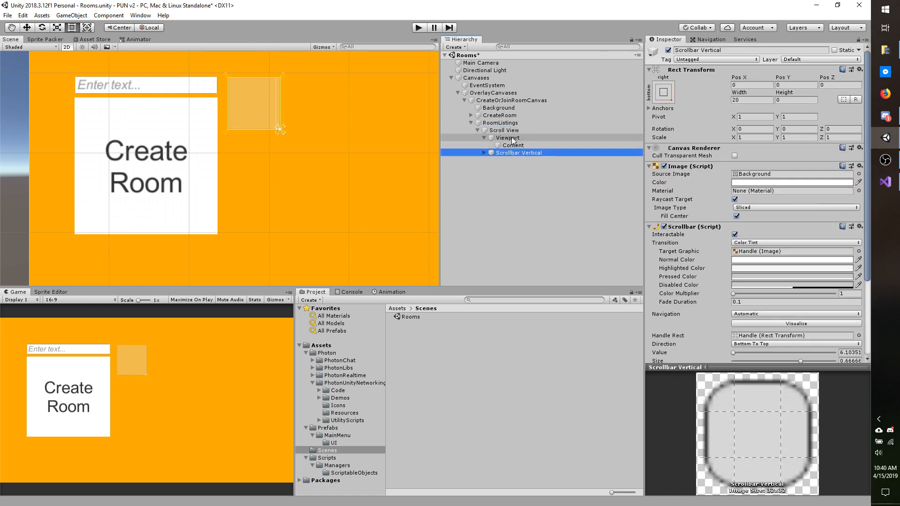
click(512, 145)
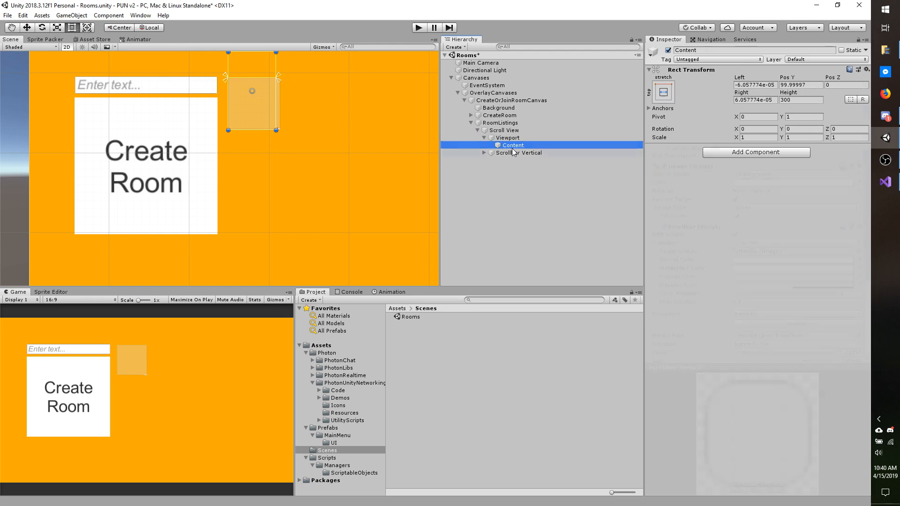
right_click(489, 123)
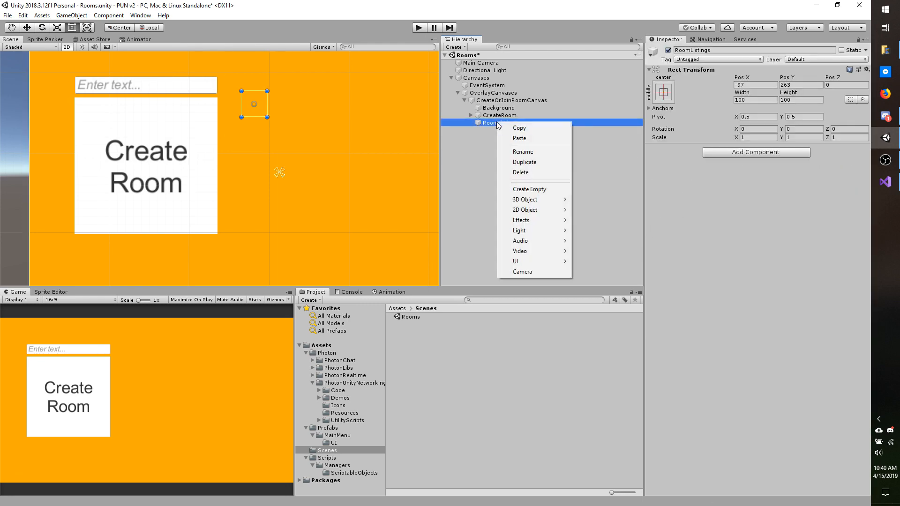
mouse_move(515, 261)
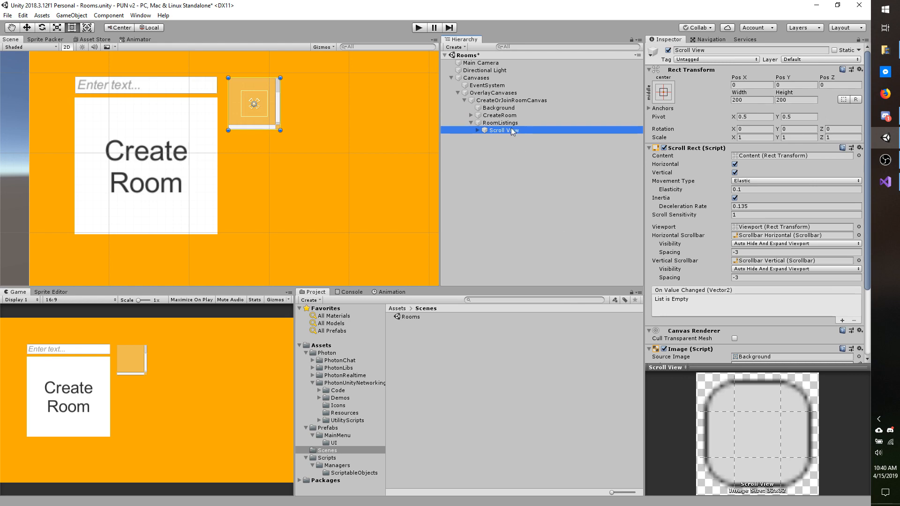
Delete the new Scroll View's horizontal scrollbar and set the Scroll Rect's Horizontal Scrollbar reference to None.
click(519, 153)
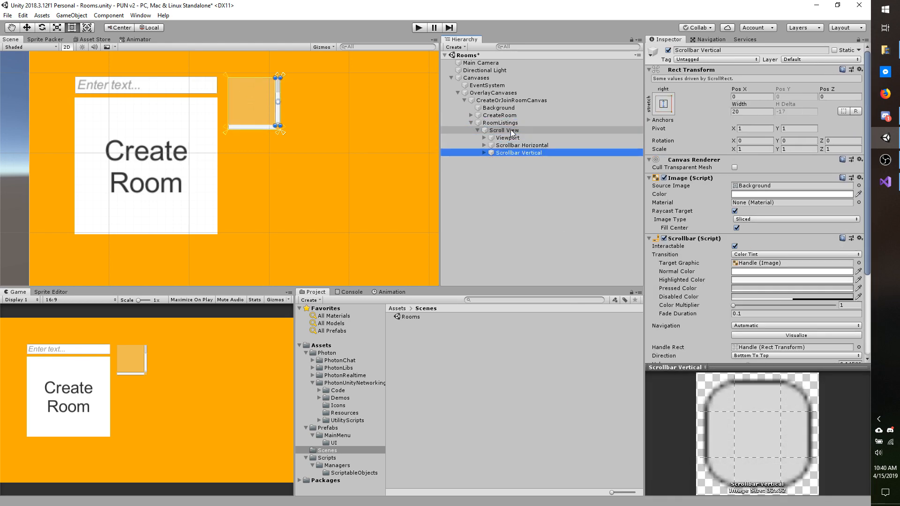
click(503, 130)
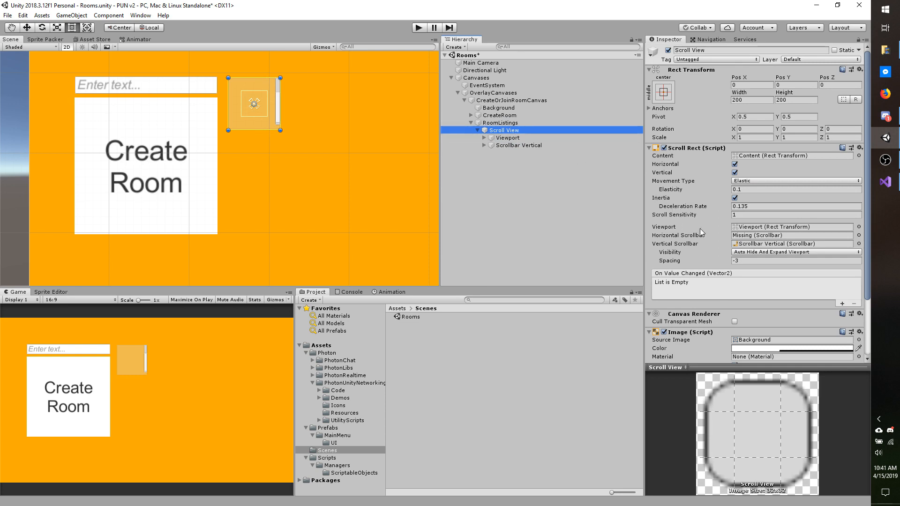
mouse_move(676, 230)
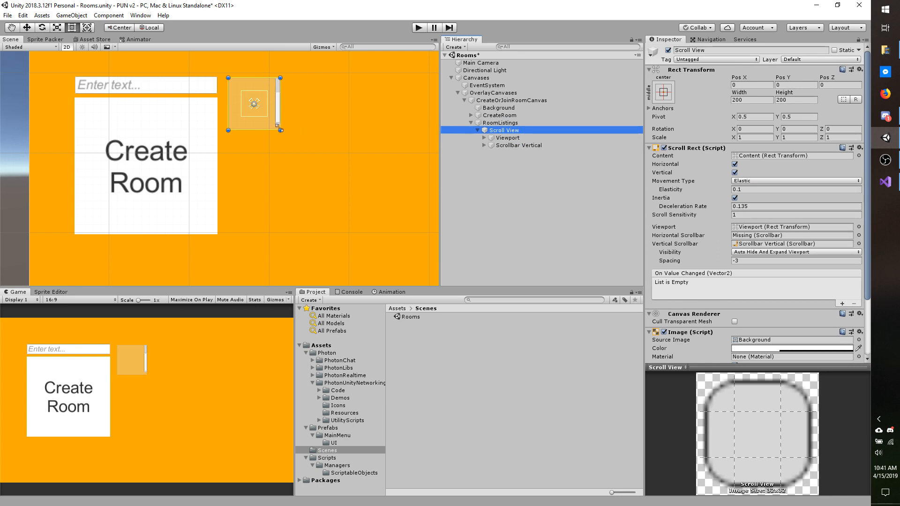
mouse_move(684, 219)
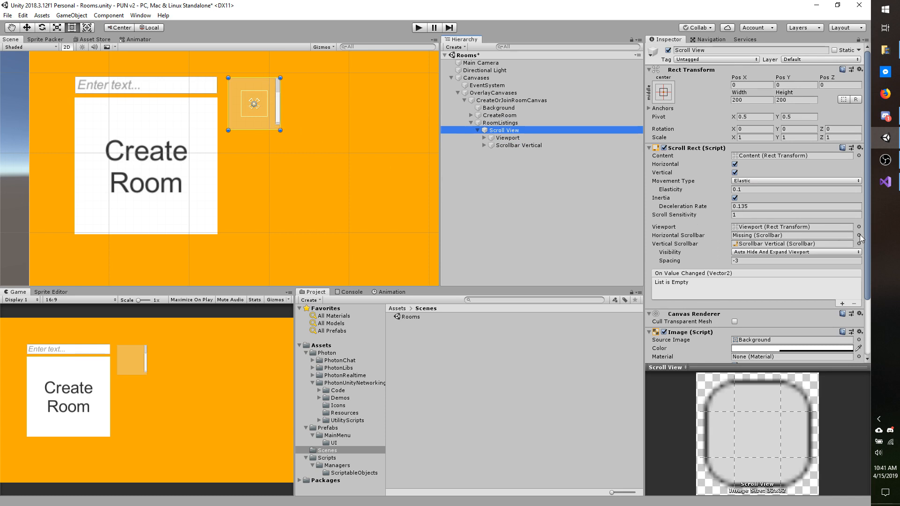
click(859, 235)
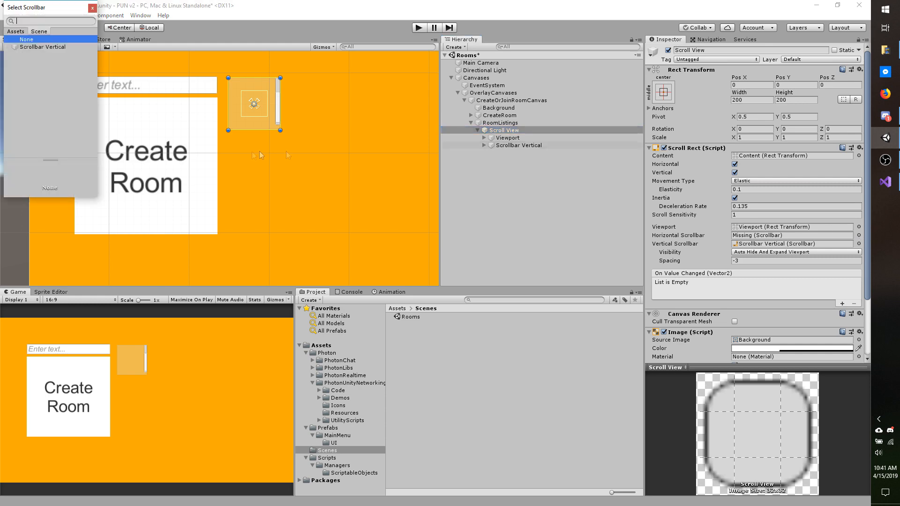
click(26, 39)
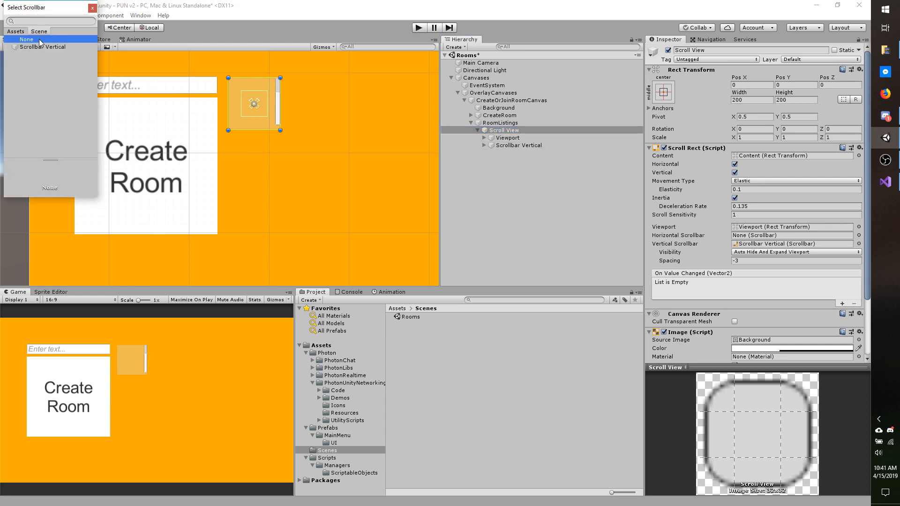
click(507, 138)
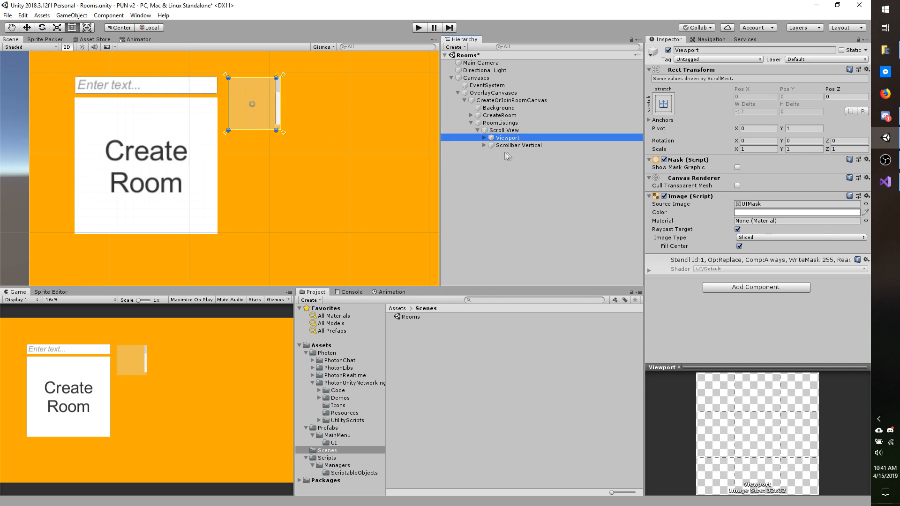
click(517, 145)
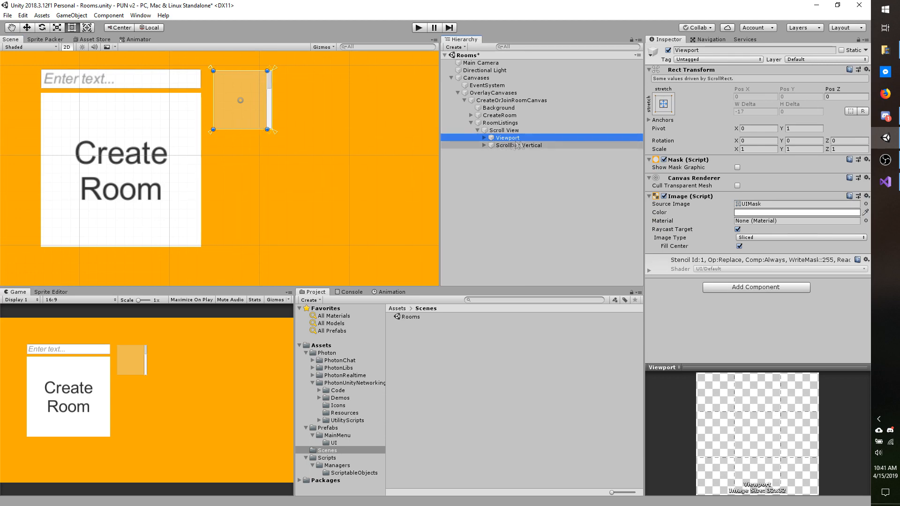
Drag the Scroll View's corner handle to enlarge it to about 496 by 610.
click(504, 130)
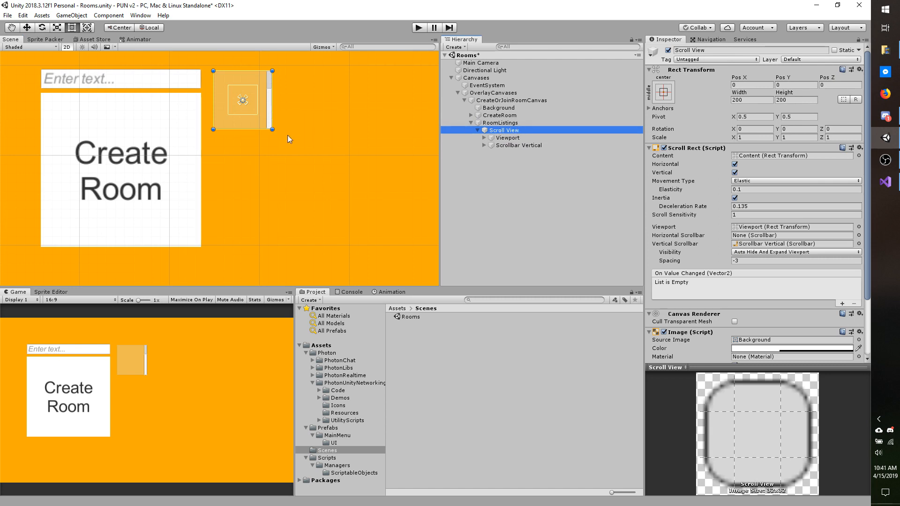
drag(270, 121, 354, 242)
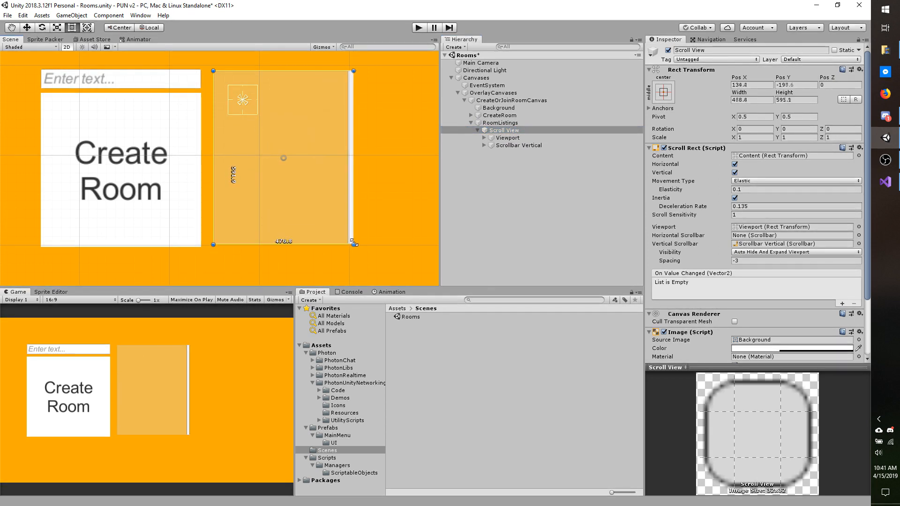
drag(355, 243, 357, 245)
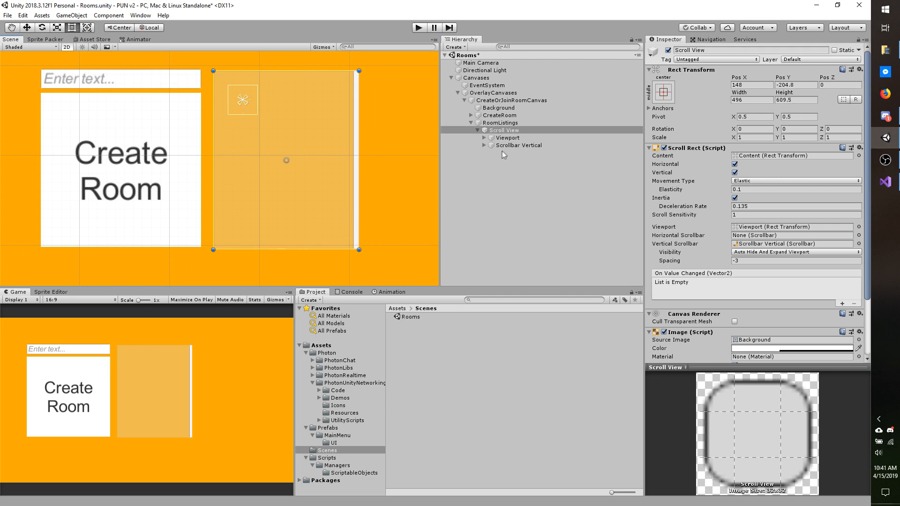
click(513, 144)
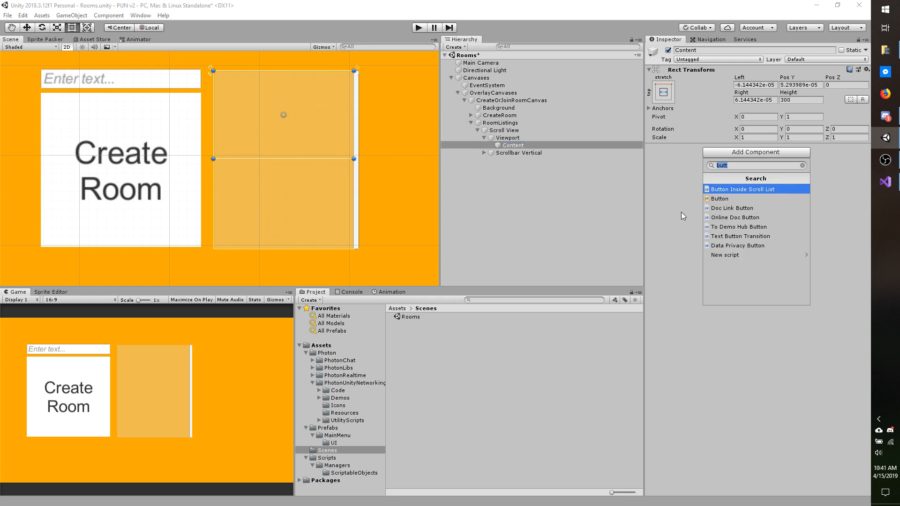
Add a Vertical Layout Group to Content with Child Alignment set to Upper Center.
text(layout)
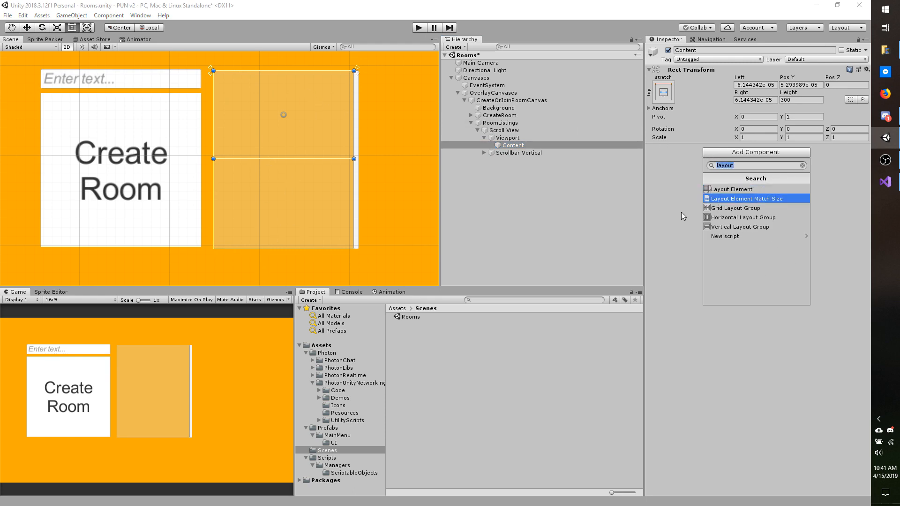
click(740, 227)
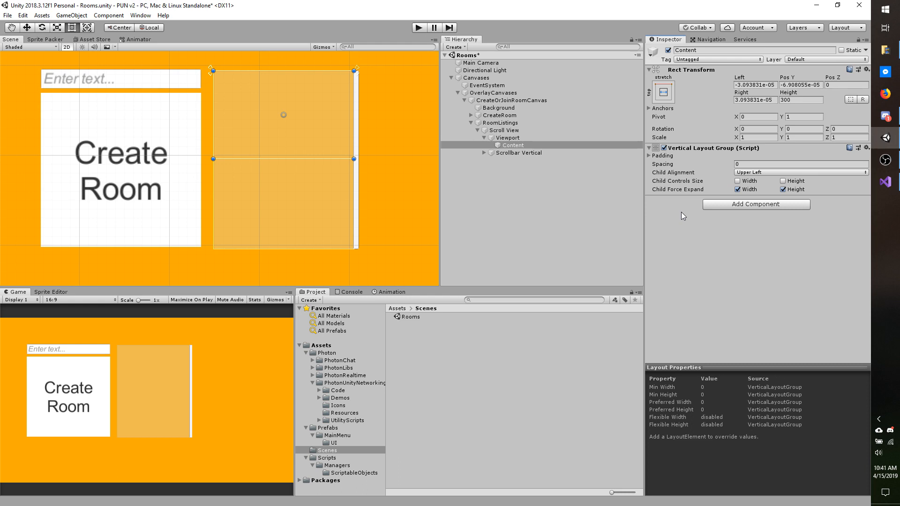
click(799, 172)
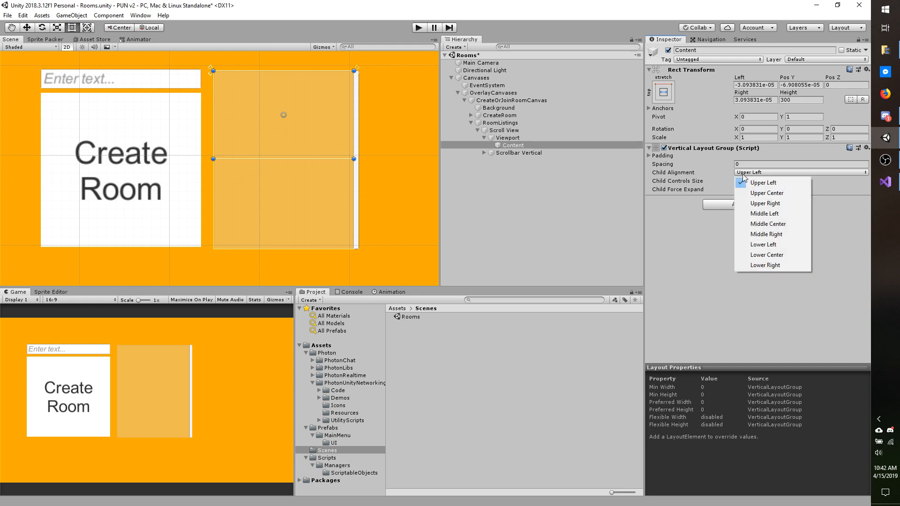
click(766, 192)
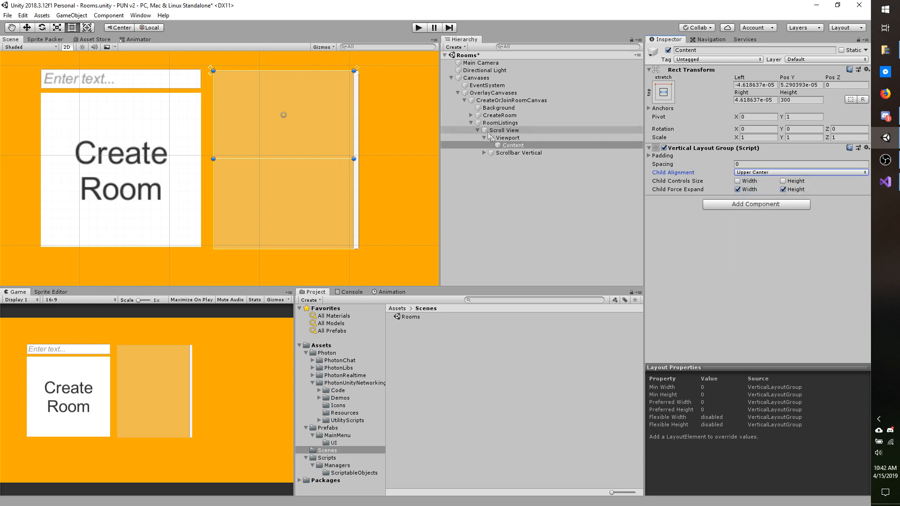
right_click(511, 145)
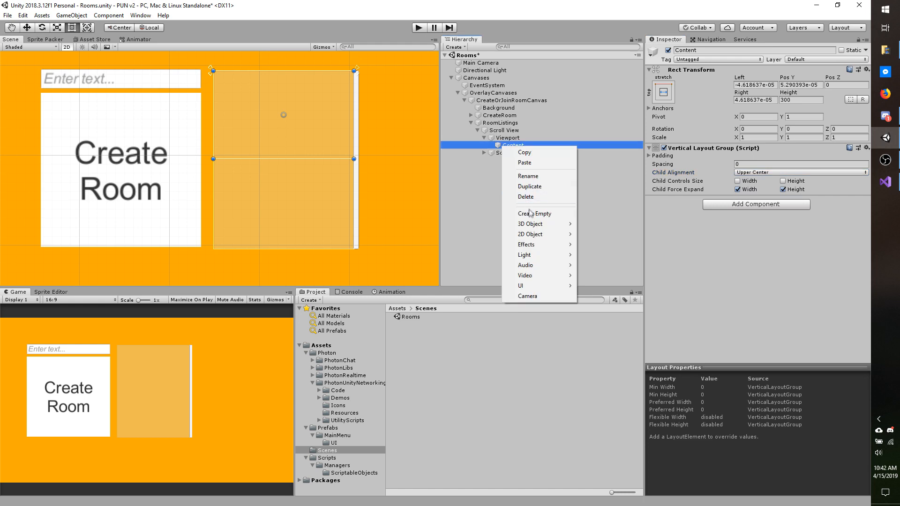
Create an empty RoomListing child under Content with a Layout Element, Flexible Width 1.
click(533, 213)
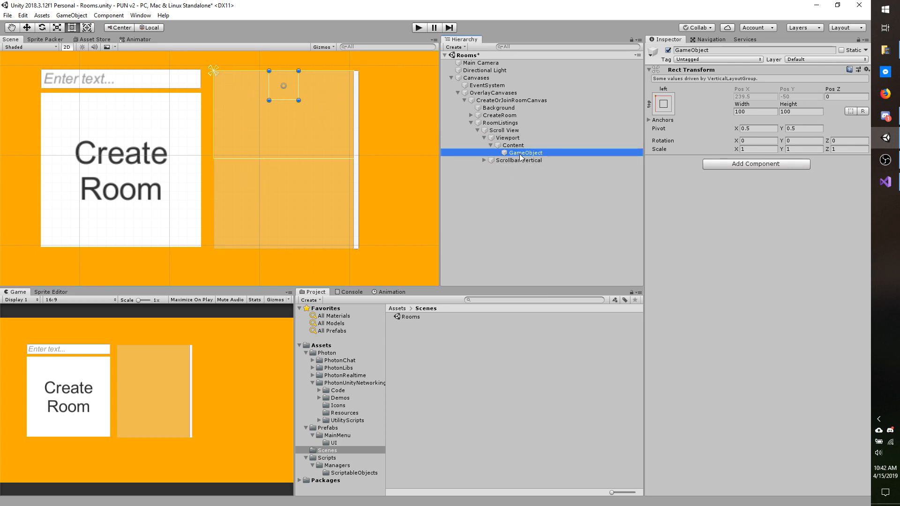
text(RoomListing)
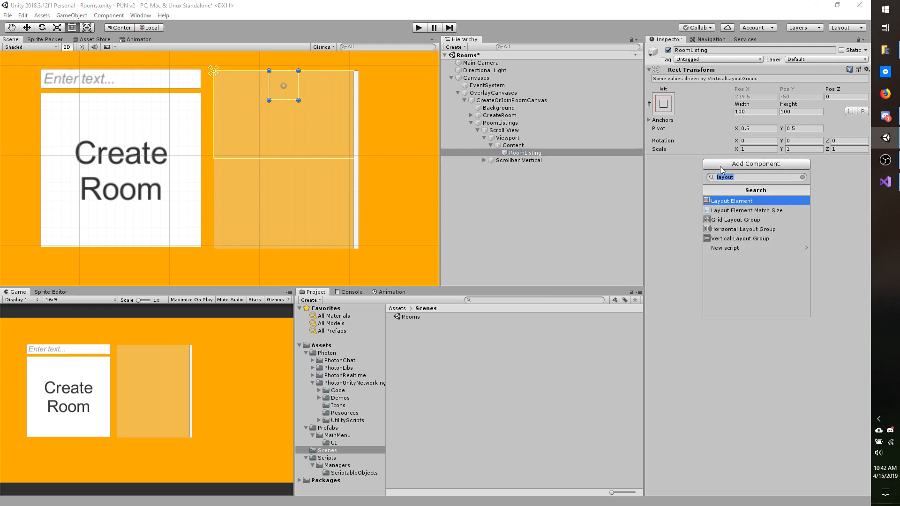
click(731, 201)
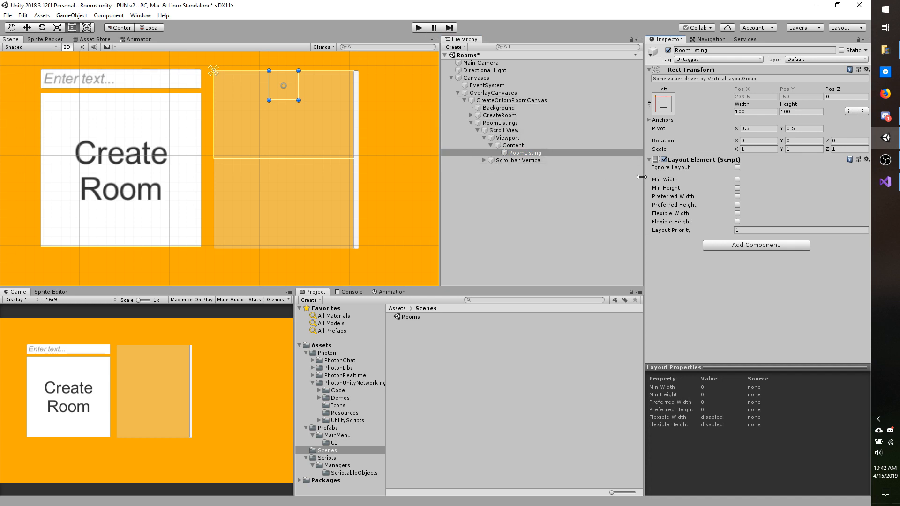
mouse_move(723, 202)
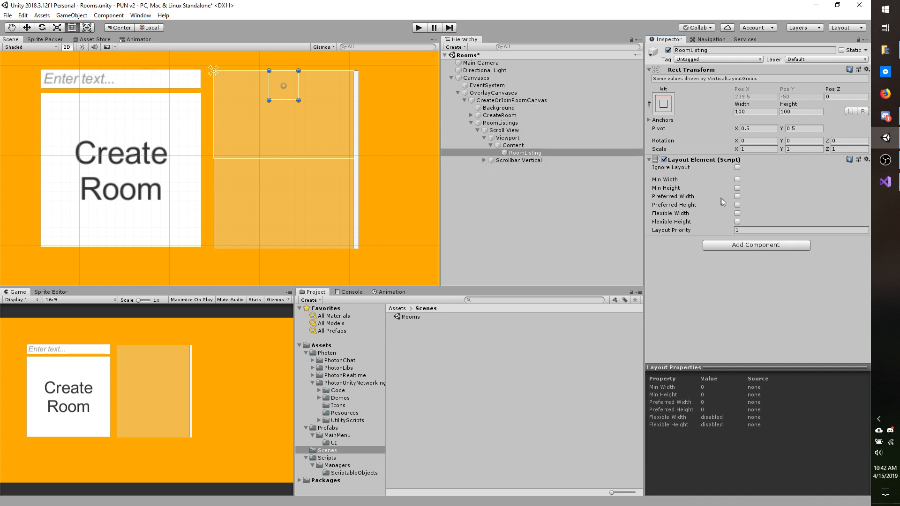
click(737, 213)
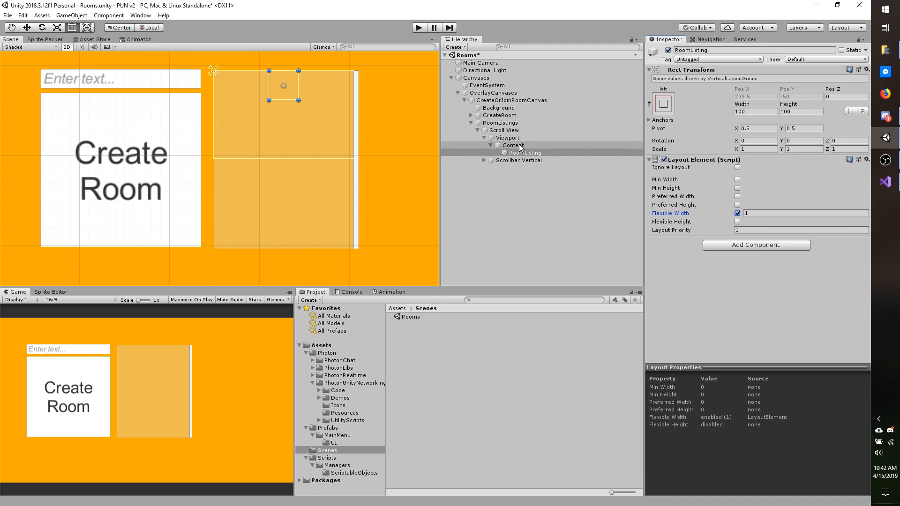
click(523, 153)
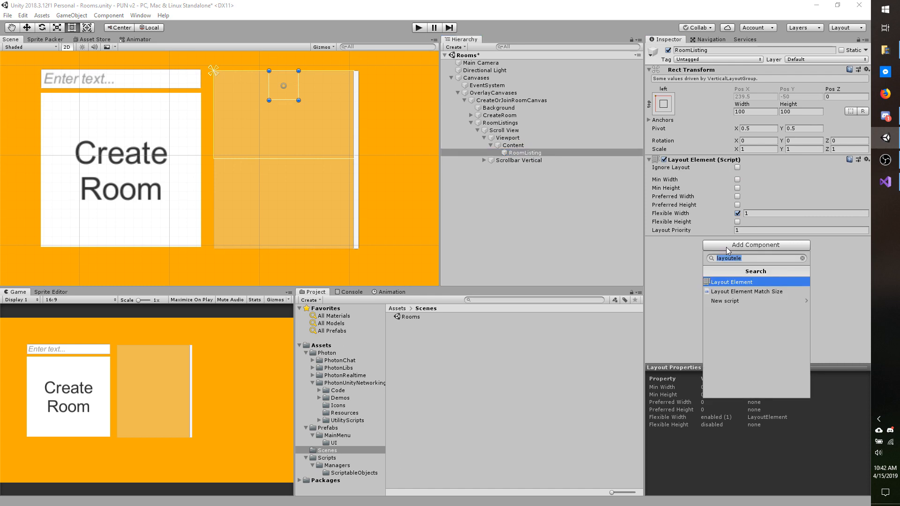
Give RoomListing a white Raw Image and widen it to about 473 by 100.
text(raw)
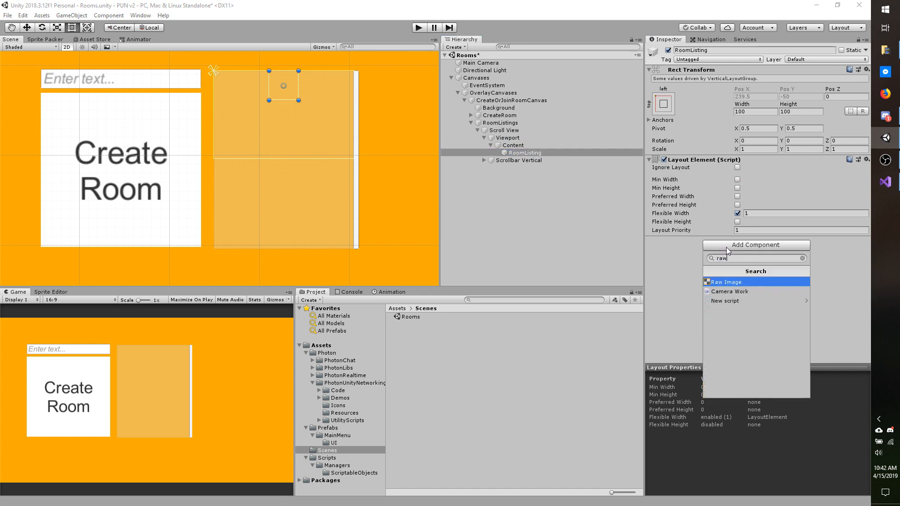
click(726, 281)
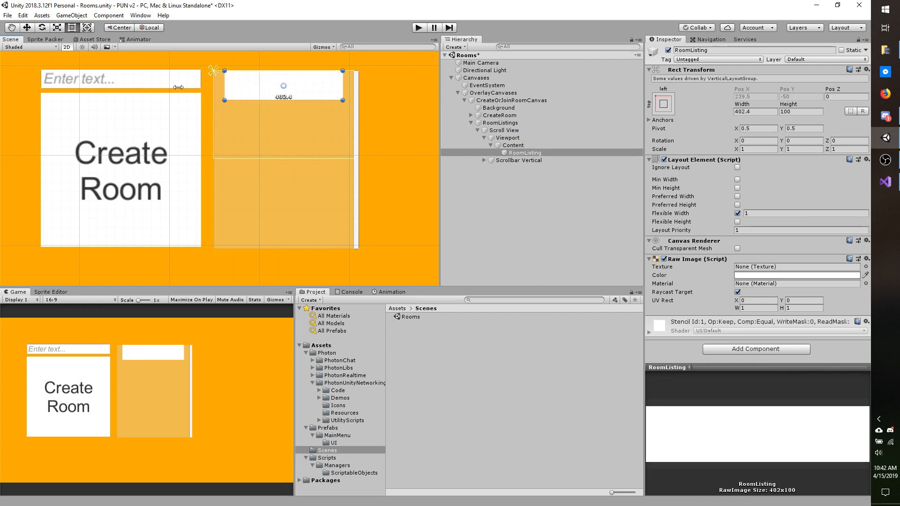
drag(346, 87, 356, 86)
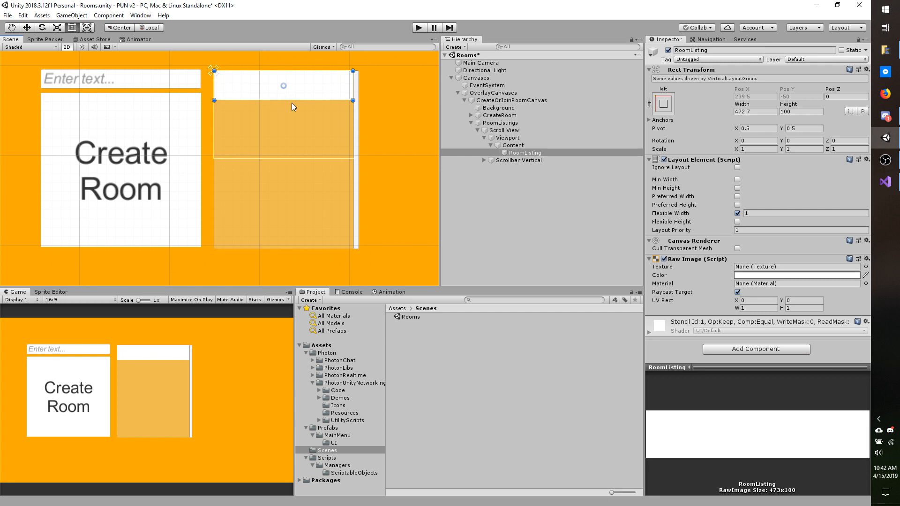
right_click(522, 151)
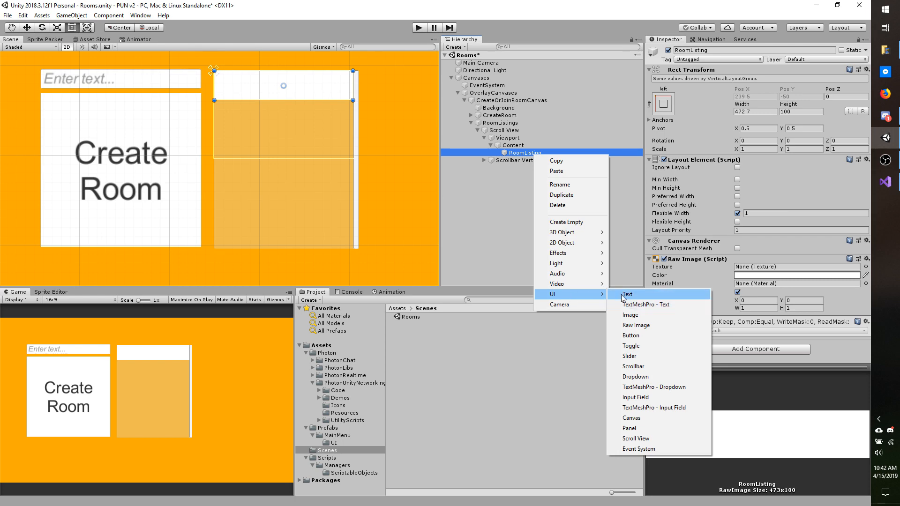
Add a stretch-anchored Text child to RoomListing with Best Fit and Max Size 70.
click(627, 294)
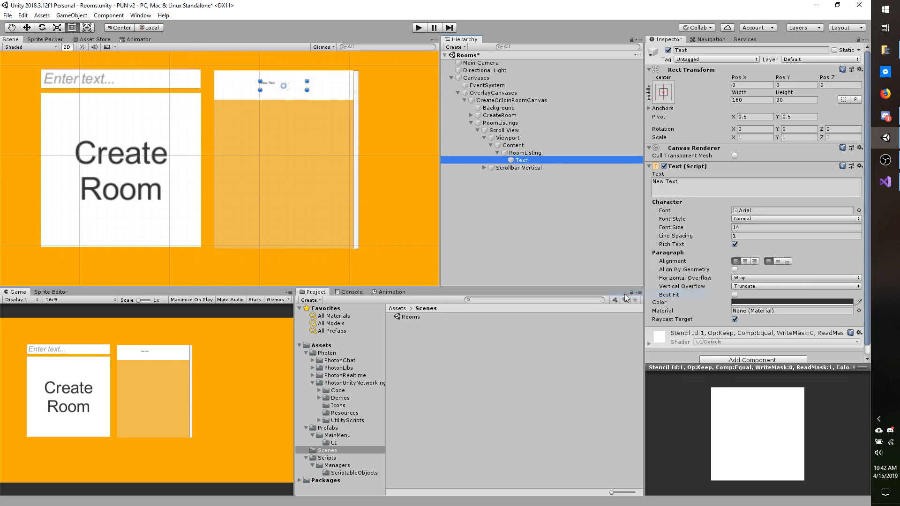
click(663, 92)
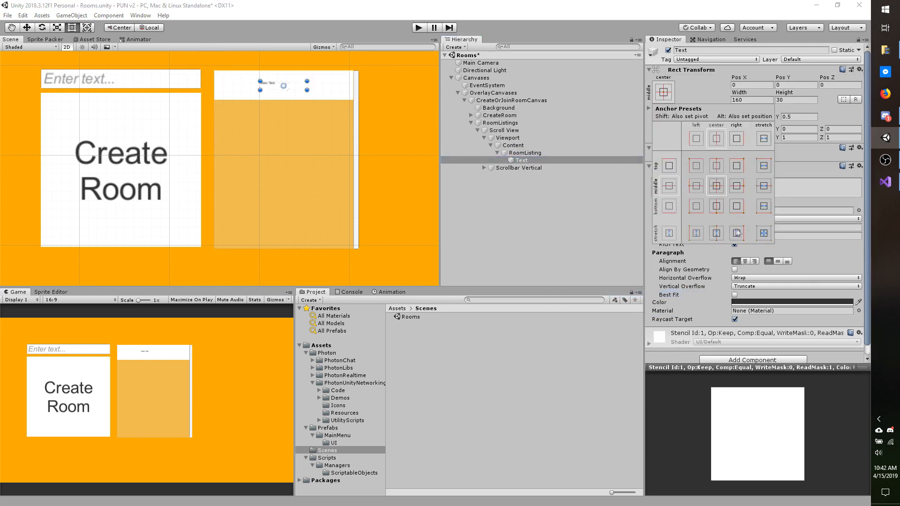
click(763, 232)
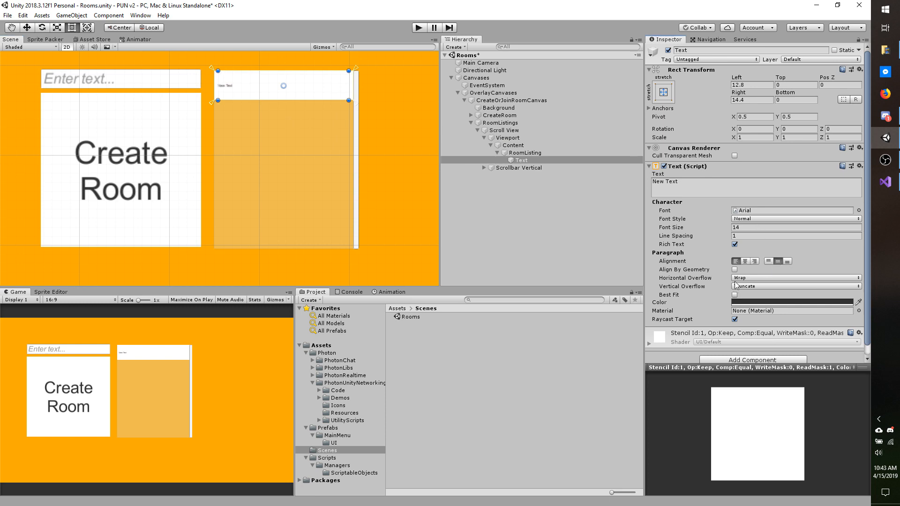
click(734, 294)
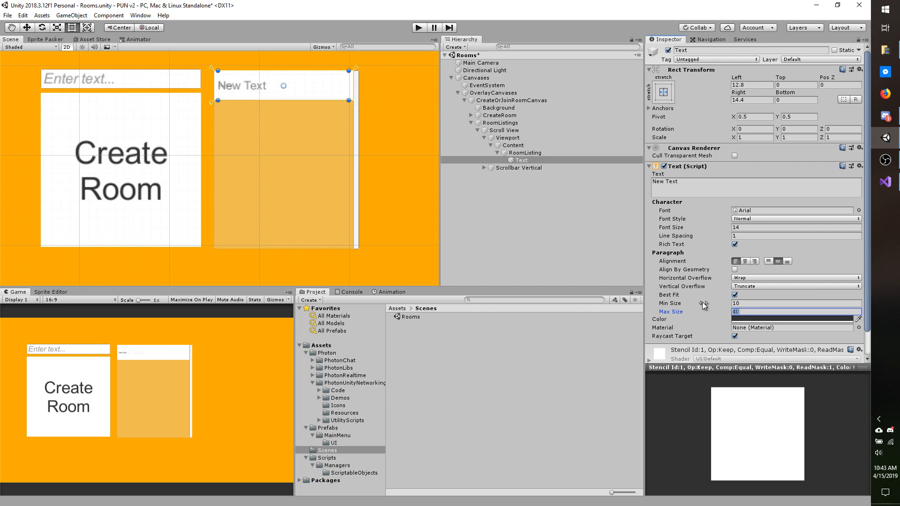
text(100)
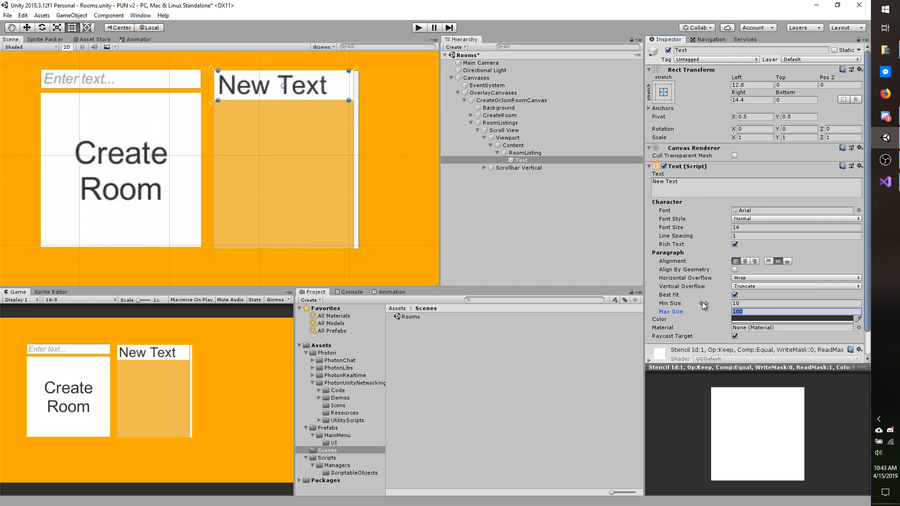
text(70)
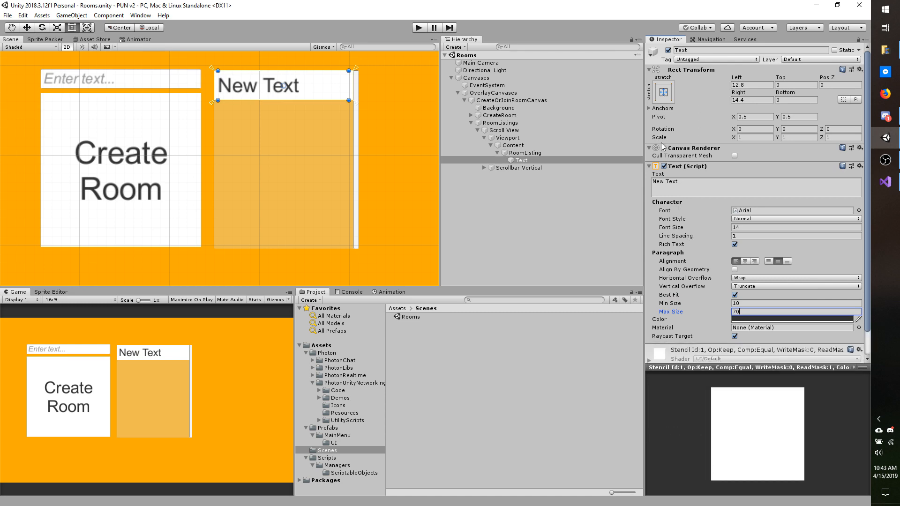
click(511, 145)
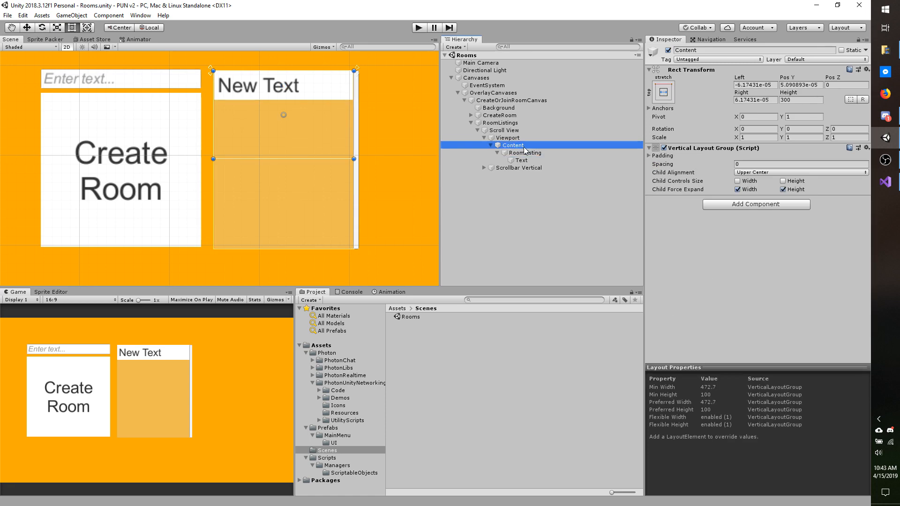
Add a Content Size Fitter to Content with Vertical Fit set to Preferred Size.
click(524, 153)
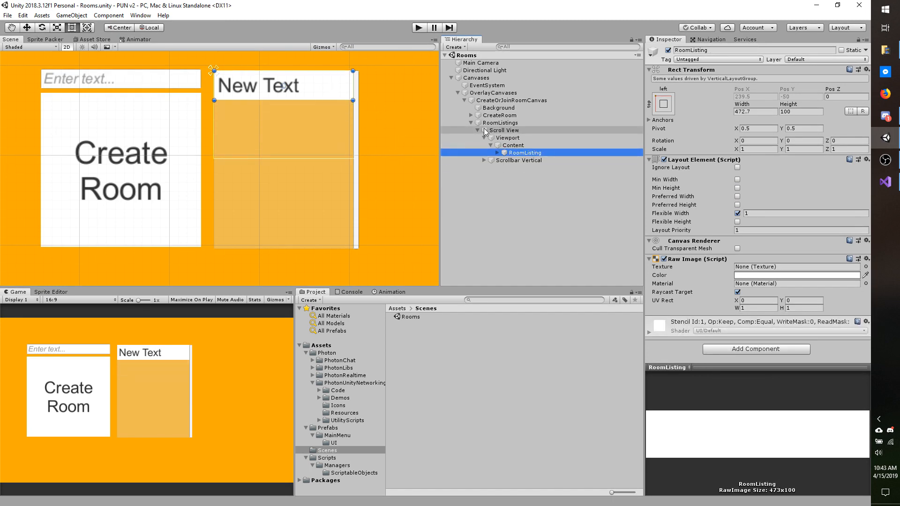
click(512, 145)
text(cont)
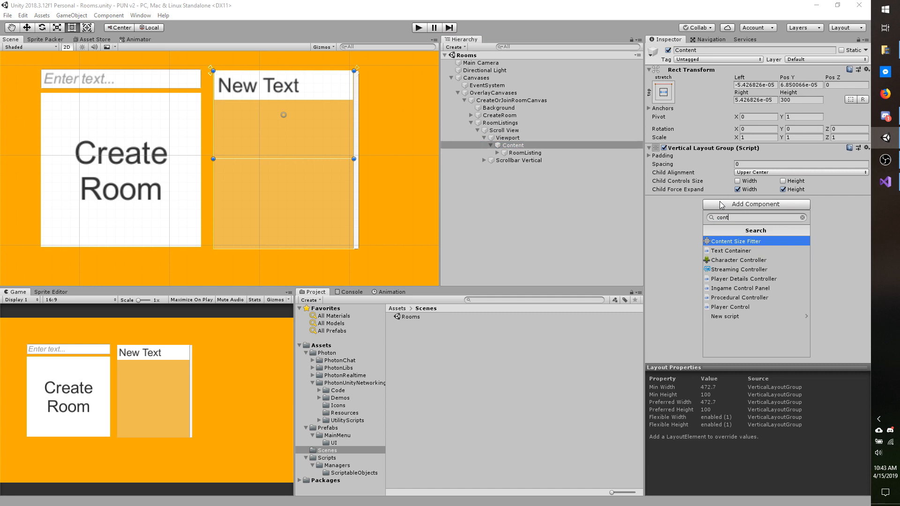
click(735, 241)
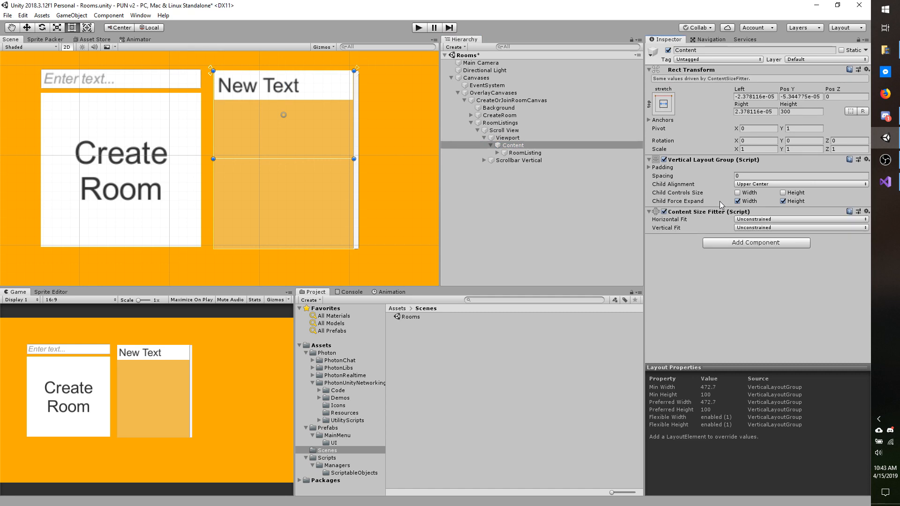
click(800, 228)
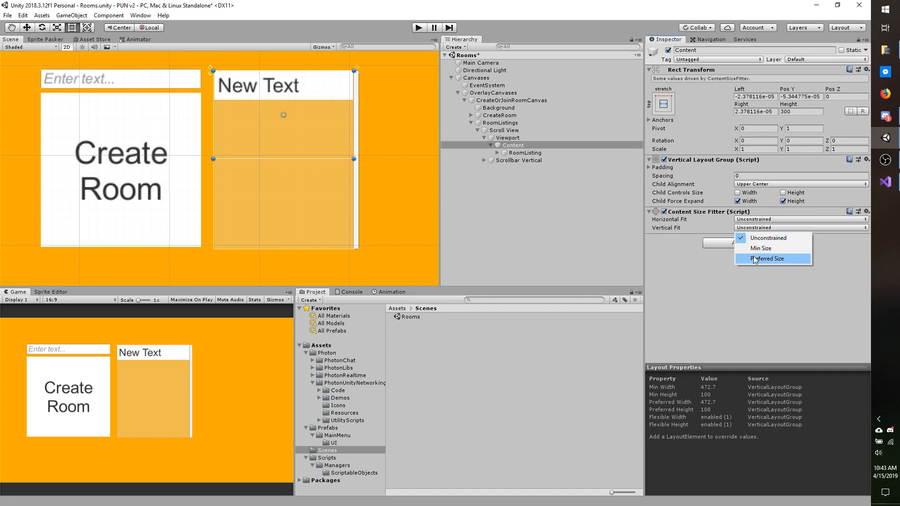
click(766, 258)
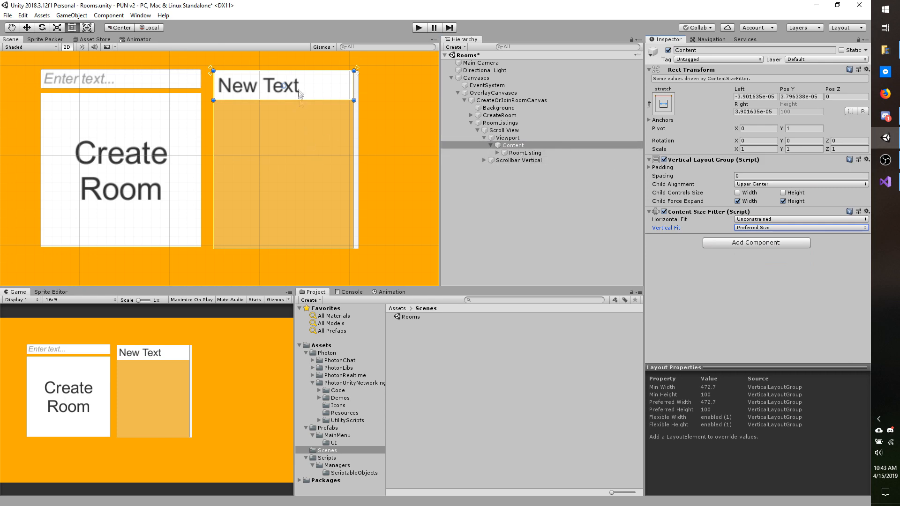
click(524, 153)
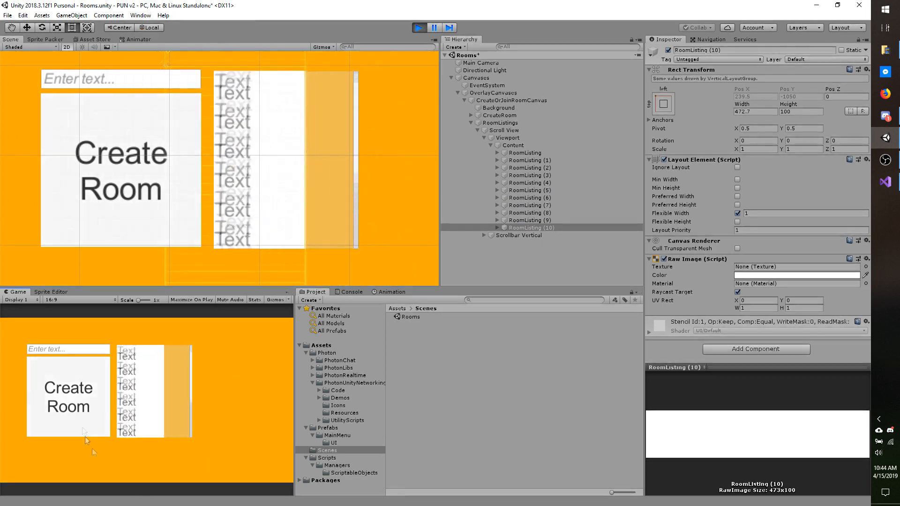
Test the listings in Play mode, then untick Horizontal in the Scroll View's Scroll Rect.
click(419, 27)
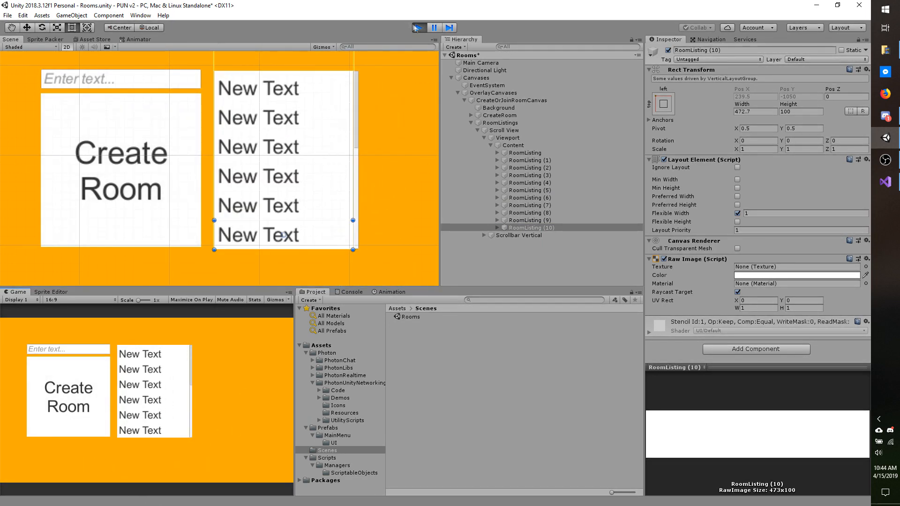
click(504, 130)
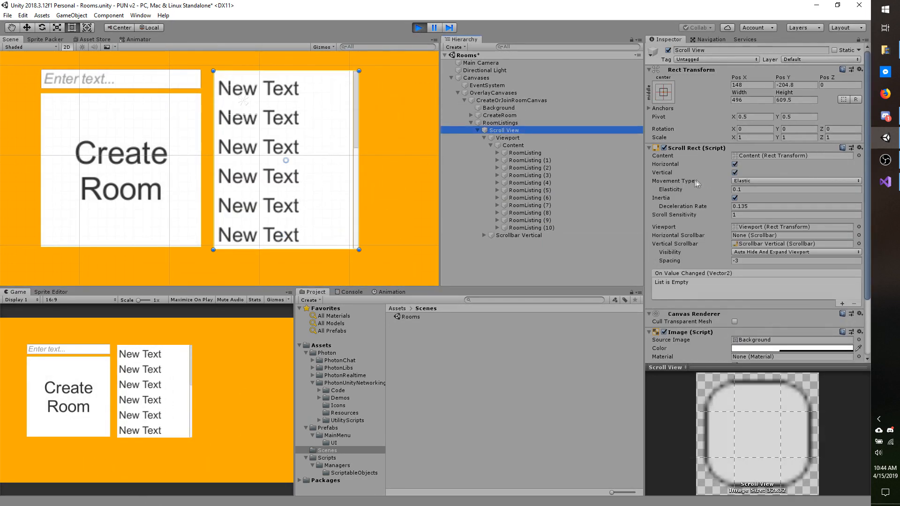
click(734, 164)
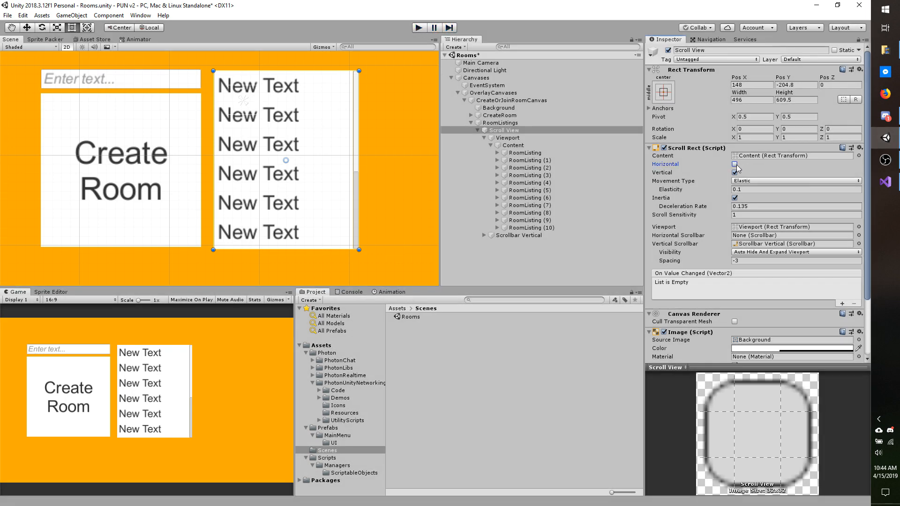
click(734, 165)
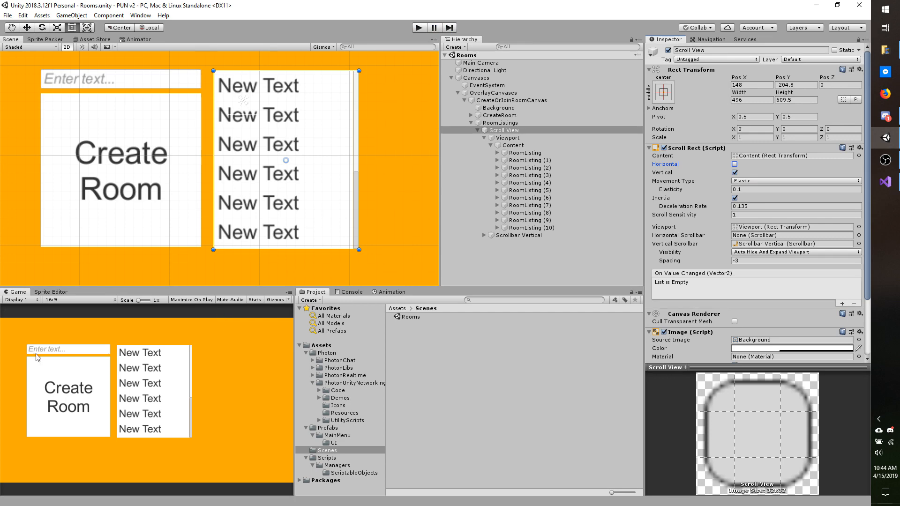
click(80, 299)
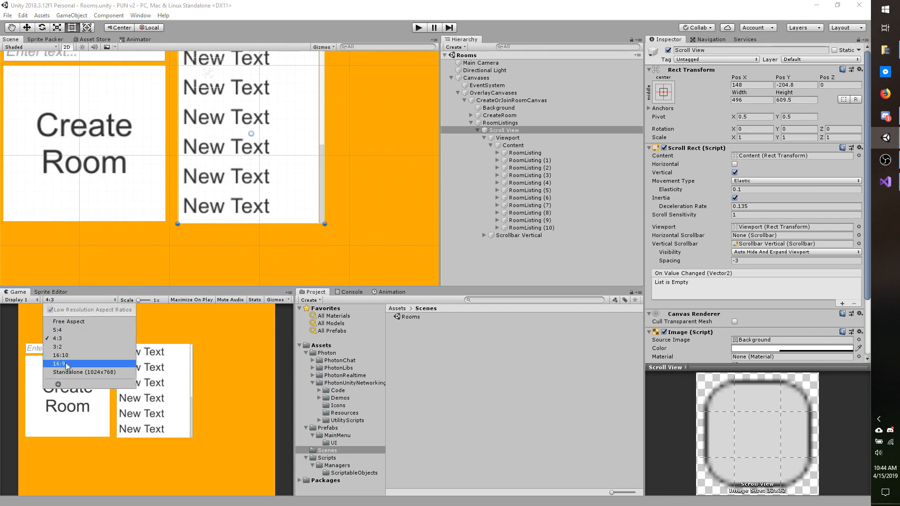
click(60, 355)
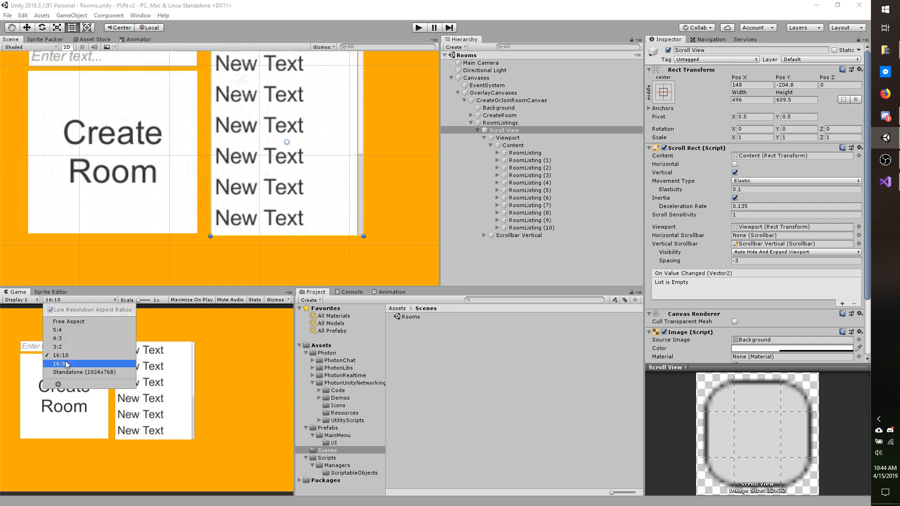
click(59, 363)
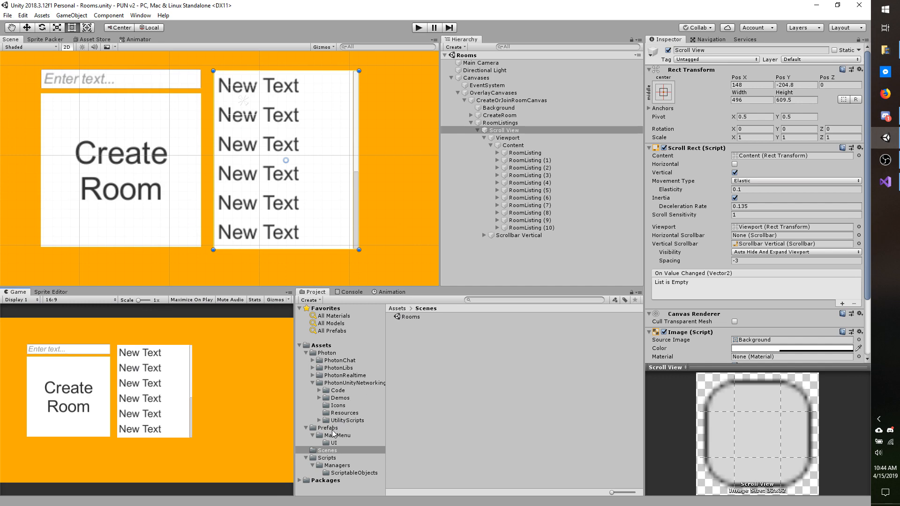
Create the Prefabs/MainMenu/UI folders and drag RoomListing into UI as a prefab.
click(327, 427)
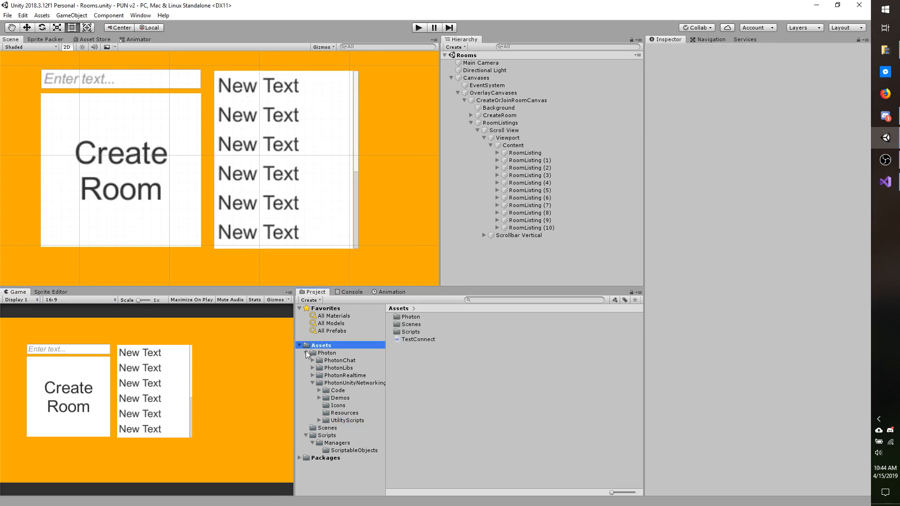
click(306, 353)
text(Prefabs)
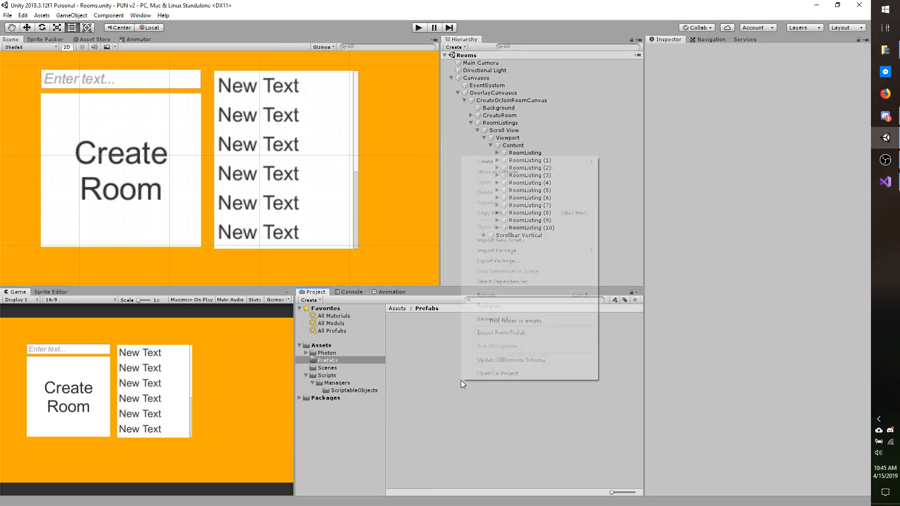
click(486, 161)
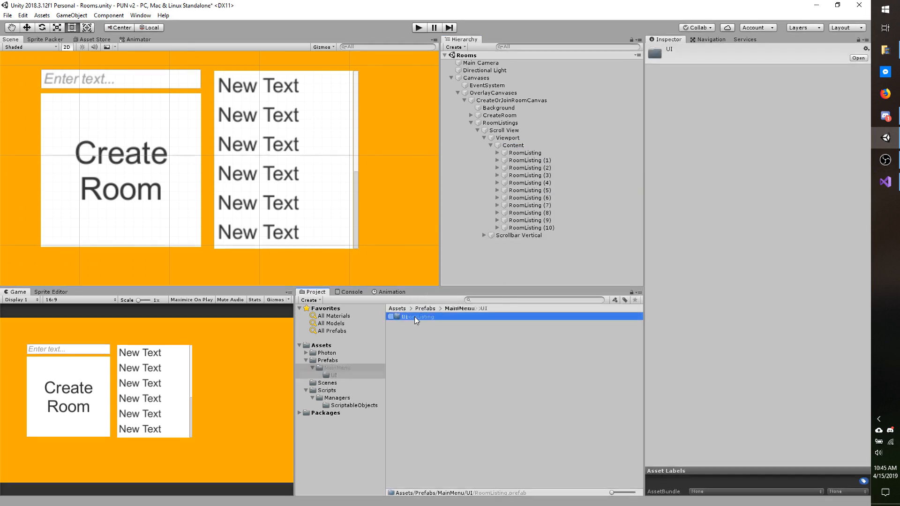
double_click(416, 317)
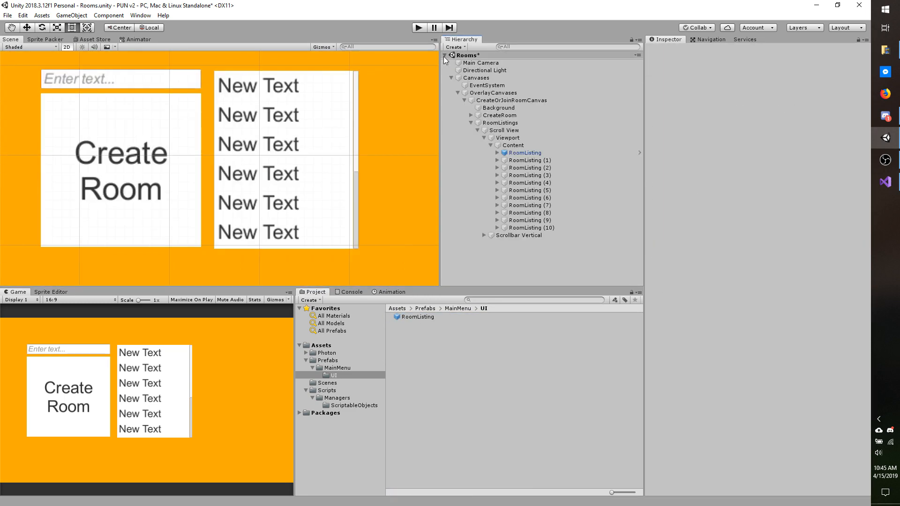
click(526, 160)
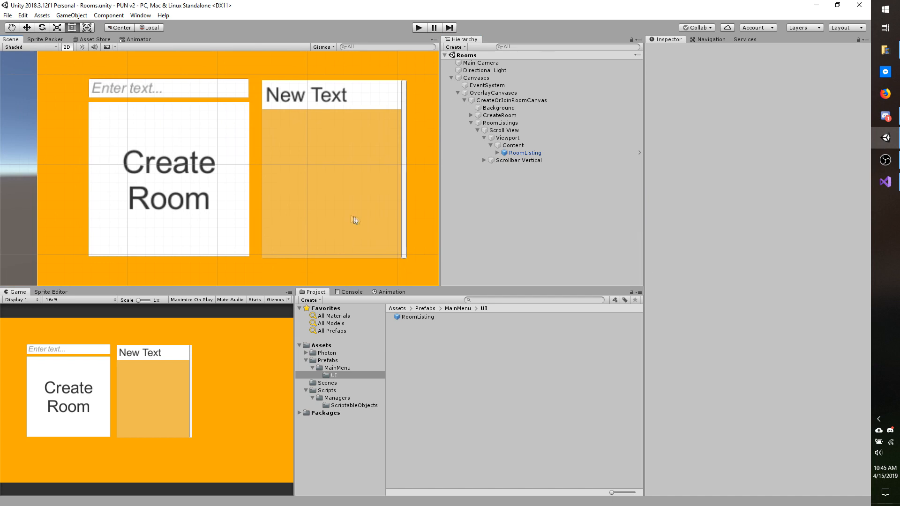
mouse_move(144, 103)
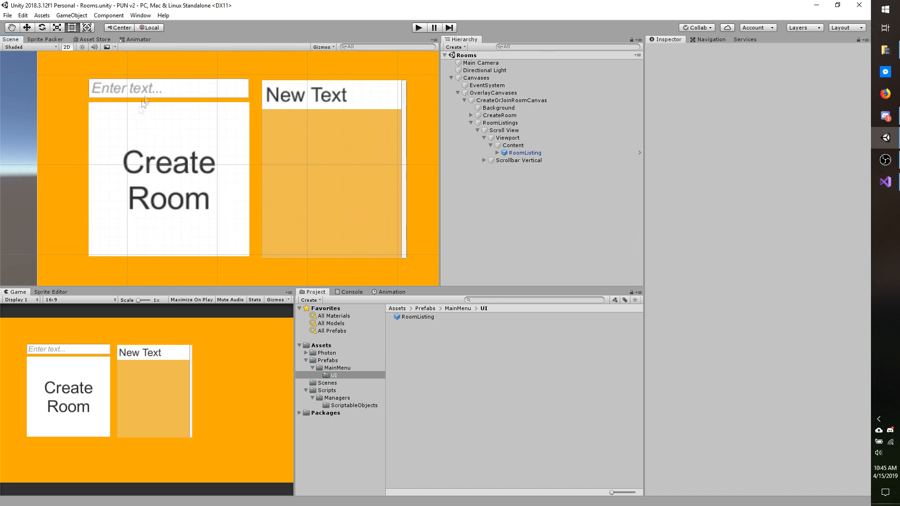
mouse_move(90, 346)
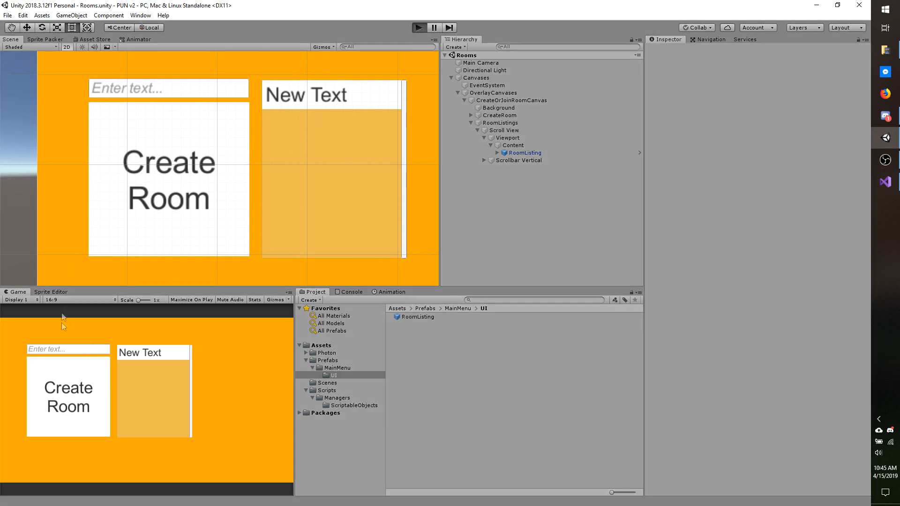
mouse_move(67, 353)
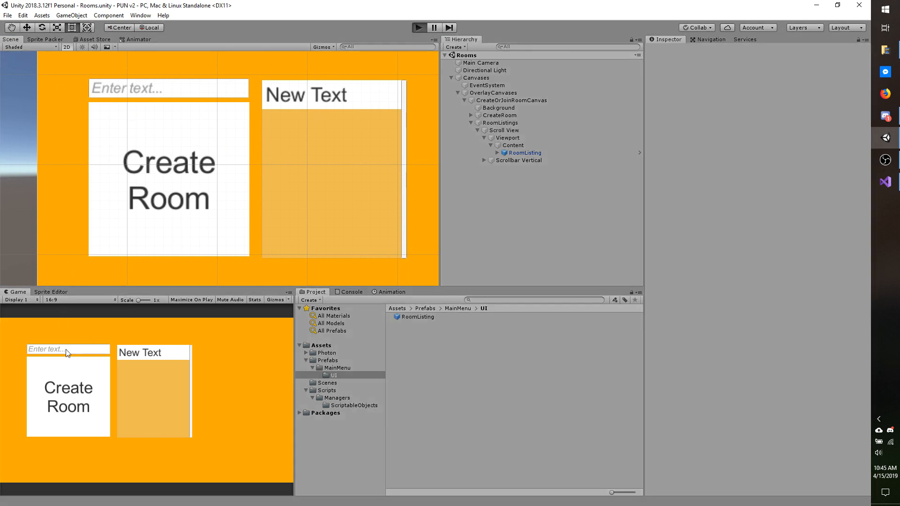
Enter test text 'ertertertre' into the room-name input field while the scene runs.
text(ertertertre)
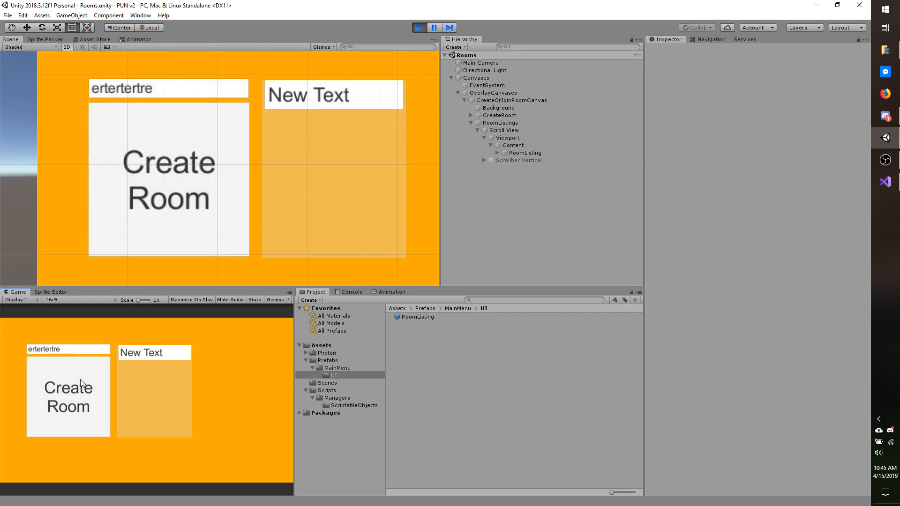
mouse_move(163, 358)
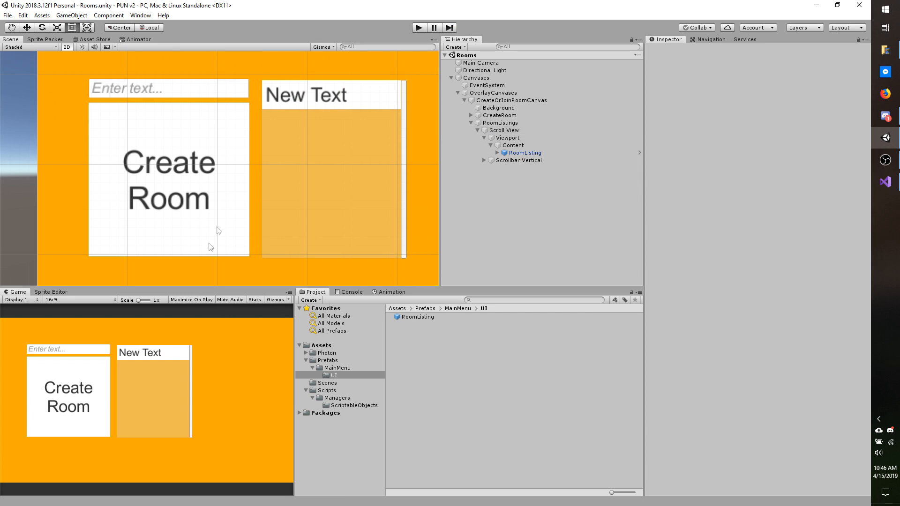
mouse_move(209, 275)
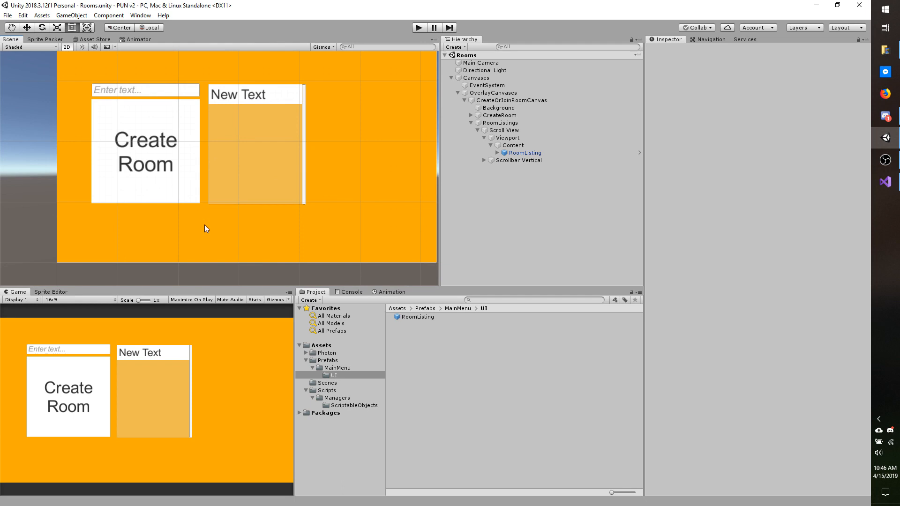
mouse_move(177, 164)
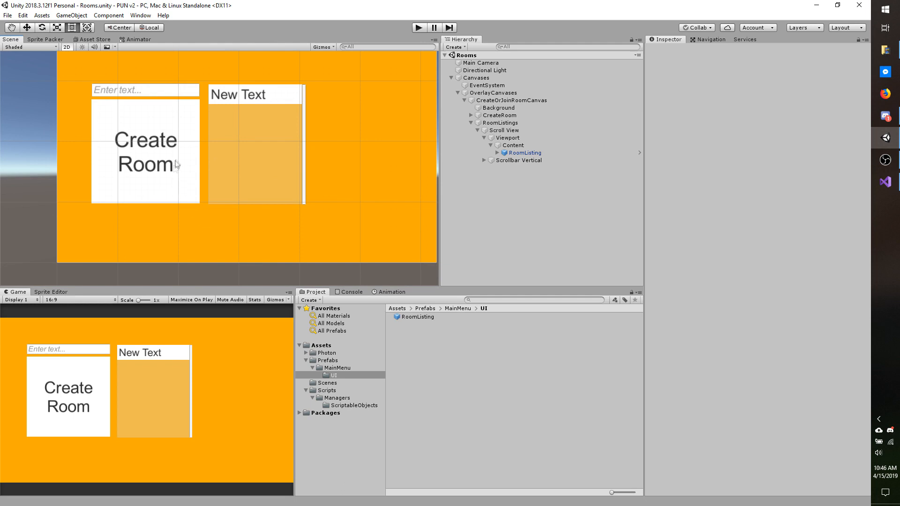
mouse_move(220, 220)
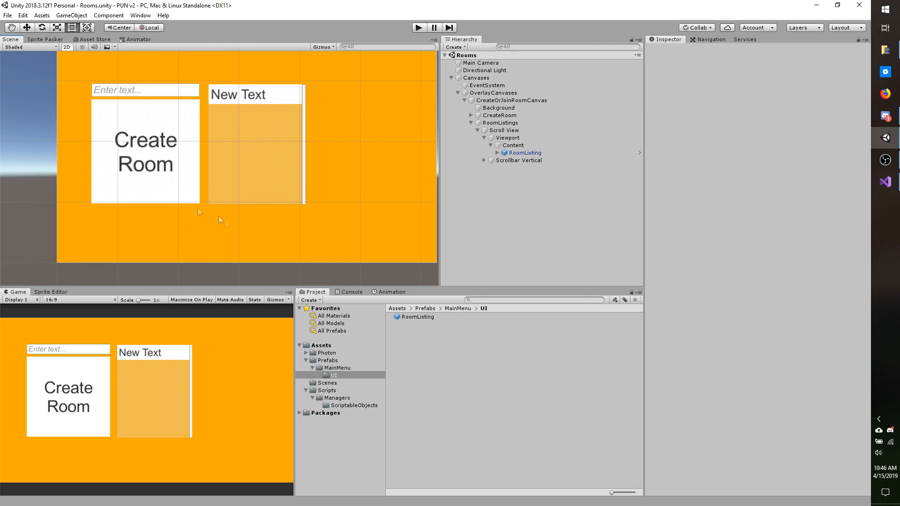
mouse_move(191, 207)
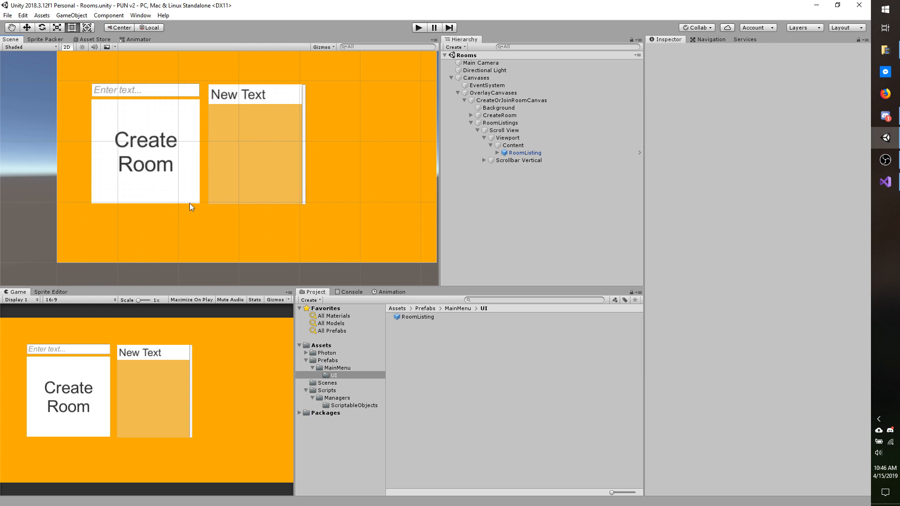
mouse_move(139, 235)
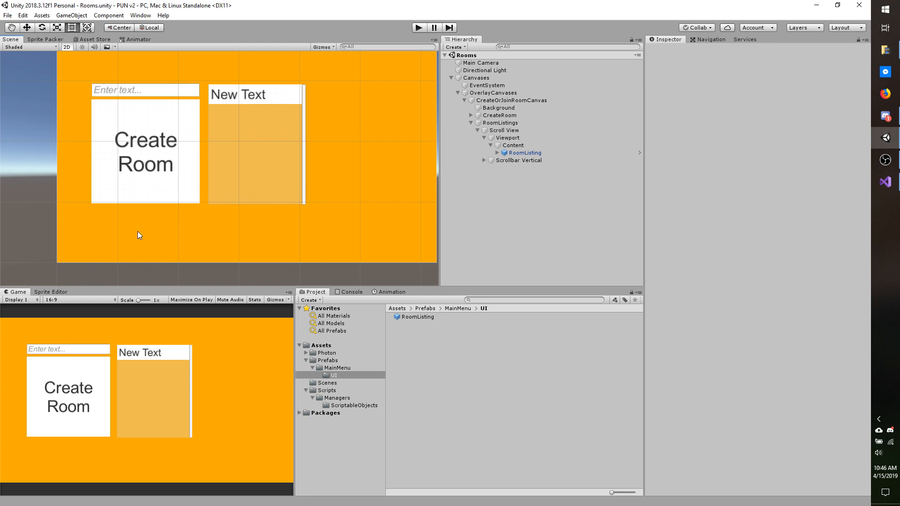
mouse_move(191, 235)
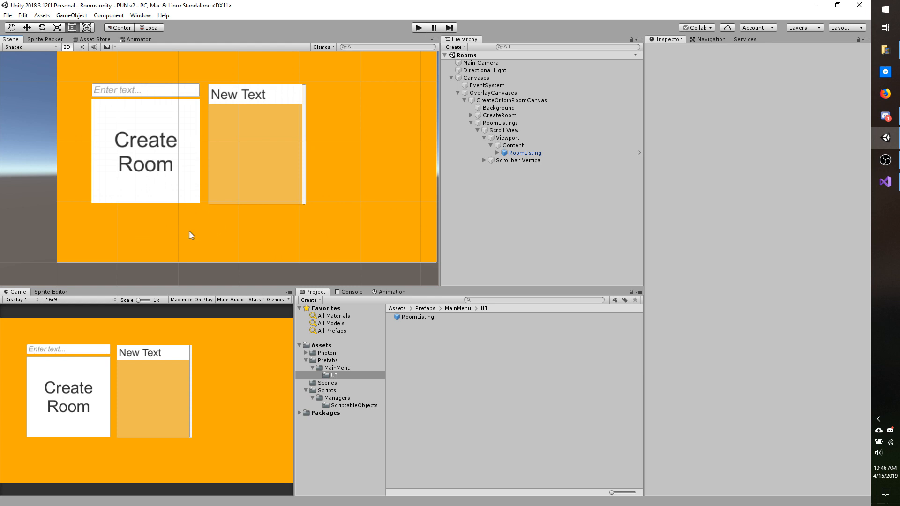
mouse_move(189, 235)
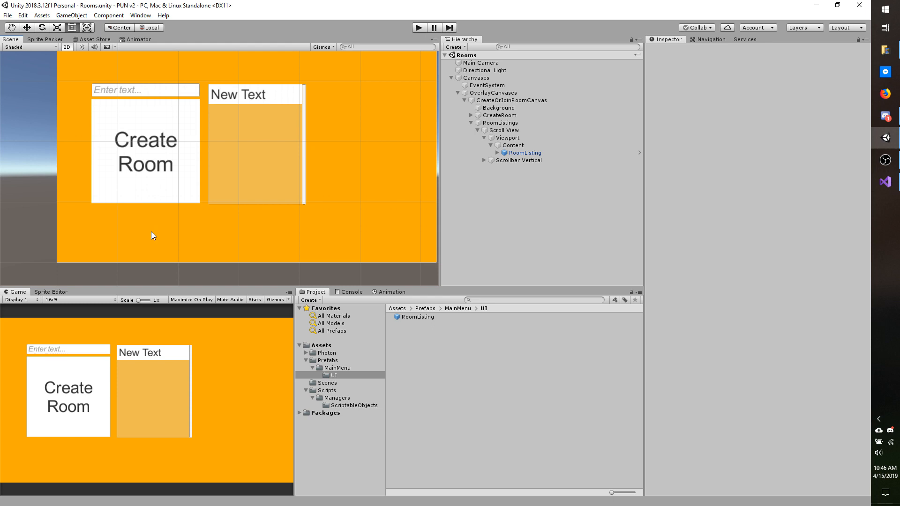
mouse_move(733, 331)
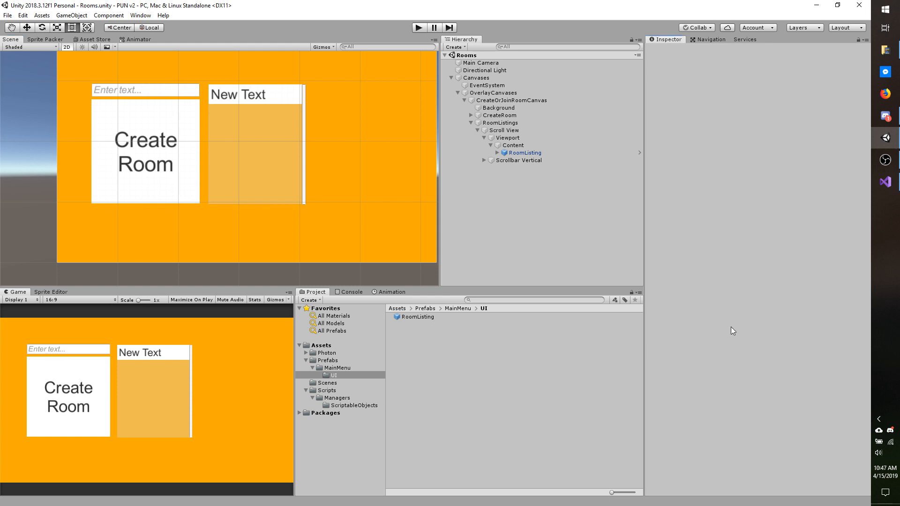